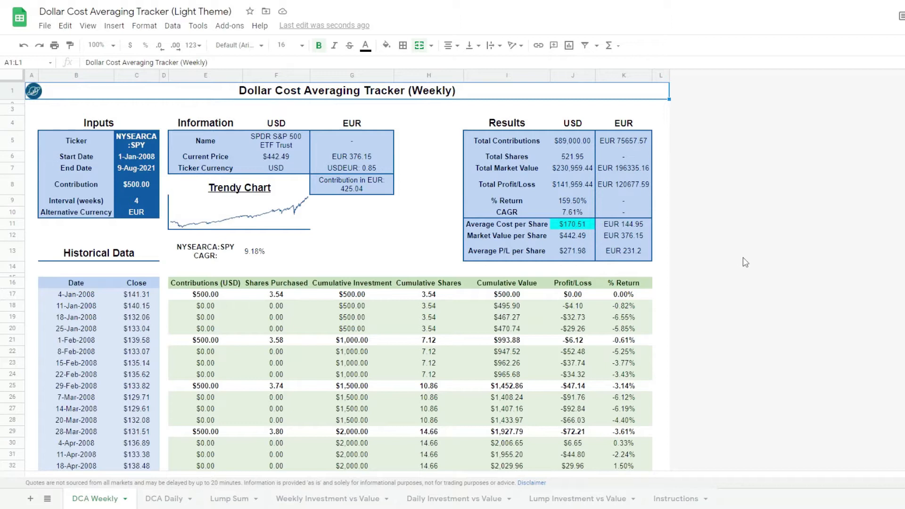
pyautogui.moveTo(696, 259)
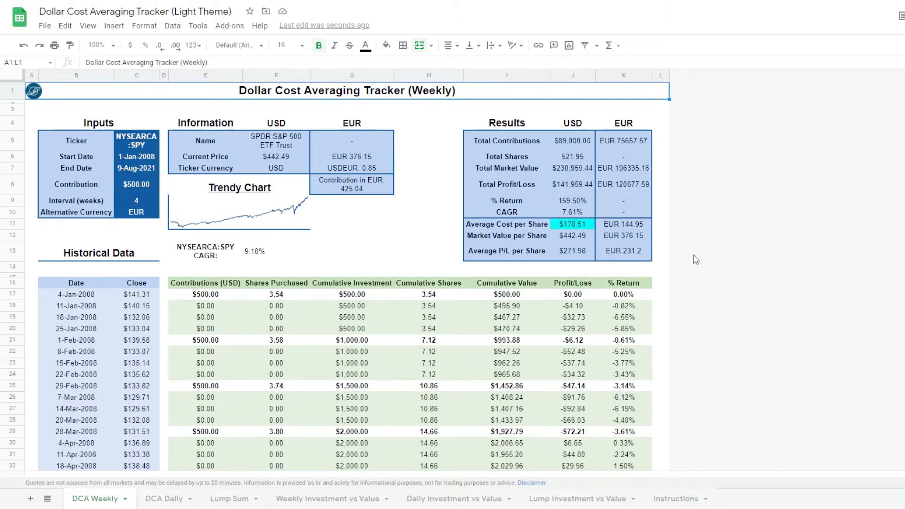
pyautogui.moveTo(139, 148)
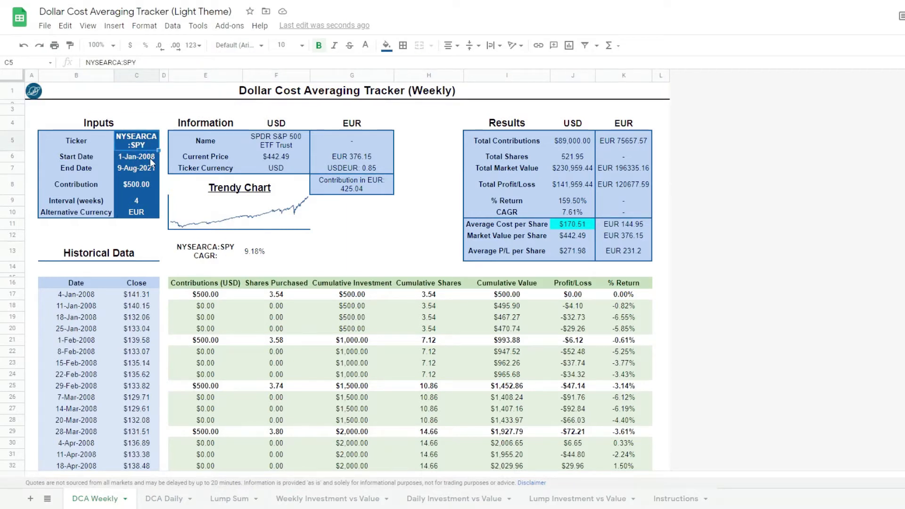
# - Review the contribution, interval and currency inputs and the weekly price-history formula
pyautogui.click(136, 184)
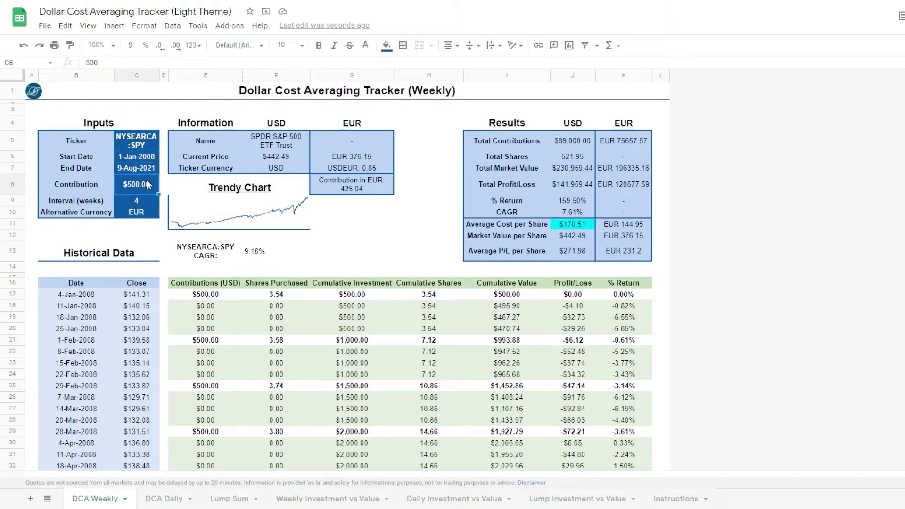
pyautogui.click(136, 200)
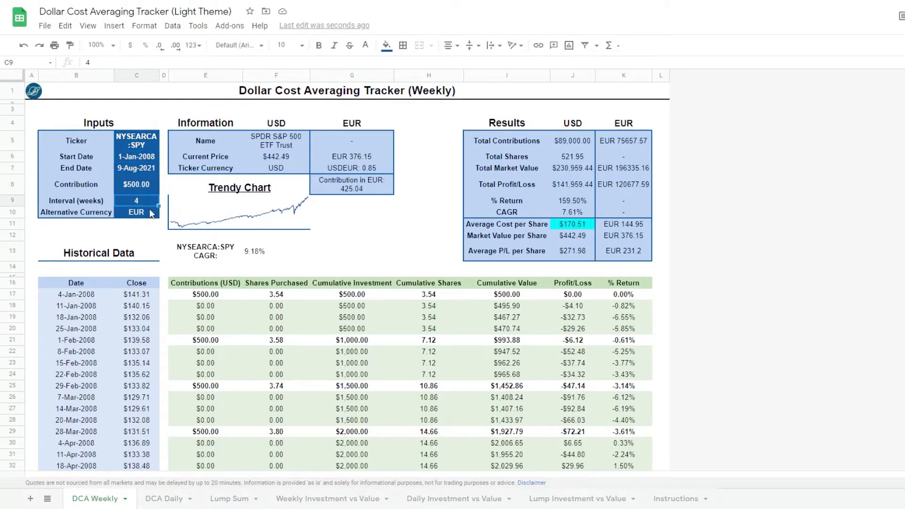
pyautogui.click(136, 212)
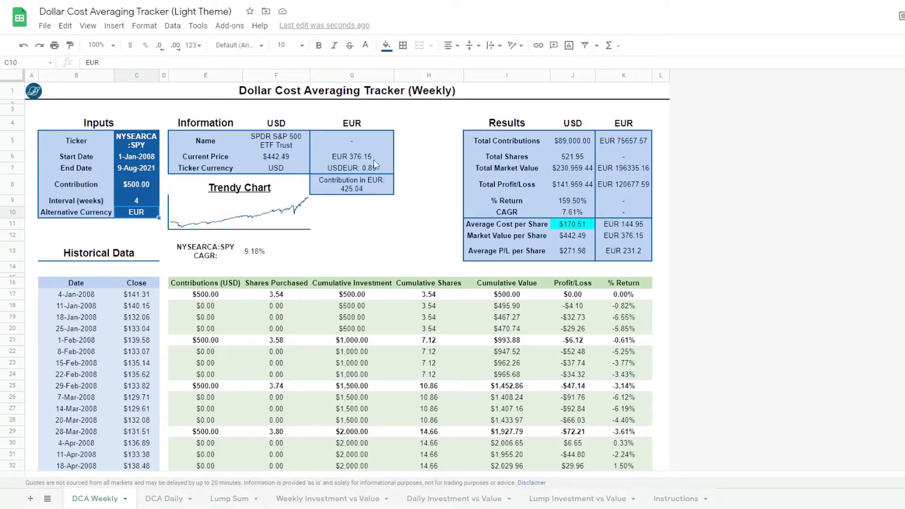
pyautogui.moveTo(381, 174)
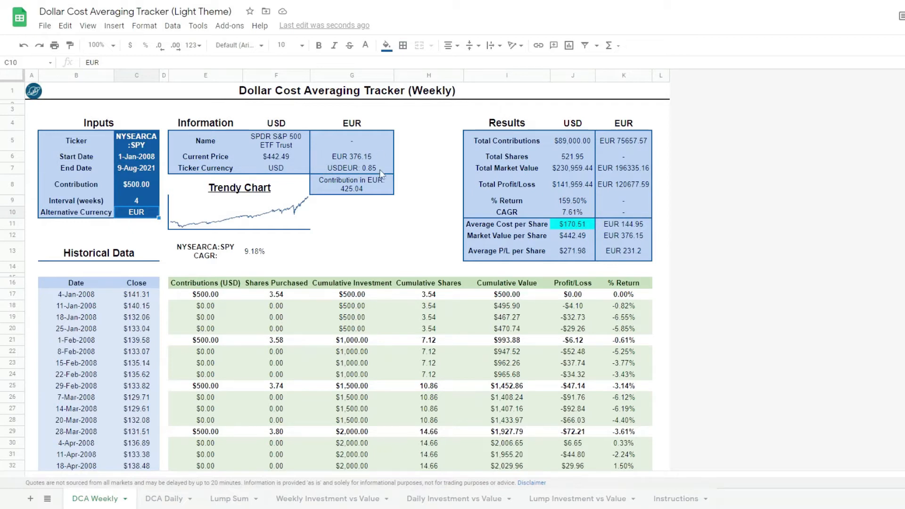
pyautogui.moveTo(231, 281)
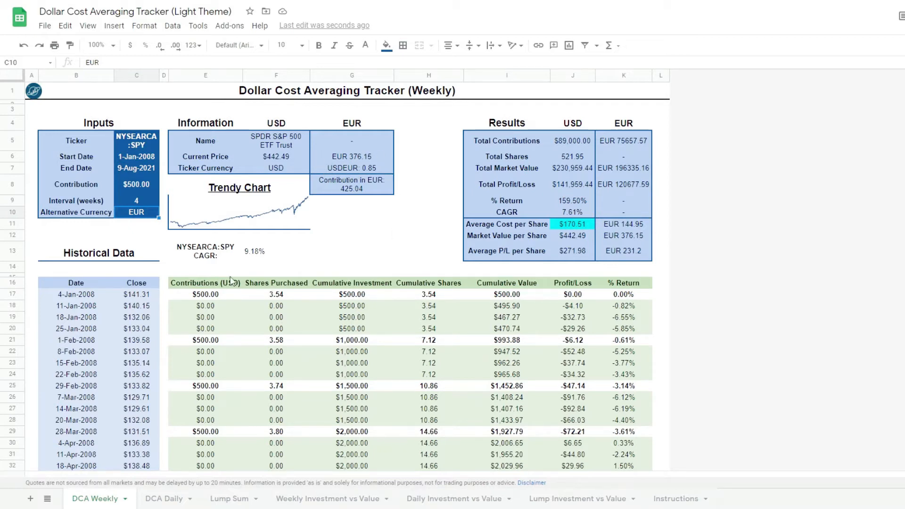
pyautogui.click(76, 283)
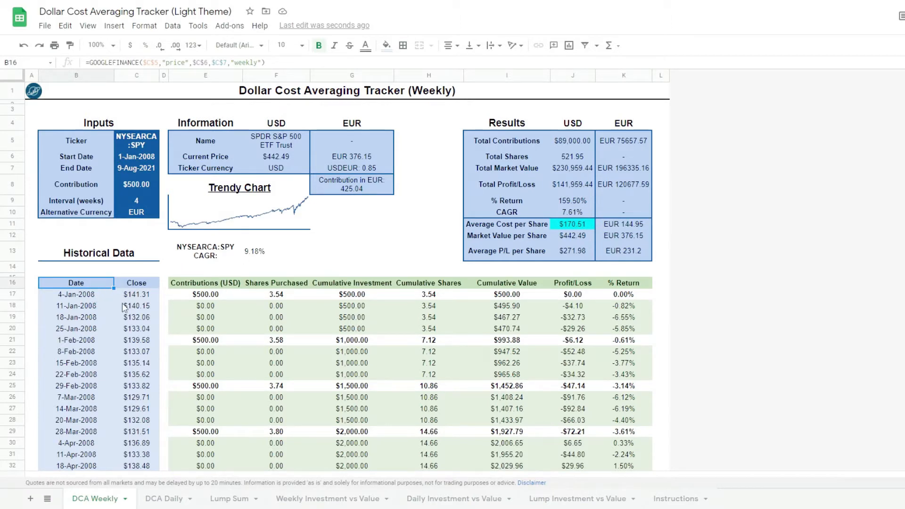
pyautogui.moveTo(291, 219)
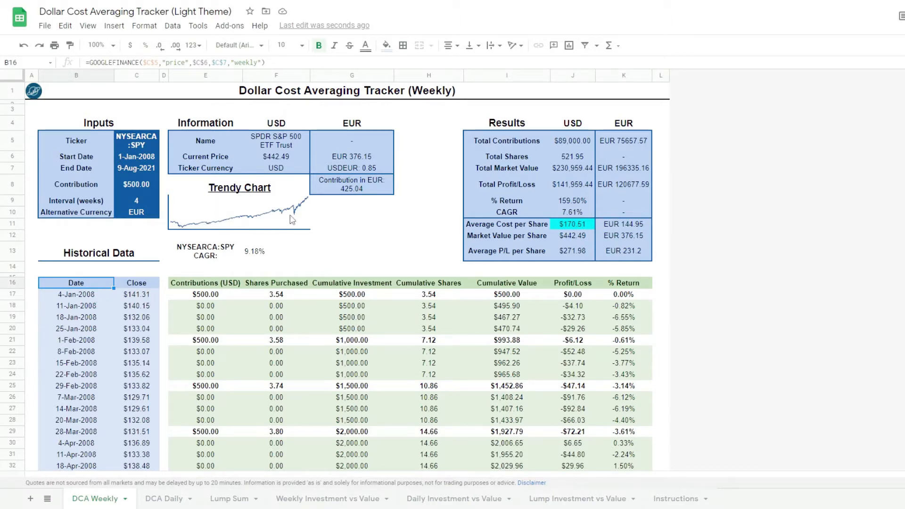
pyautogui.moveTo(190, 300)
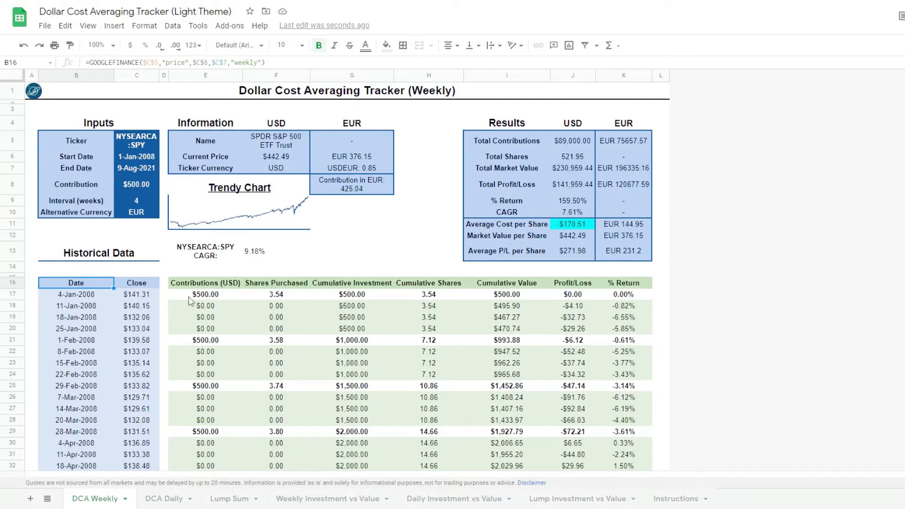
pyautogui.moveTo(231, 299)
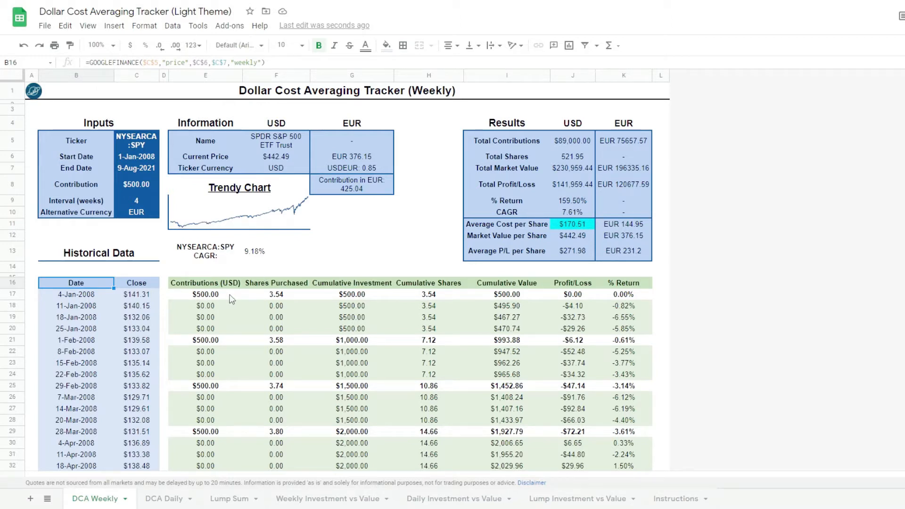
pyautogui.scroll(-3)
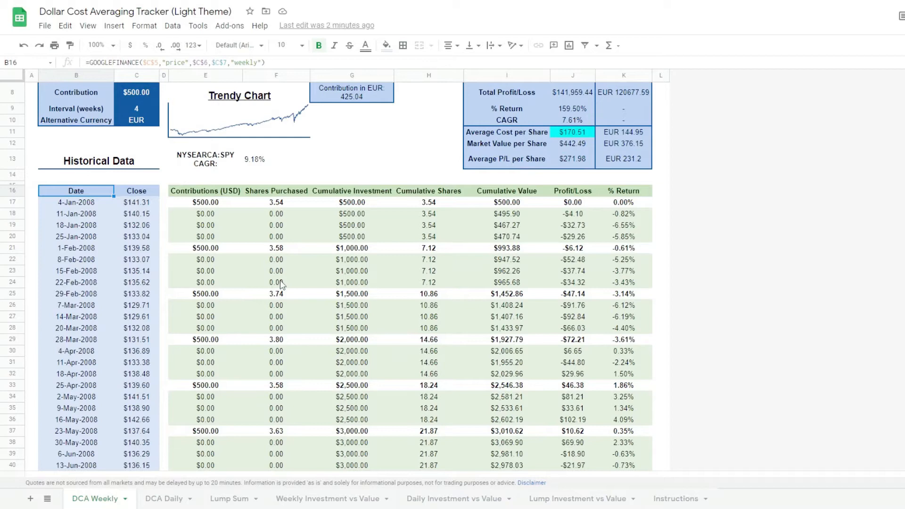
pyautogui.scroll(-3)
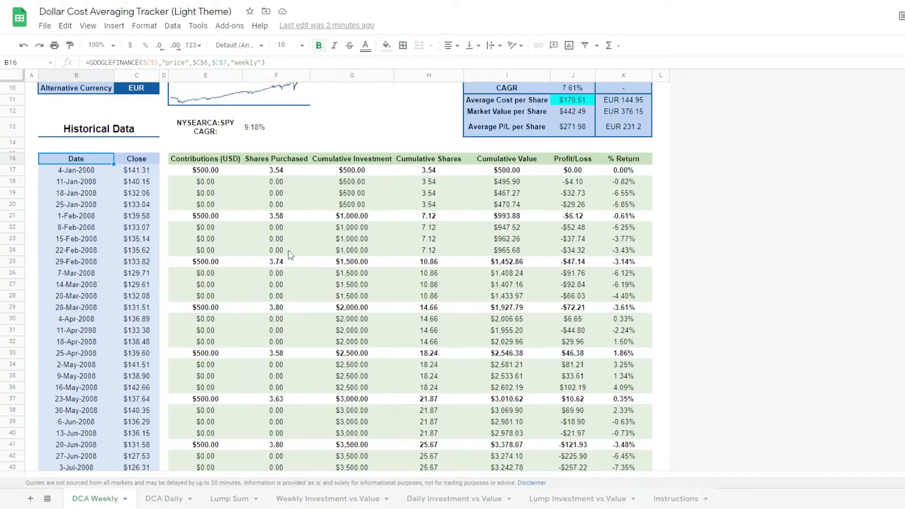
pyautogui.moveTo(539, 178)
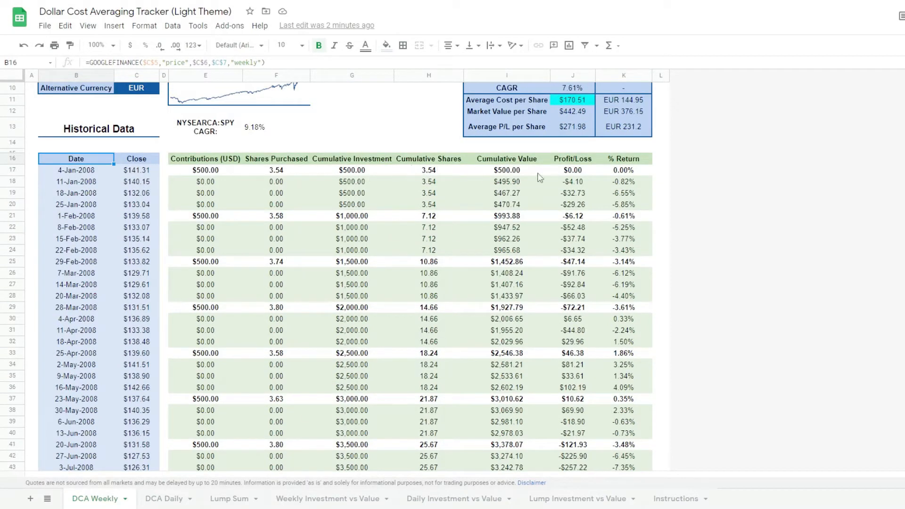
pyautogui.scroll(3)
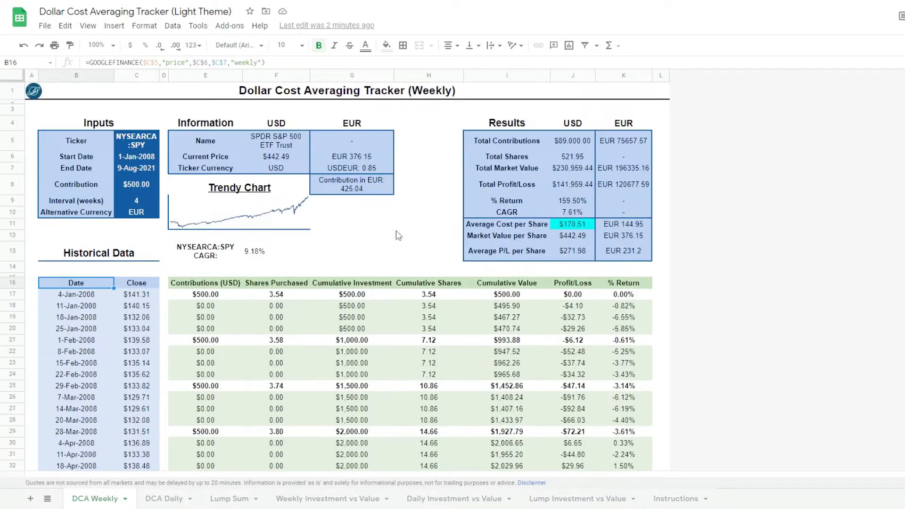
# - Review the Results formulas for CAGR, % Return and average cost per share
pyautogui.click(507, 122)
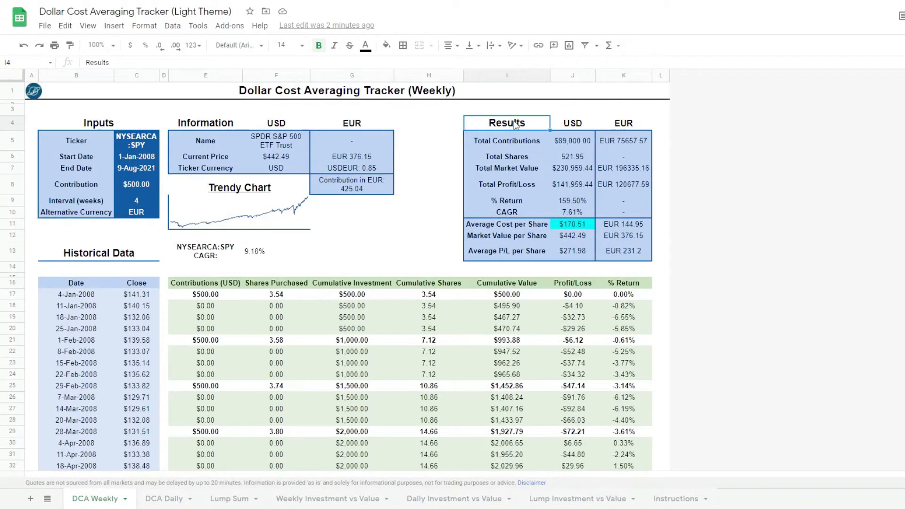
pyautogui.moveTo(659, 150)
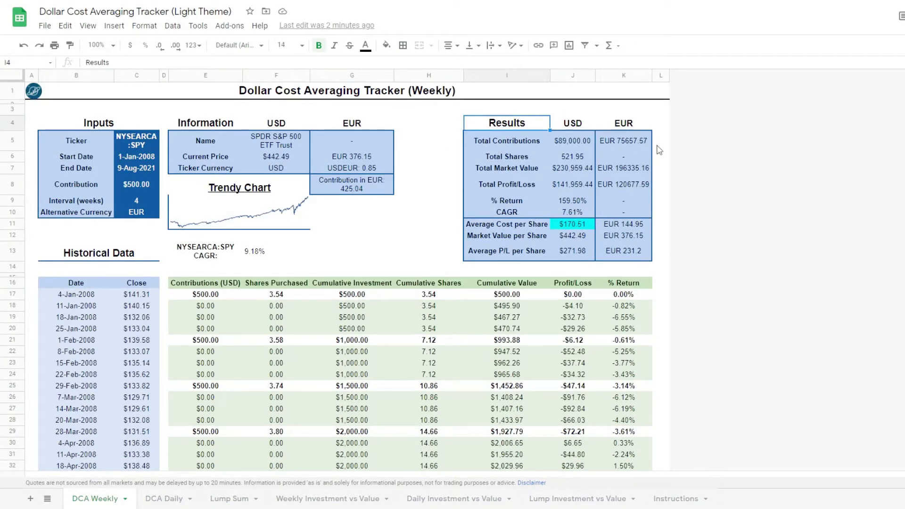
pyautogui.moveTo(575, 213)
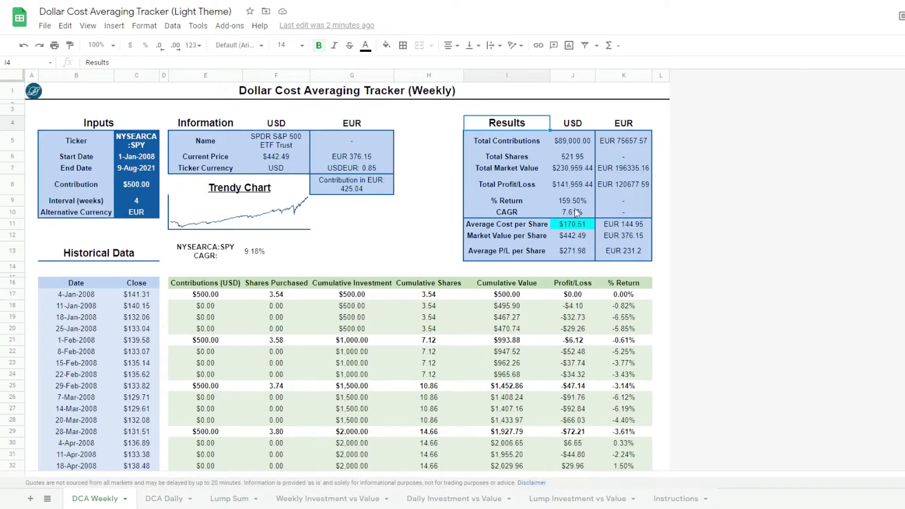
pyautogui.click(573, 212)
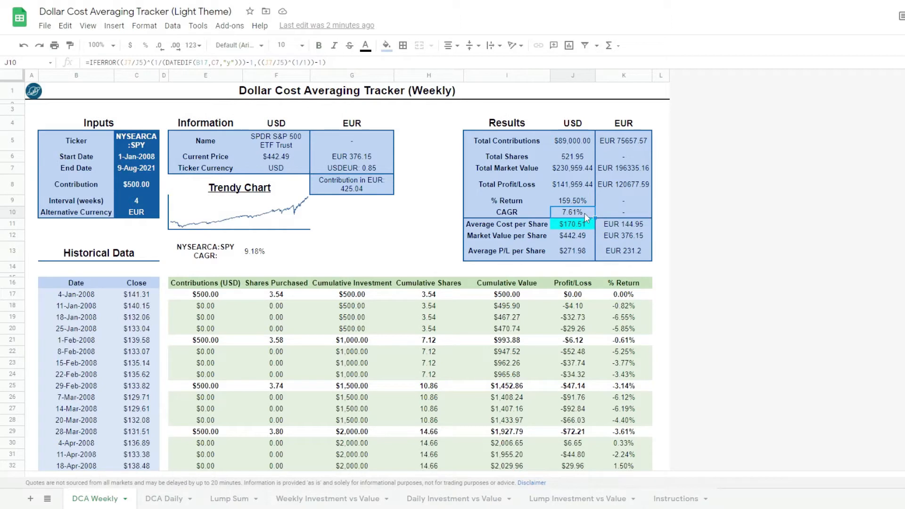
pyautogui.moveTo(508, 218)
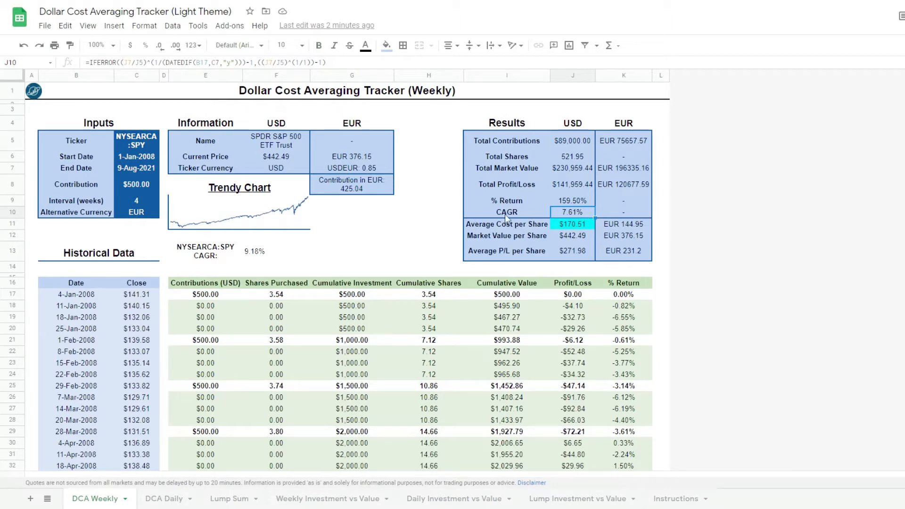
pyautogui.moveTo(224, 257)
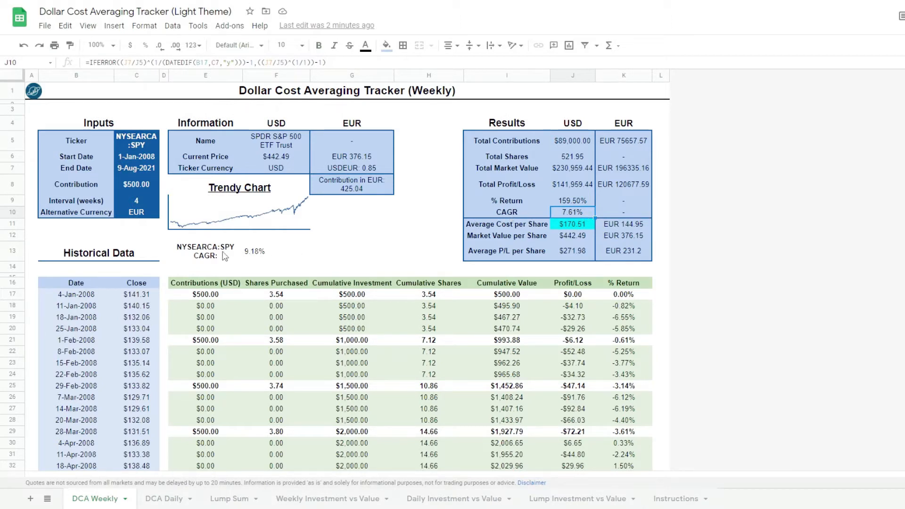
pyautogui.click(266, 251)
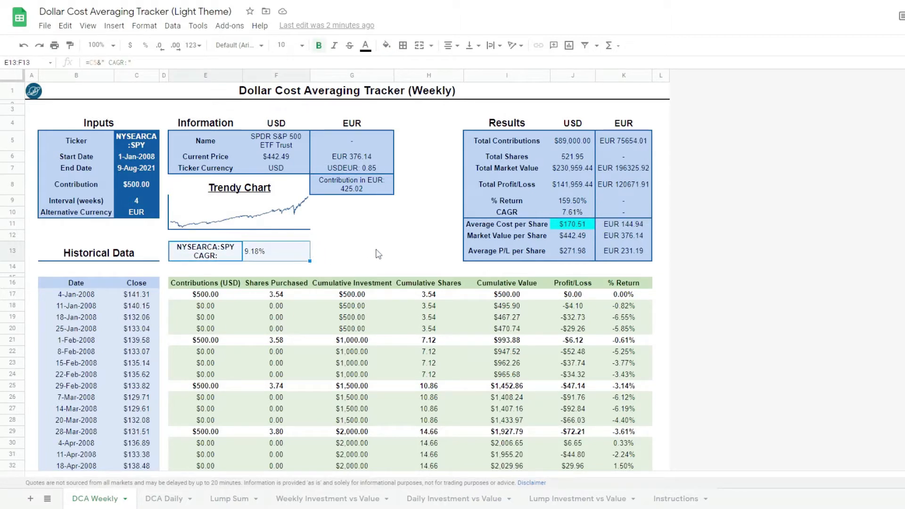
pyautogui.click(572, 212)
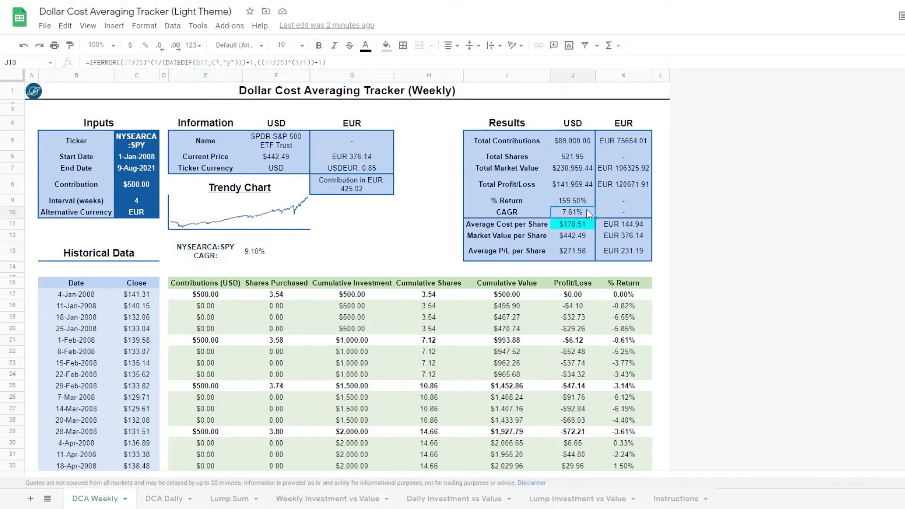
pyautogui.click(572, 200)
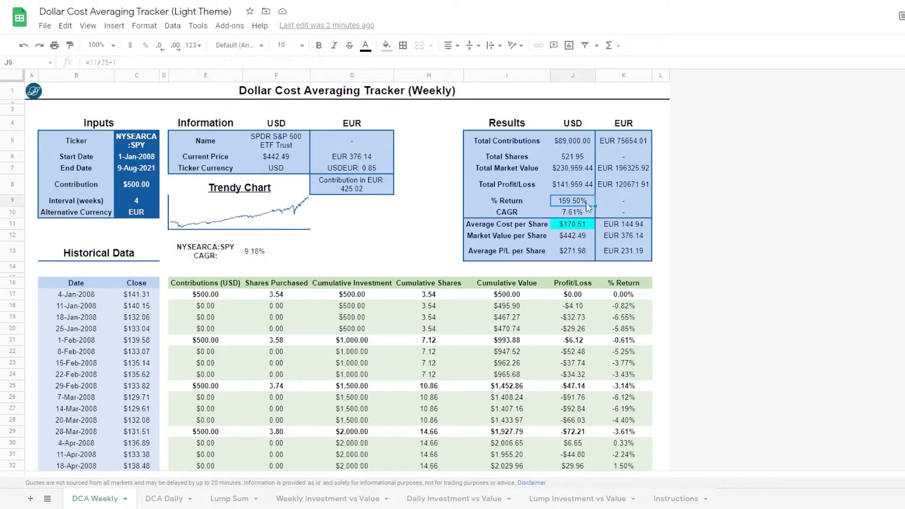
pyautogui.click(572, 212)
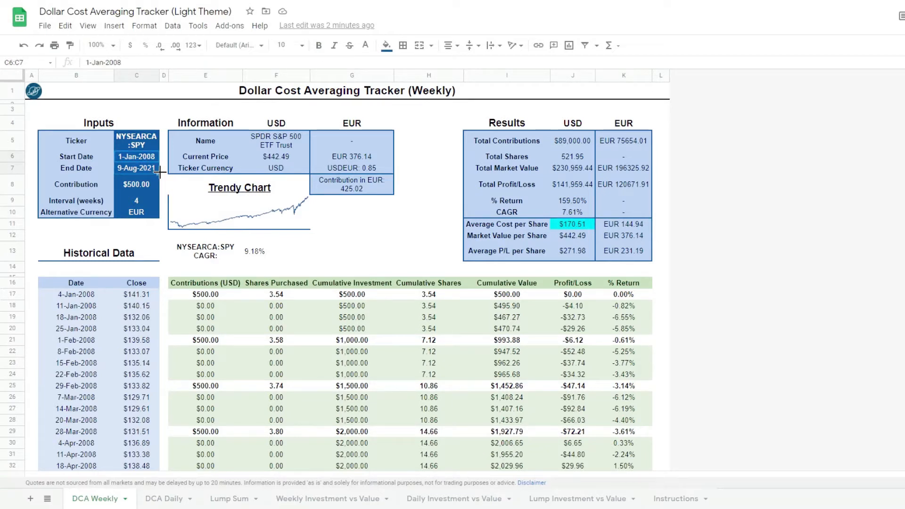
pyautogui.moveTo(165, 176)
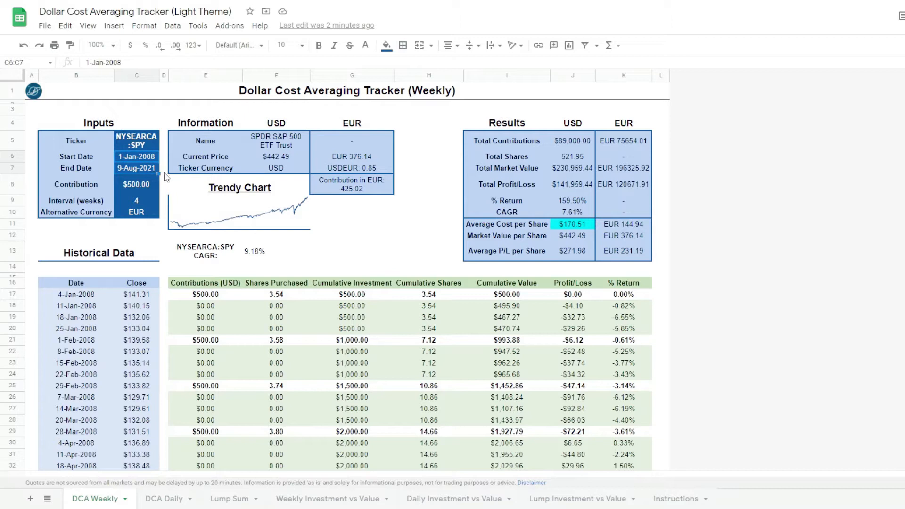
pyautogui.moveTo(433, 253)
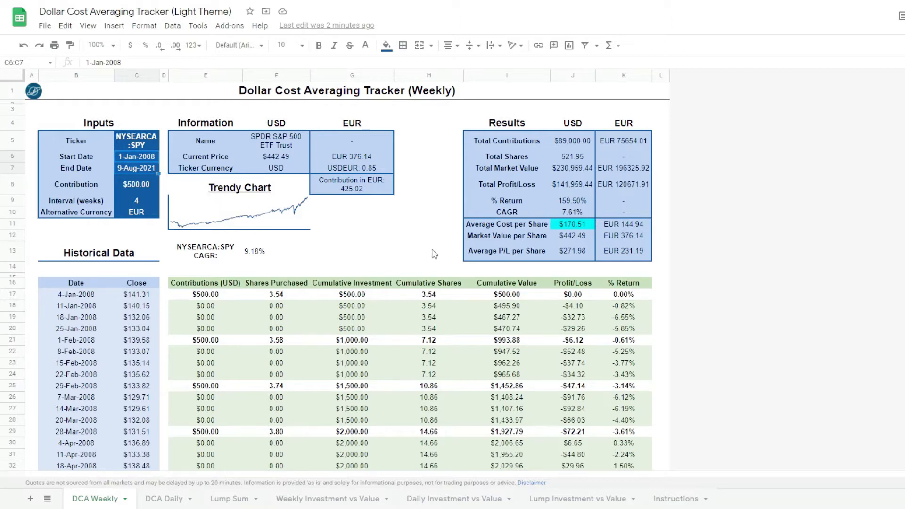
pyautogui.click(572, 224)
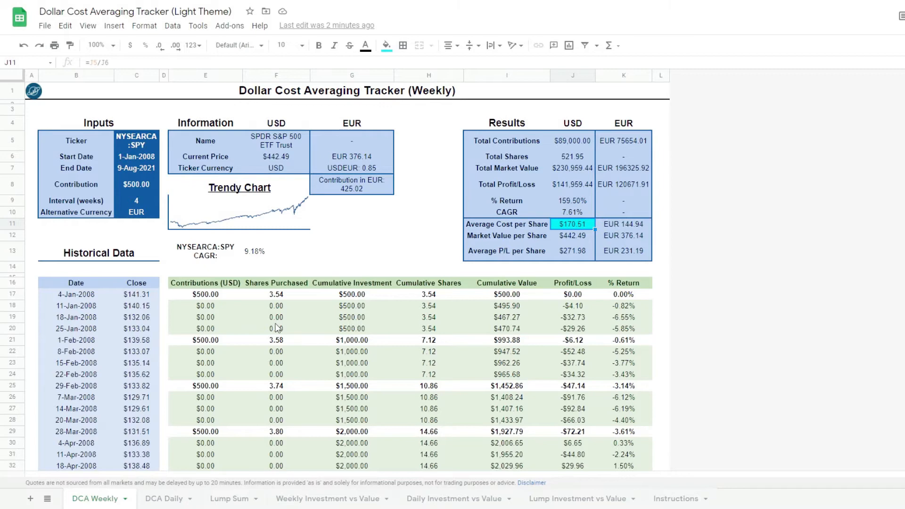
pyautogui.scroll(-3)
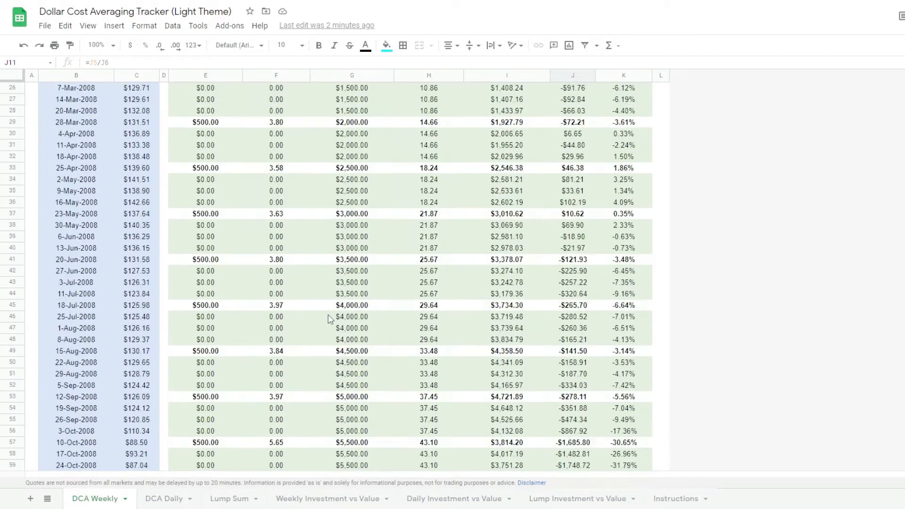
pyautogui.scroll(-3)
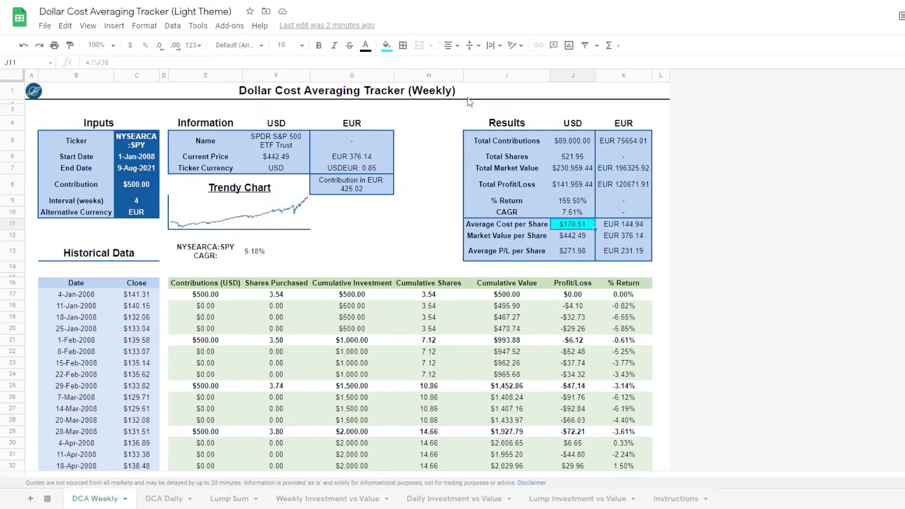
pyautogui.click(346, 91)
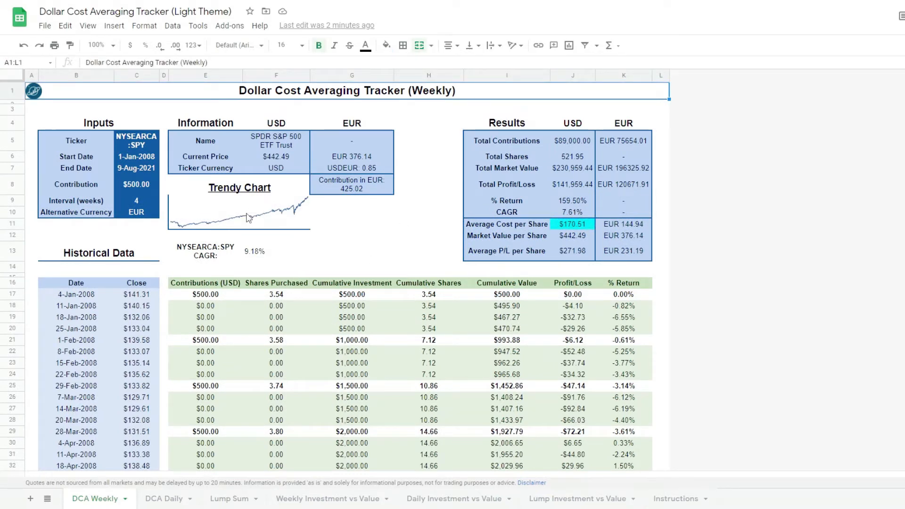
# - Browse the DCA Daily, Lump Sum and Investment vs Value sheets, then the dark-theme Weekly tracker
pyautogui.click(163, 497)
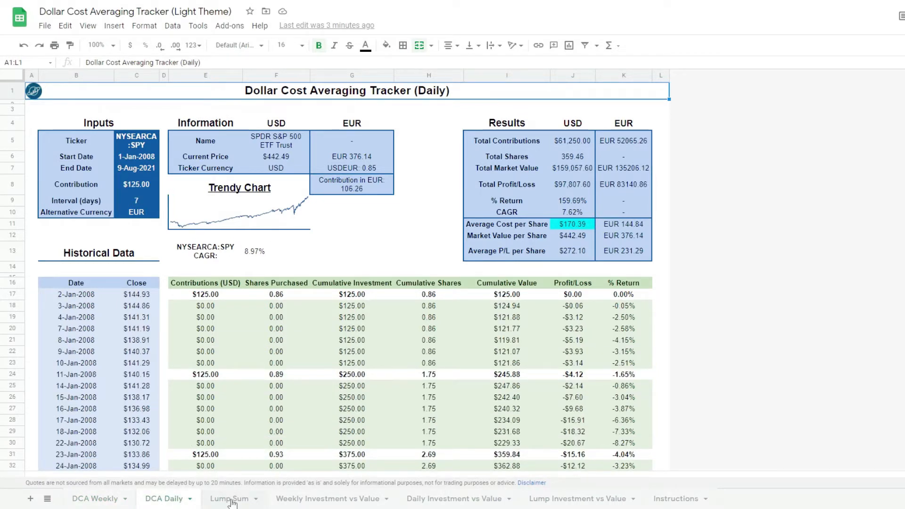
pyautogui.click(230, 498)
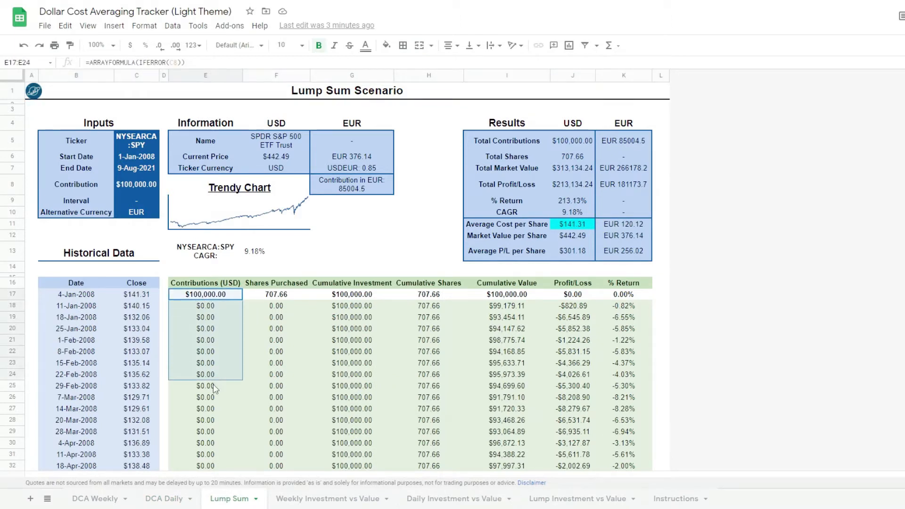
pyautogui.click(205, 282)
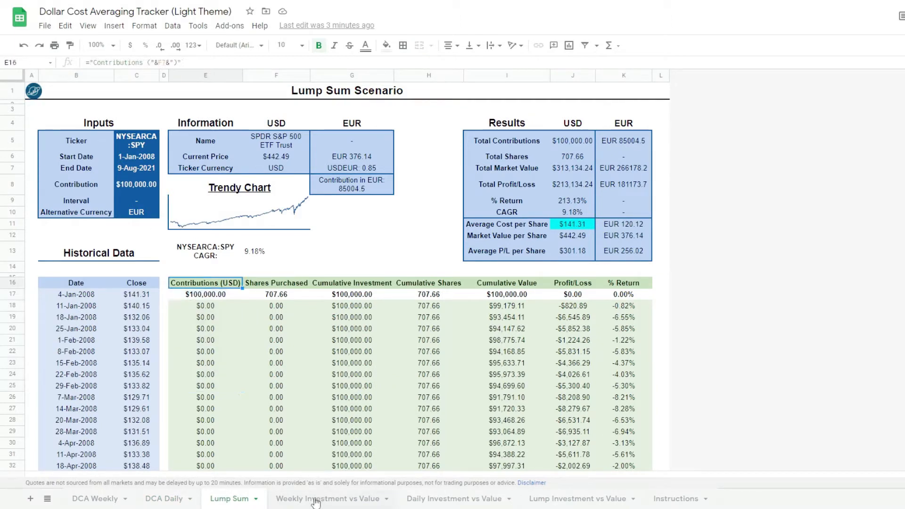
pyautogui.click(326, 499)
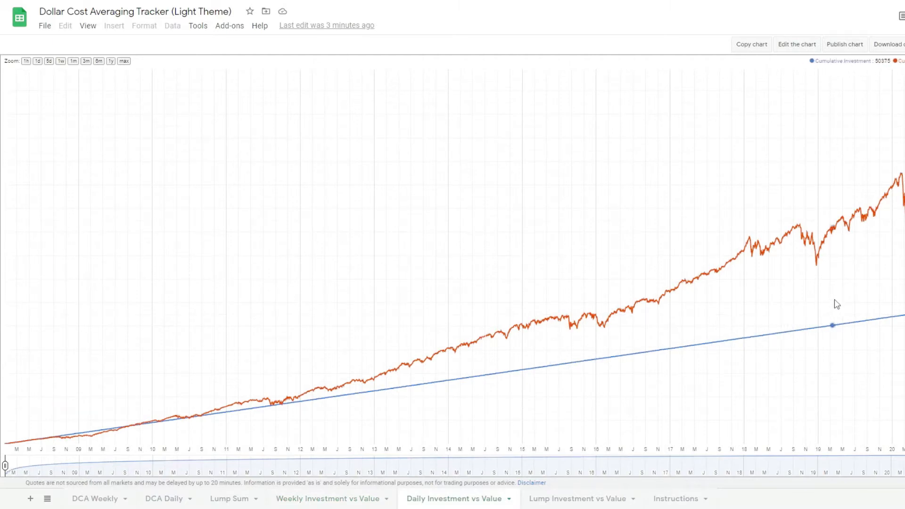
pyautogui.moveTo(210, 482)
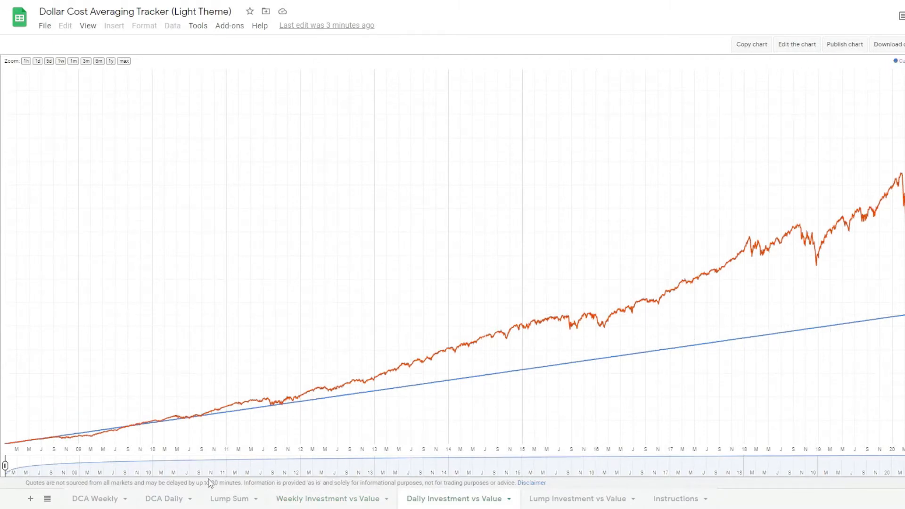
pyautogui.click(94, 498)
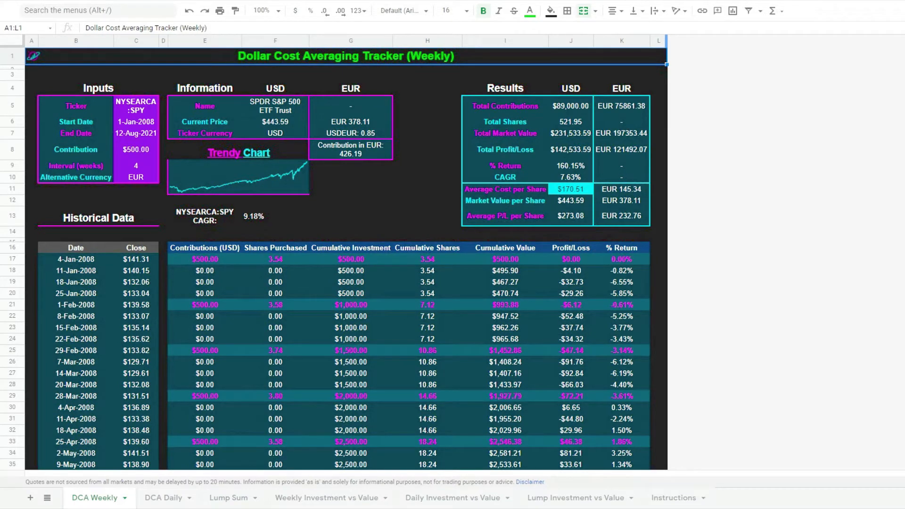
pyautogui.moveTo(407, 296)
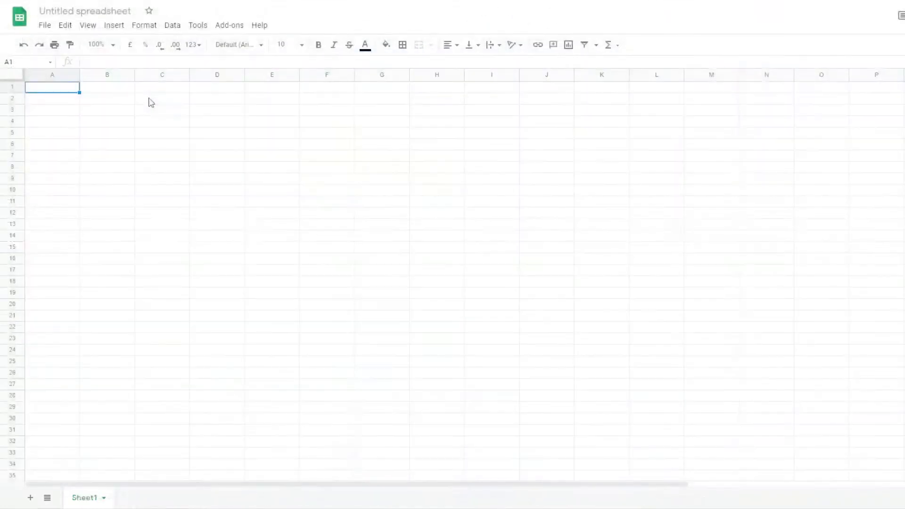
pyautogui.moveTo(128, 148)
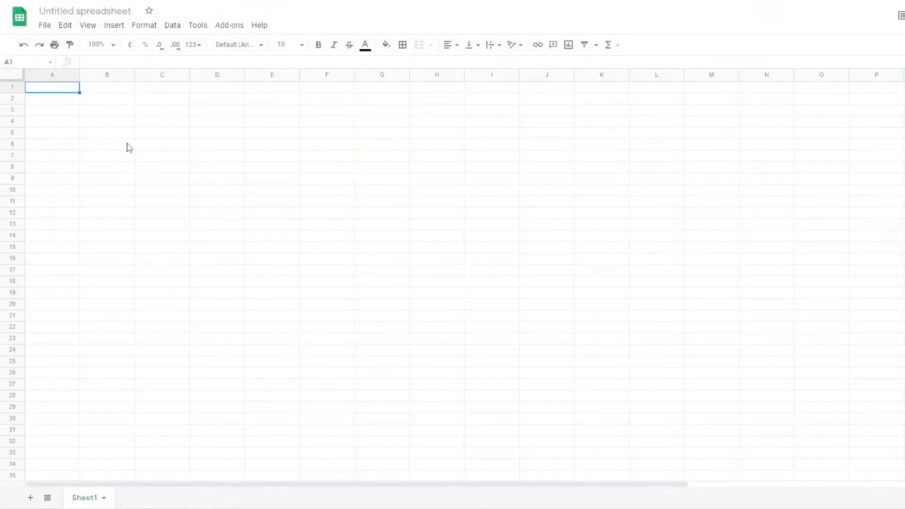
# - Rename the new spreadsheet to Planet Finance Dollar Cost Averaging Tracker
pyautogui.write('Planet')
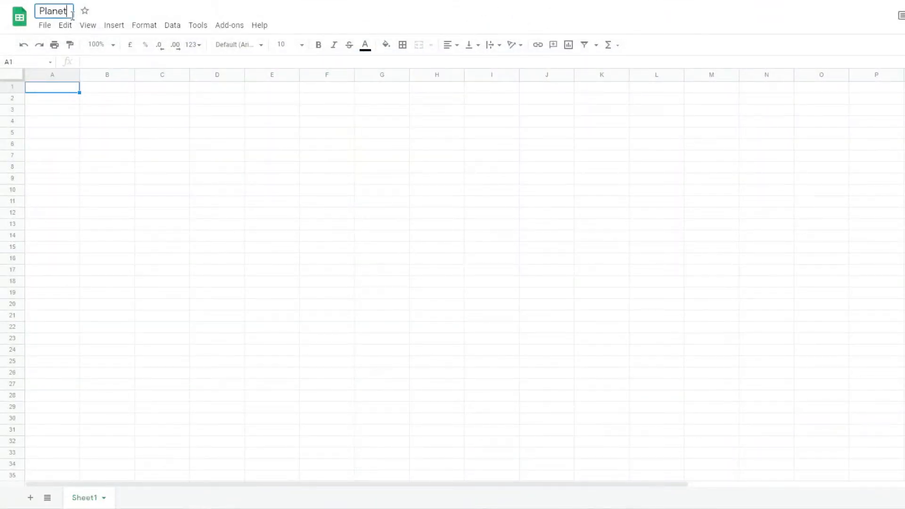
pyautogui.write('Finance')
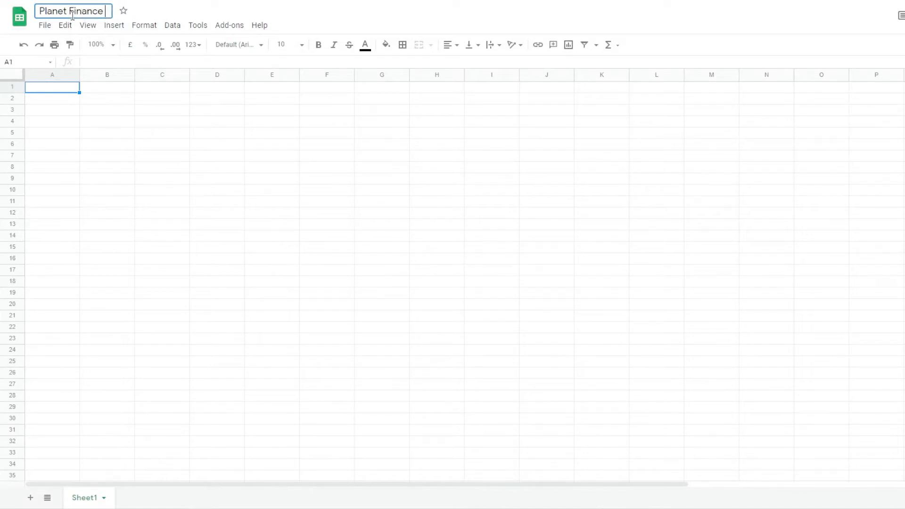
pyautogui.write('Dollar Cost')
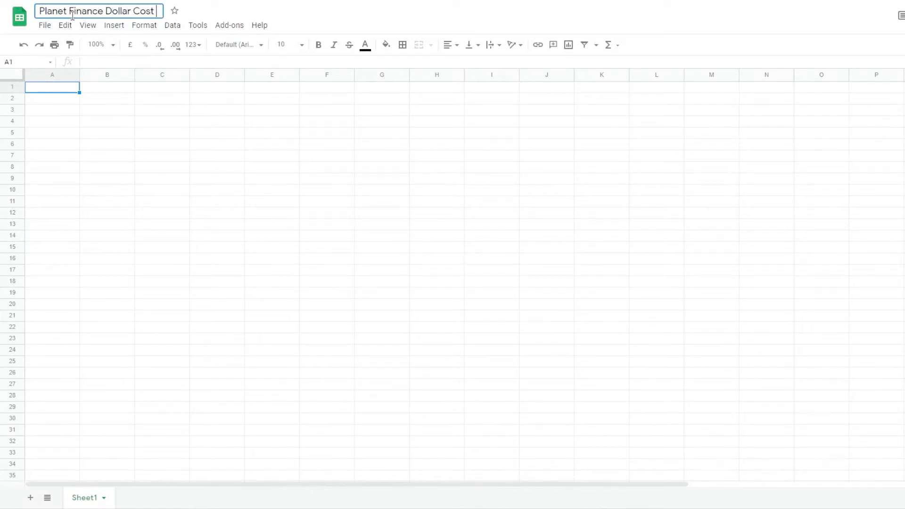
pyautogui.write('Averaging Tracker')
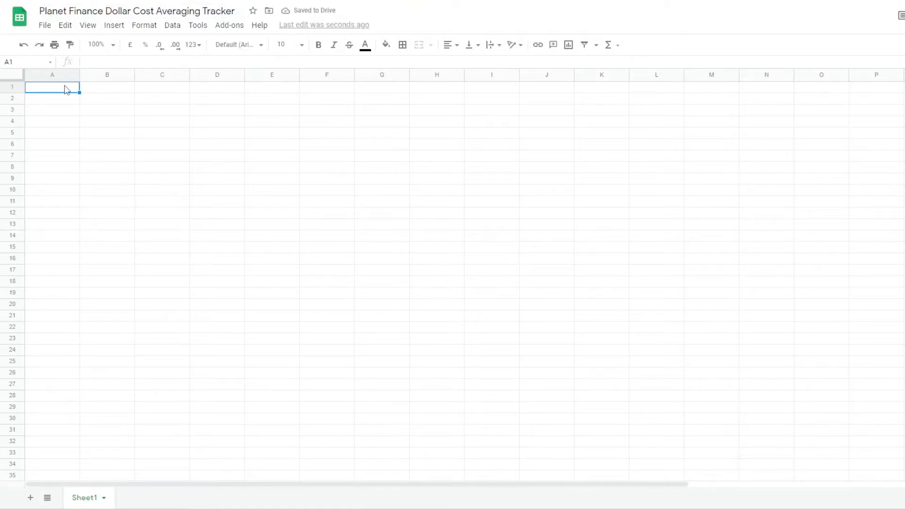
# - Enter the weekly tracker title, merge the Inputs header and set the ticker to NYSEARCA:SPY
pyautogui.write('Dollar Cost Averaging Tracker')
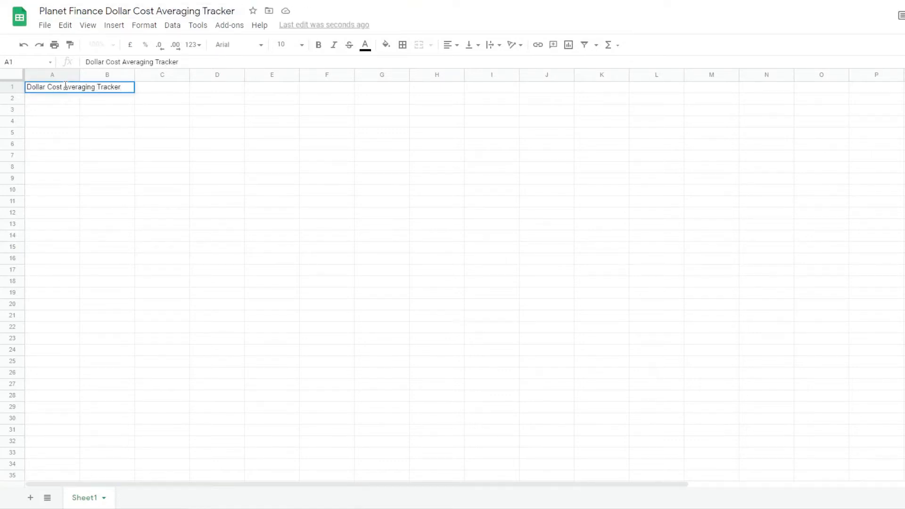
pyautogui.write('(Weekly')
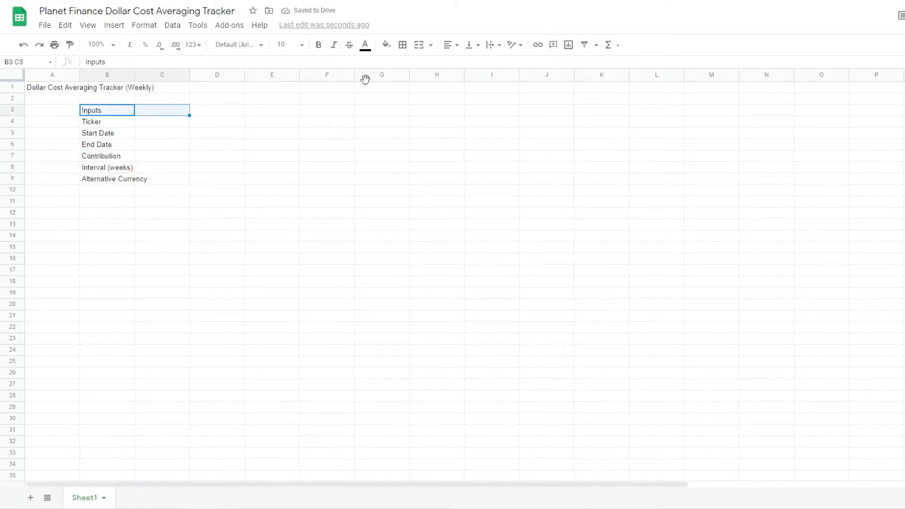
pyautogui.moveTo(420, 46)
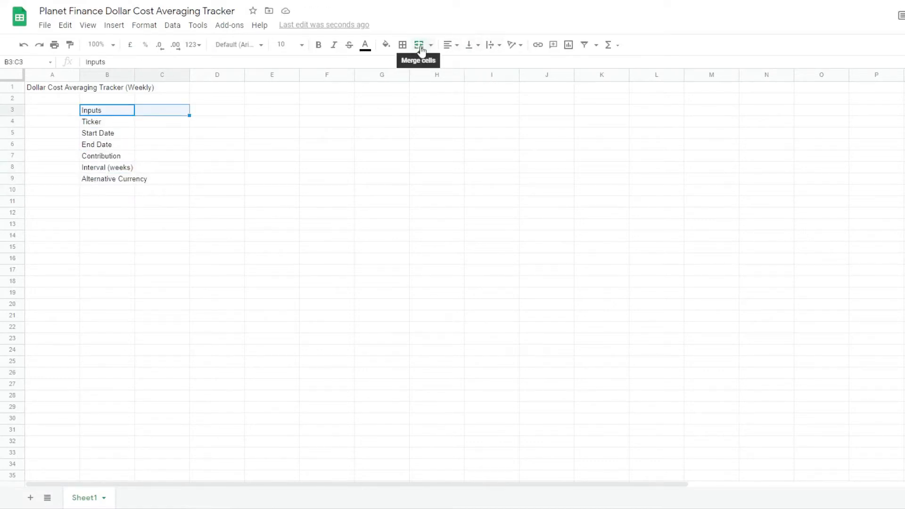
pyautogui.click(420, 44)
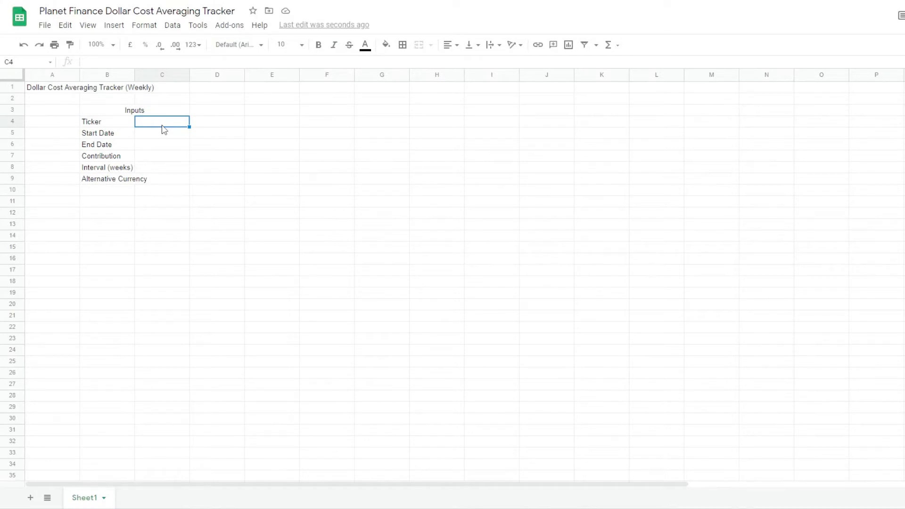
pyautogui.write('NYSEARCA:SPY')
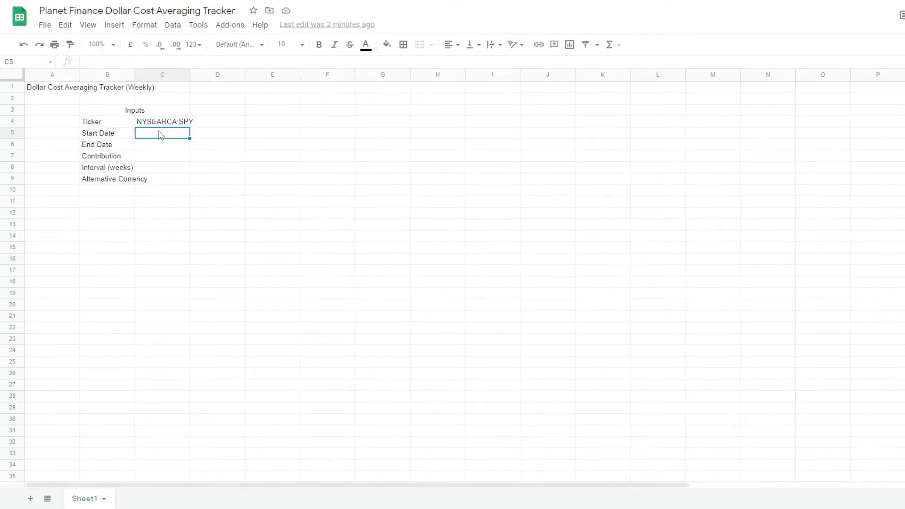
pyautogui.moveTo(162, 133); pyautogui.dragTo(162, 144)
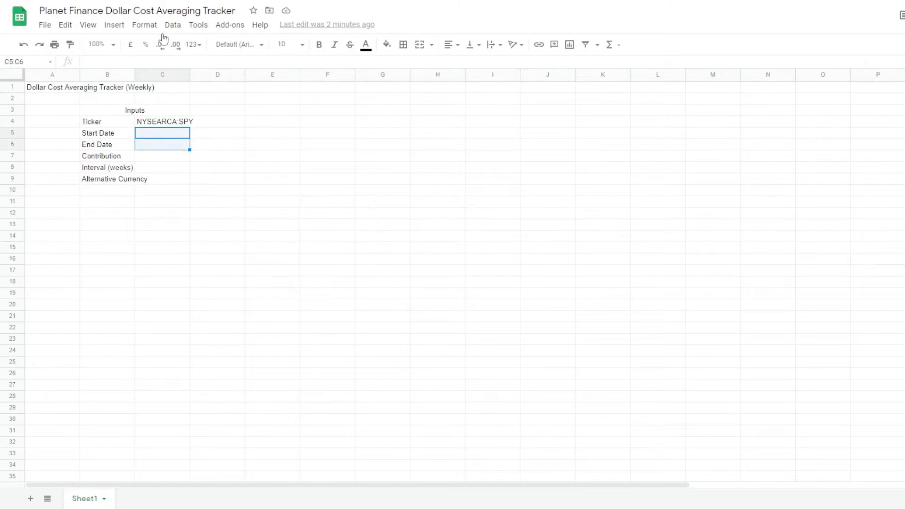
# - Apply an is-a-valid-date validation rule to the Start Date and End Date cells
pyautogui.click(171, 24)
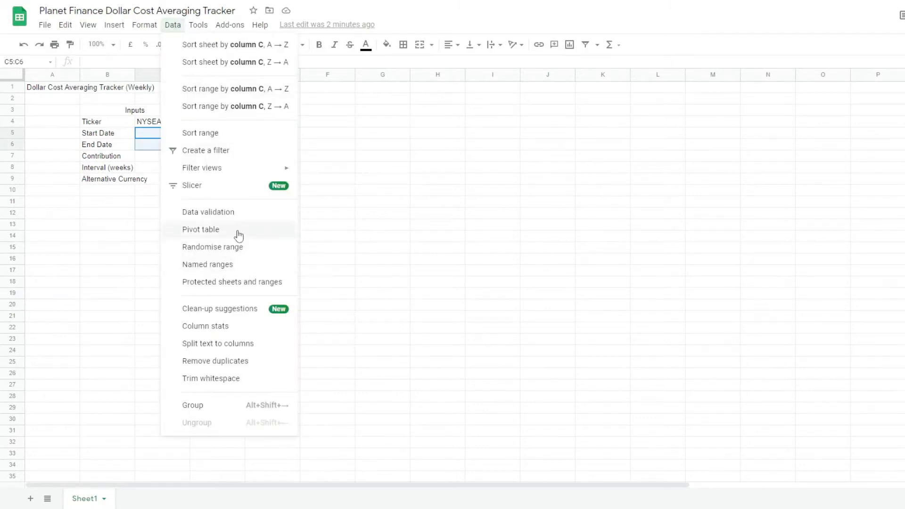
pyautogui.click(209, 212)
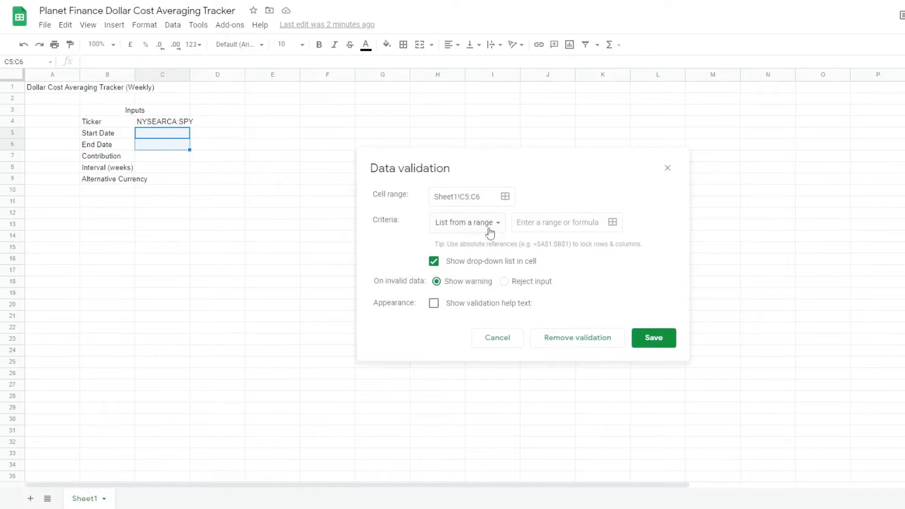
pyautogui.click(466, 222)
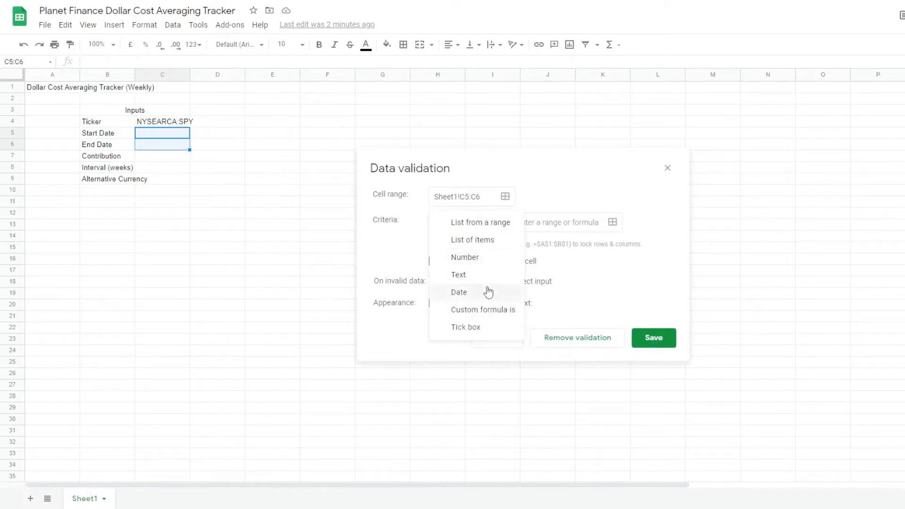
pyautogui.click(459, 292)
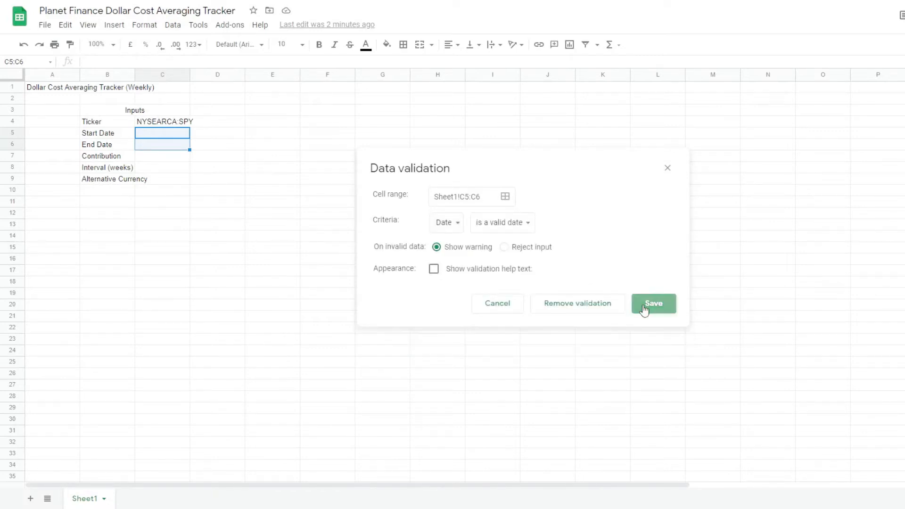
pyautogui.click(652, 303)
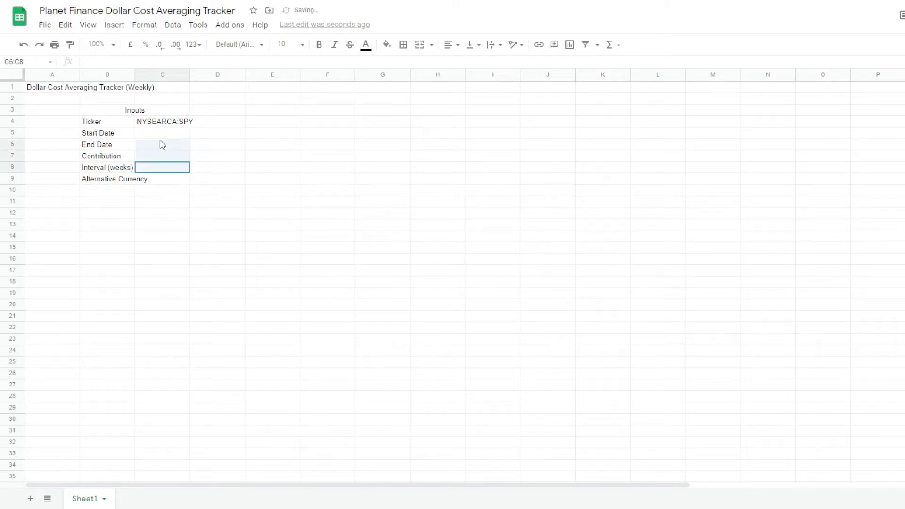
pyautogui.click(162, 133)
pyautogui.write('2021-07-28')
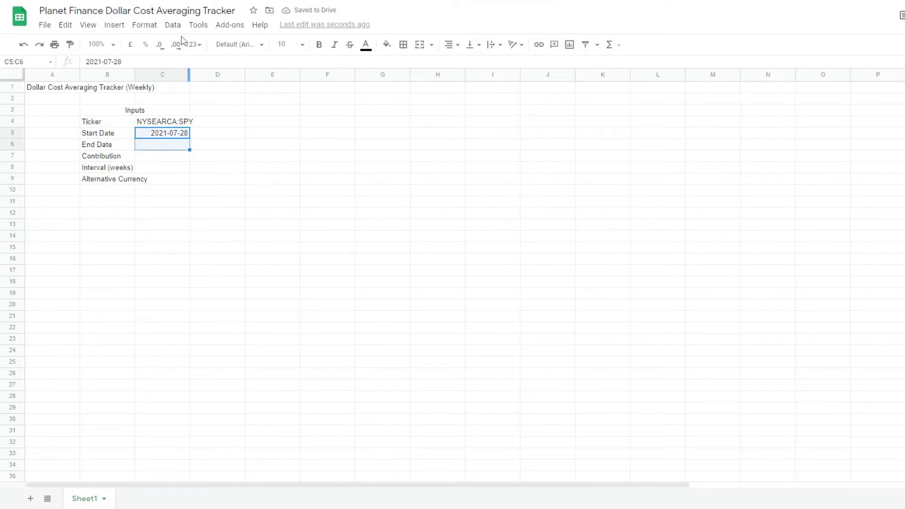
# - Format the dates as 26-Sep-2008 style and fill the end date with =today plus 500, 4 and EUR inputs
pyautogui.click(191, 45)
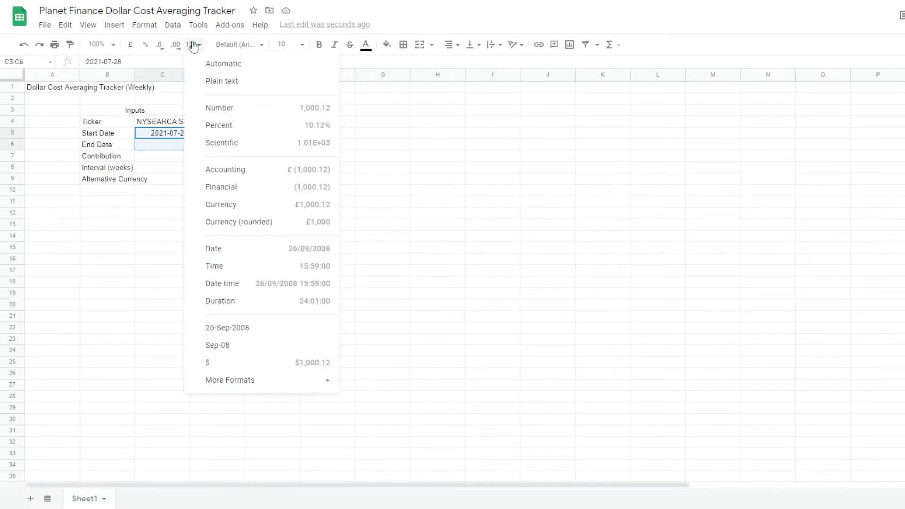
pyautogui.moveTo(272, 334)
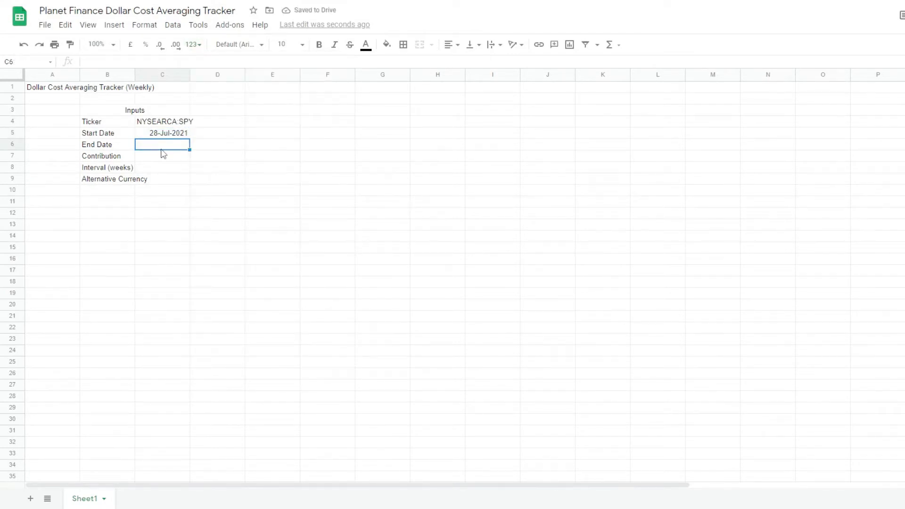
pyautogui.write('=today')
pyautogui.click(161, 168)
pyautogui.write('4')
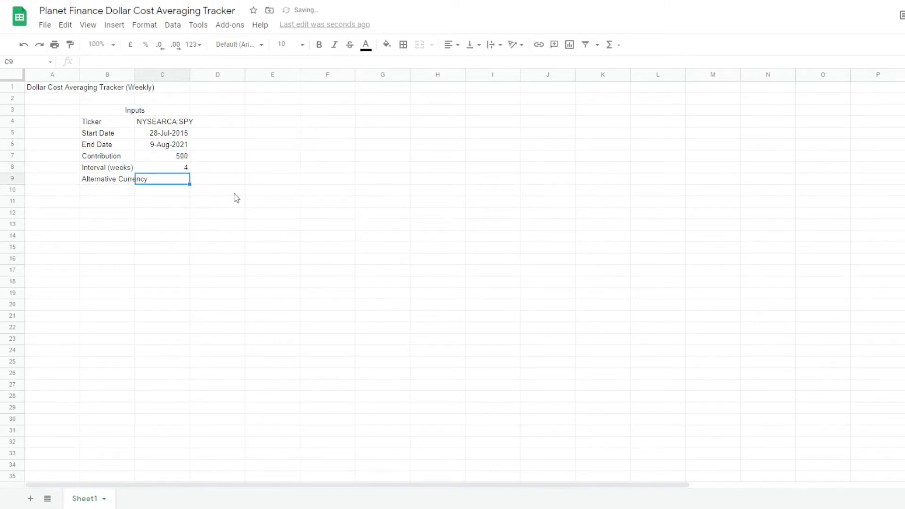
pyautogui.moveTo(286, 218)
pyautogui.write('EUR')
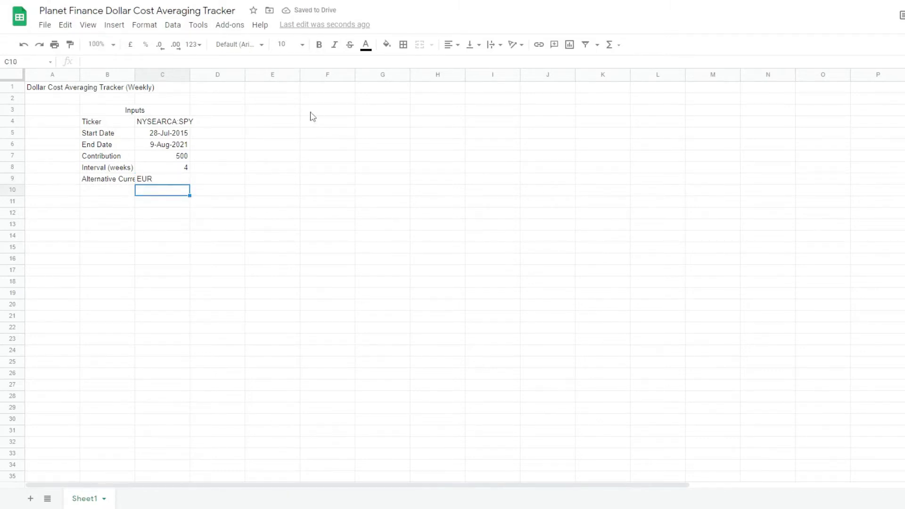
# - Add the Information heading and a GOOGLEFINANCE price formula returning 442.49
pyautogui.write('Information')
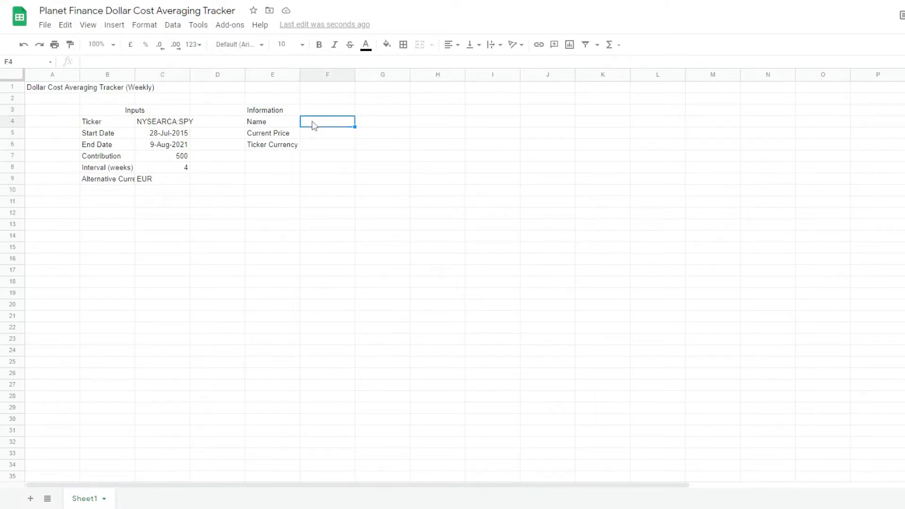
pyautogui.write('=')
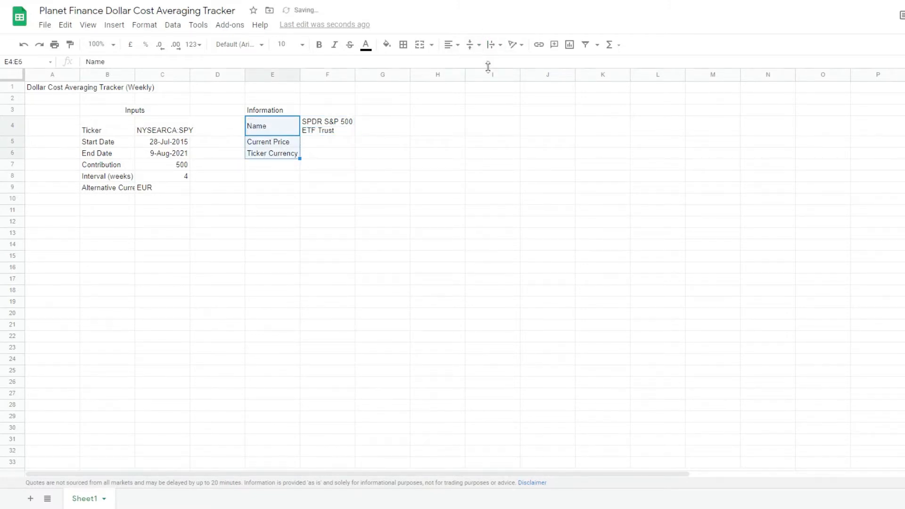
pyautogui.click(327, 126)
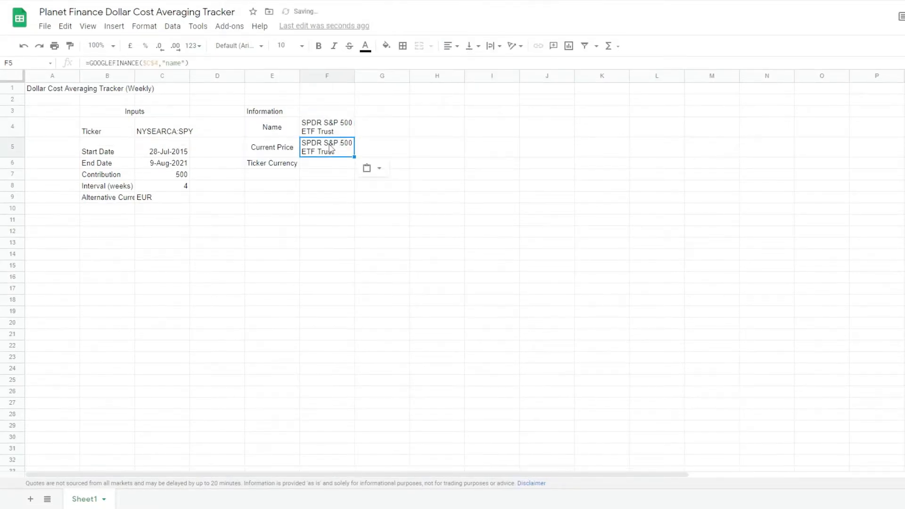
pyautogui.doubleClick(327, 142)
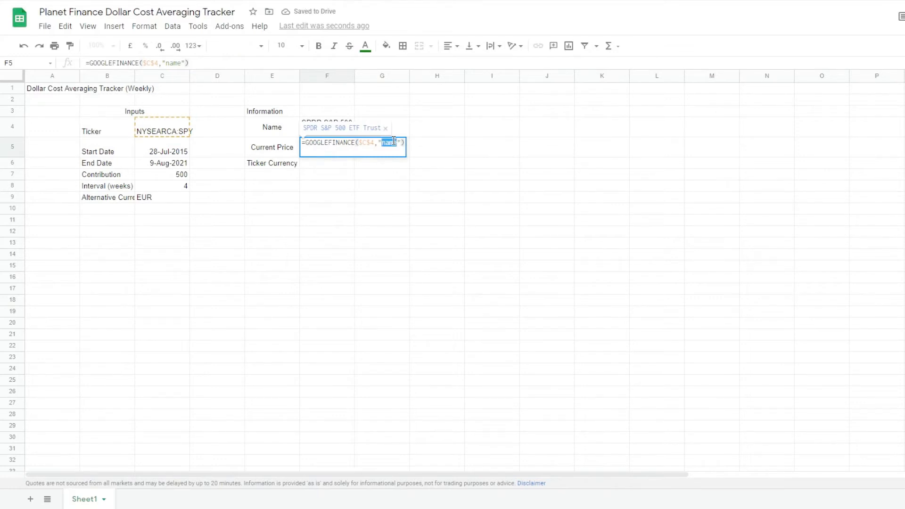
pyautogui.write('price')
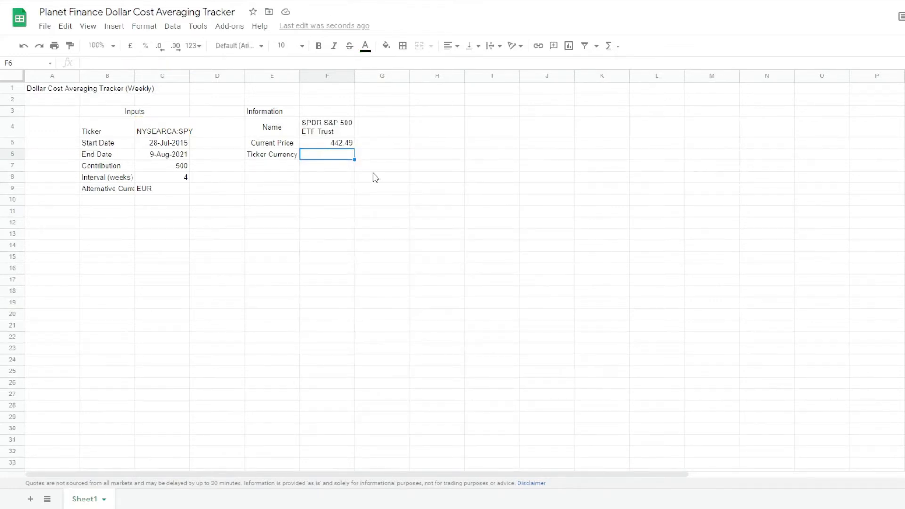
# - Add an IFERROR/IF GOOGLEFINANCE formula returning the ticker currency USD
pyautogui.write('=IFERROR(IF(GOOGLEFINANCE($C$4,"currency")="GBX","GBP",GOOGLEFINANCE($C$4,"currency')
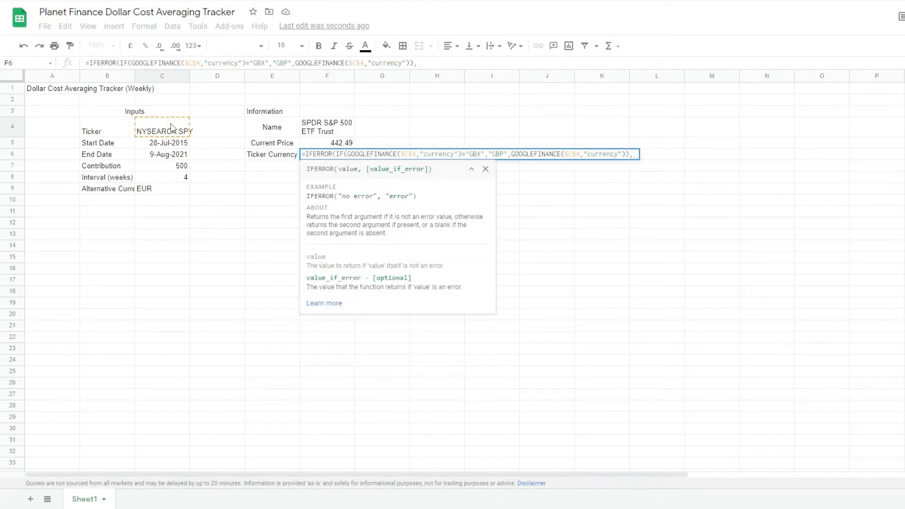
pyautogui.write(',"-"')
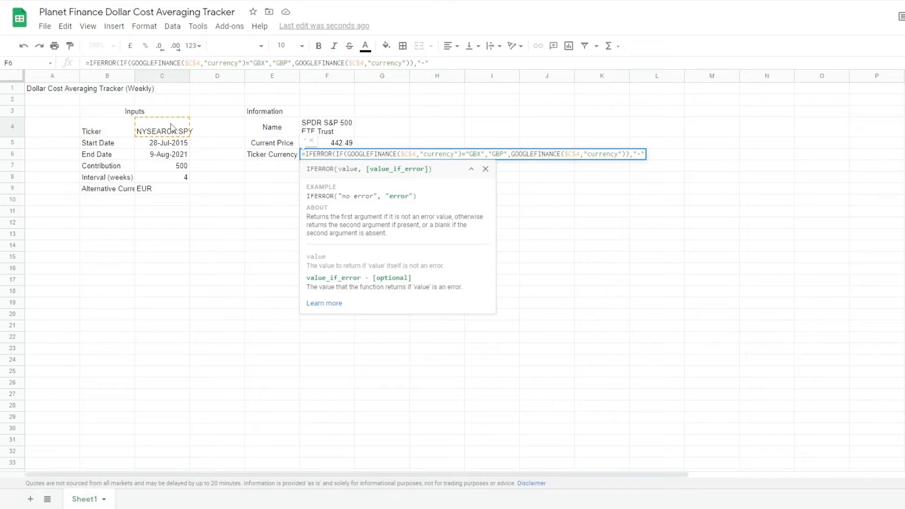
pyautogui.press('Return')
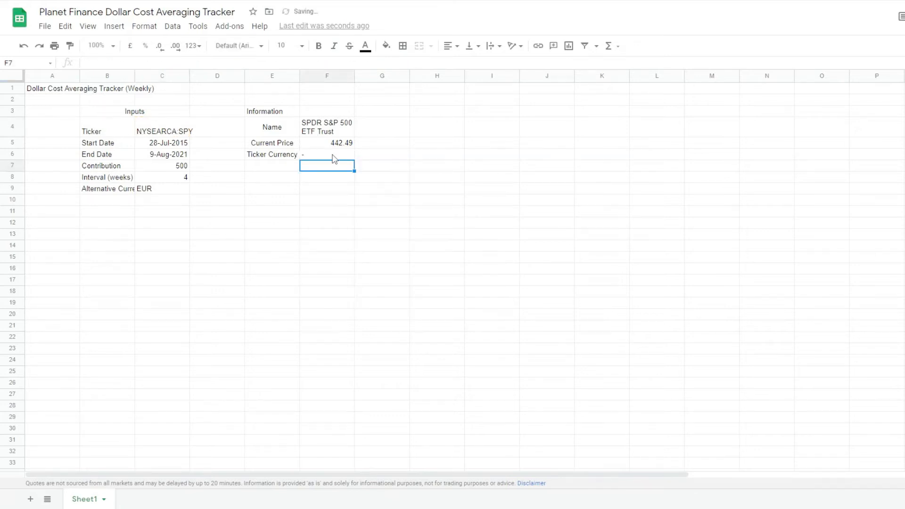
pyautogui.click(327, 111)
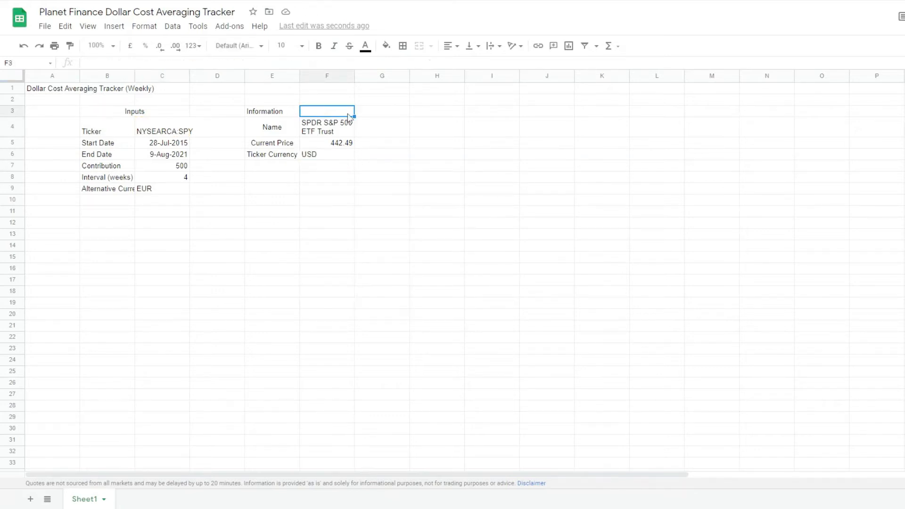
# - Add USD and EUR column headings to the Information block
pyautogui.write('=')
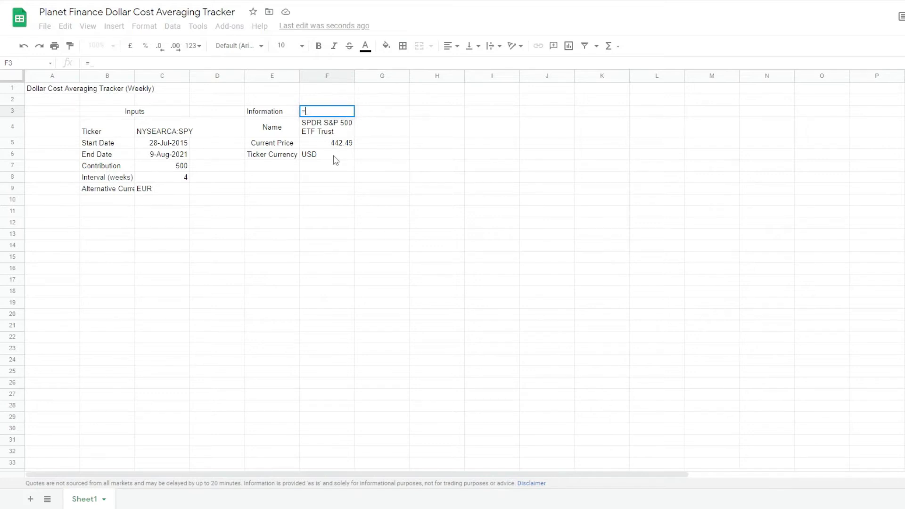
pyautogui.click(382, 111)
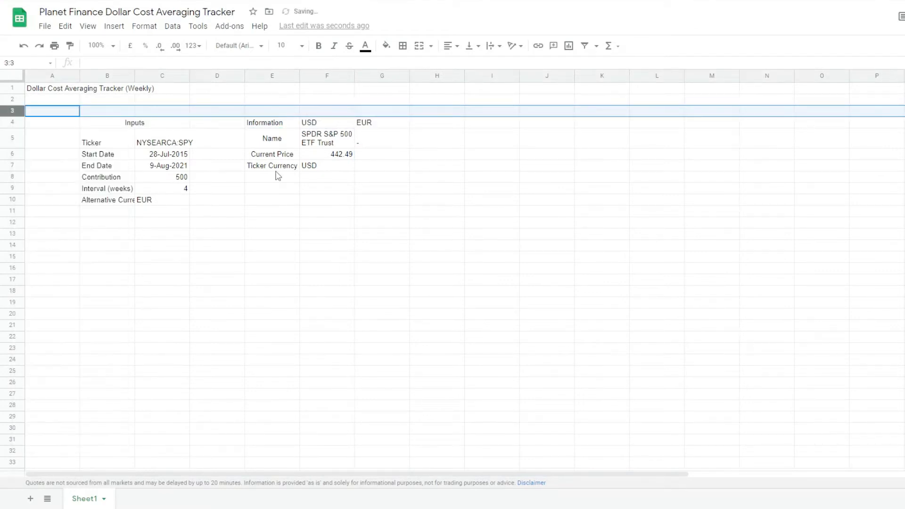
pyautogui.click(271, 165)
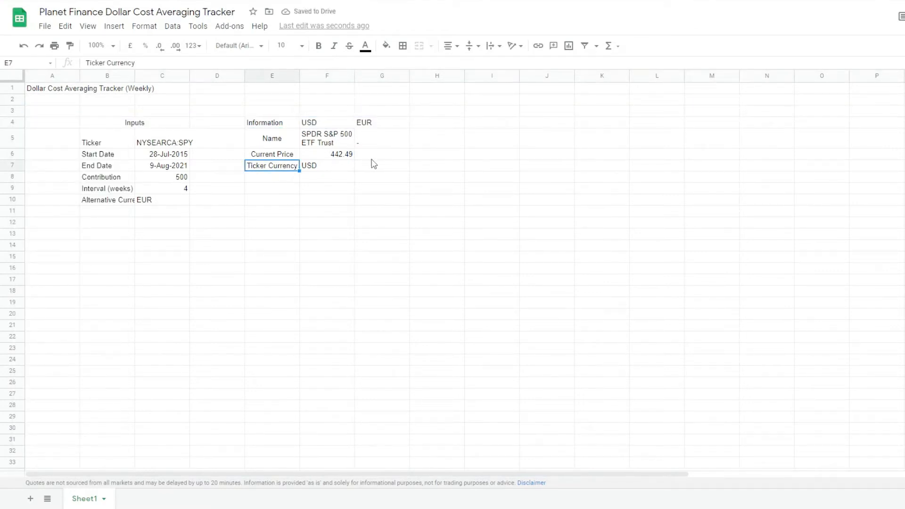
pyautogui.click(381, 154)
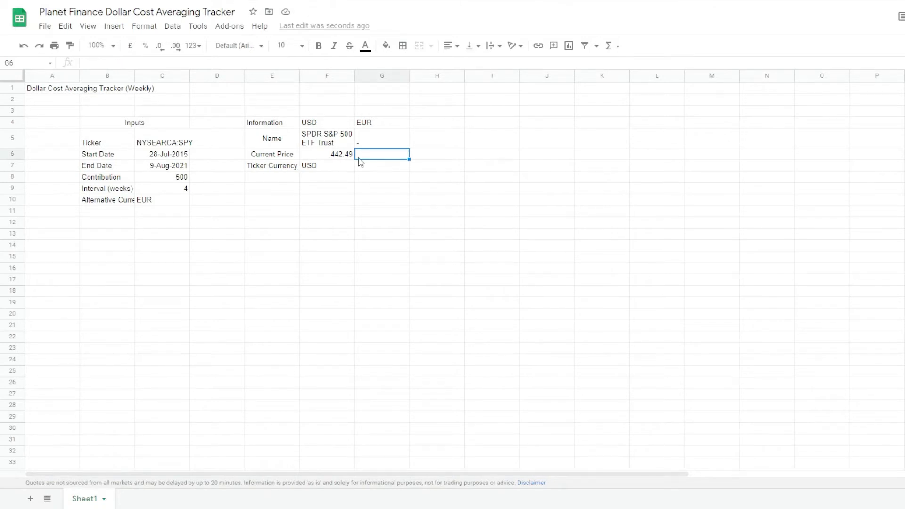
pyautogui.click(327, 154)
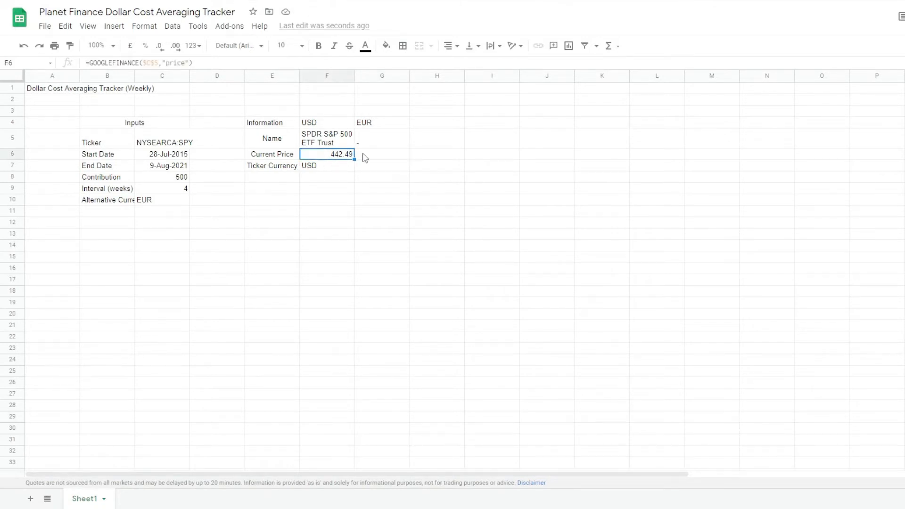
pyautogui.click(381, 154)
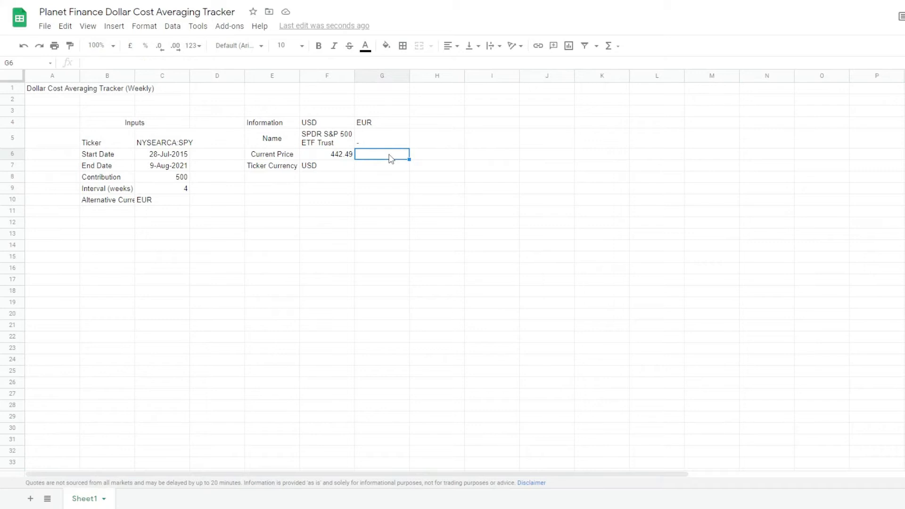
# - Add GOOGLEFINANCE conversion formulas giving the EUR price 376.42 and the USDEUR rate 0.85
pyautogui.write('=IFERROR(IF($F$7=')
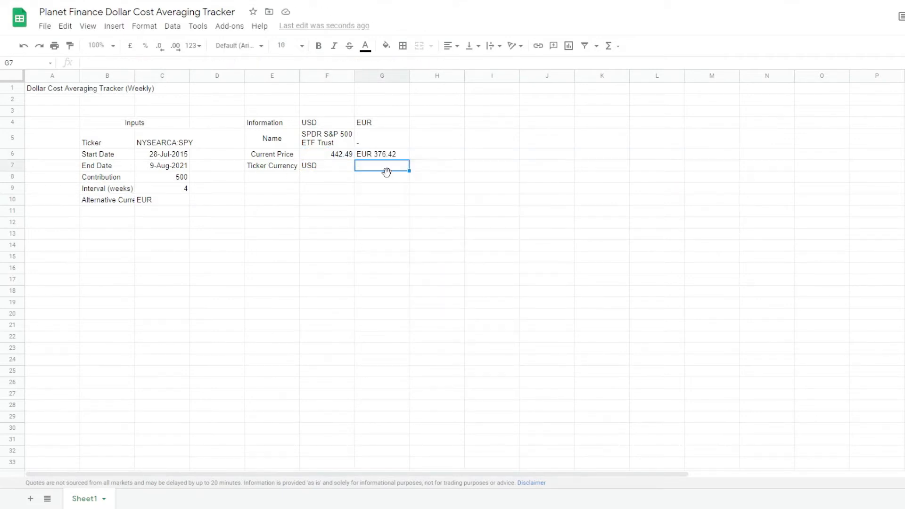
pyautogui.write('=IFERROR($F$7&')
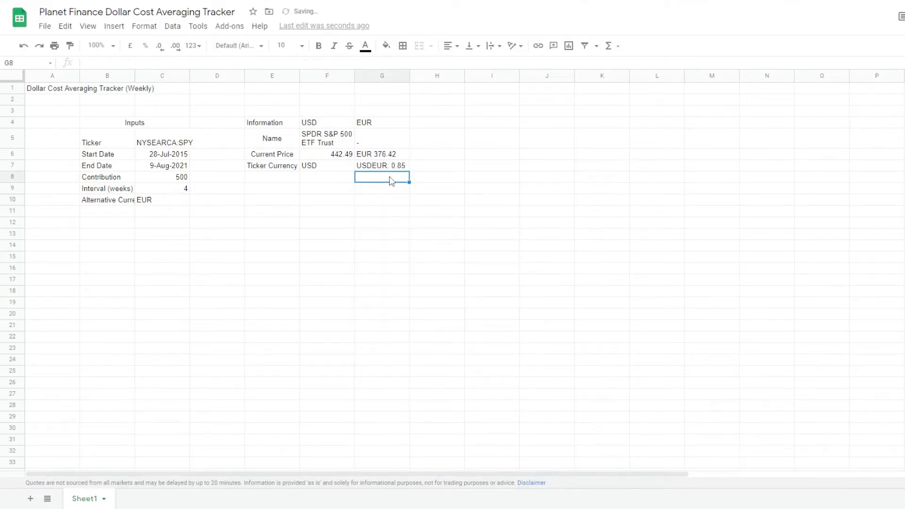
pyautogui.click(381, 165)
pyautogui.write('Trendy Chart')
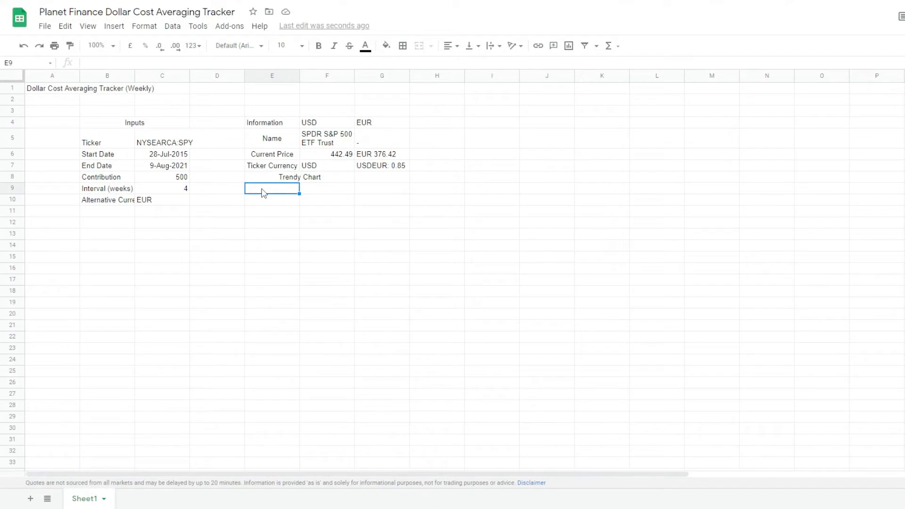
# - Merge E9:F11 and fill it with a SPARKLINE of GOOGLEFINANCE prices from the start date to today
pyautogui.moveTo(272, 189); pyautogui.dragTo(327, 210)
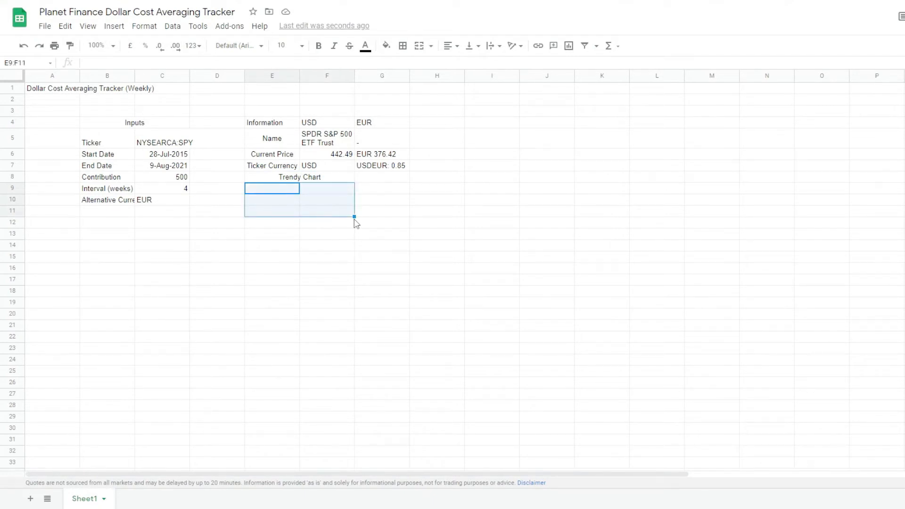
pyautogui.click(418, 46)
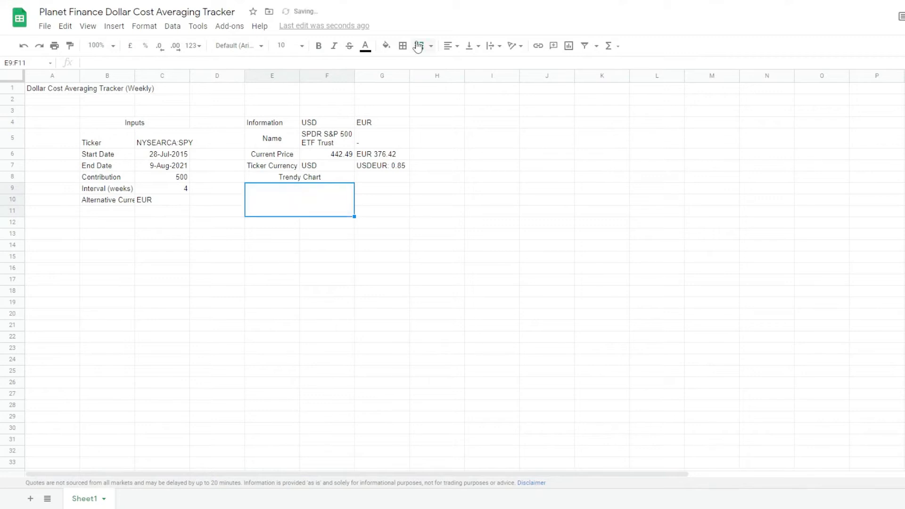
pyautogui.click(419, 45)
pyautogui.write('=SPARKLINE(GOOGLEFINANCE($C$5,"Price",C6,today()')
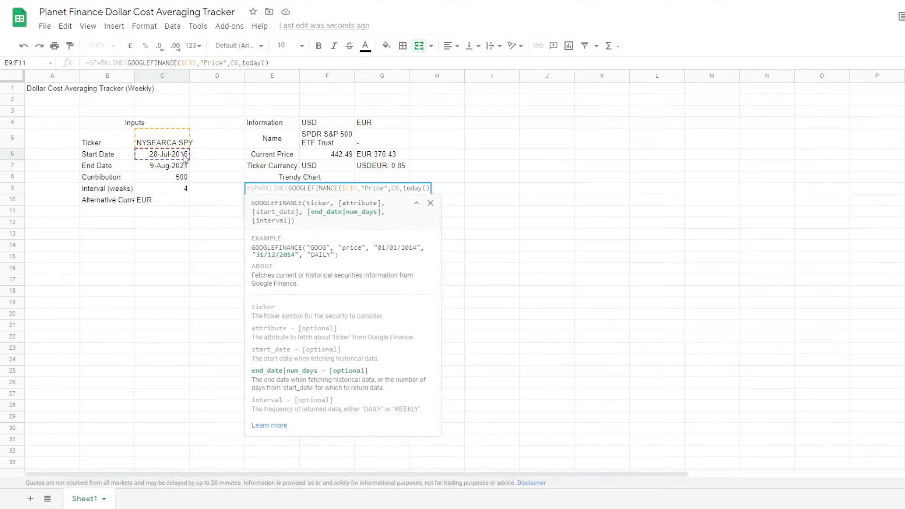
pyautogui.press('Return')
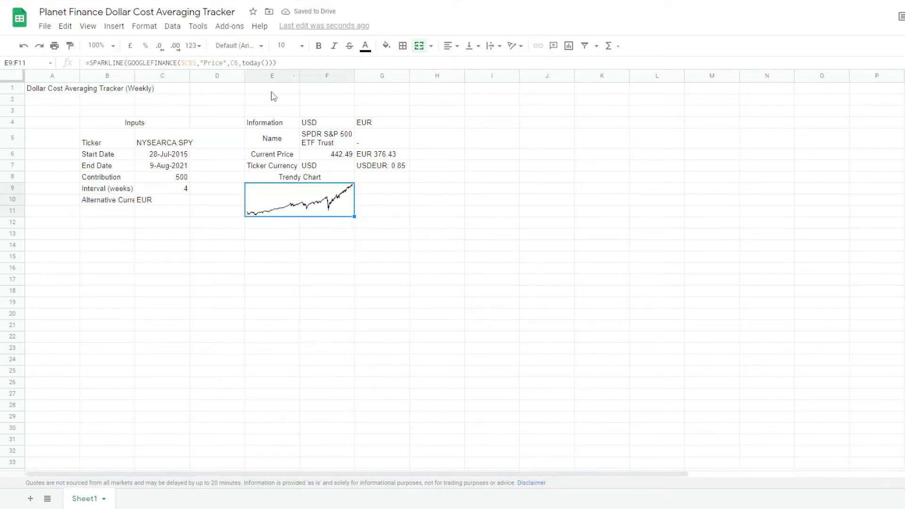
pyautogui.click(162, 154)
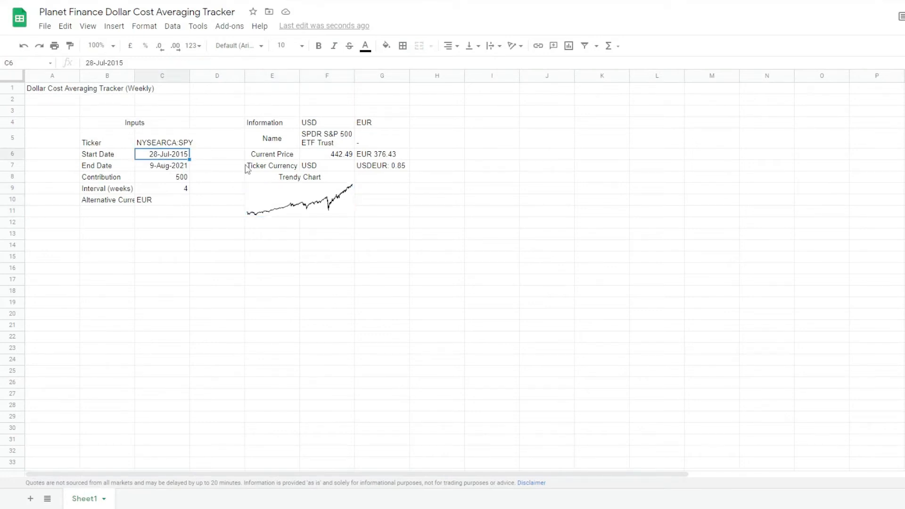
pyautogui.click(300, 198)
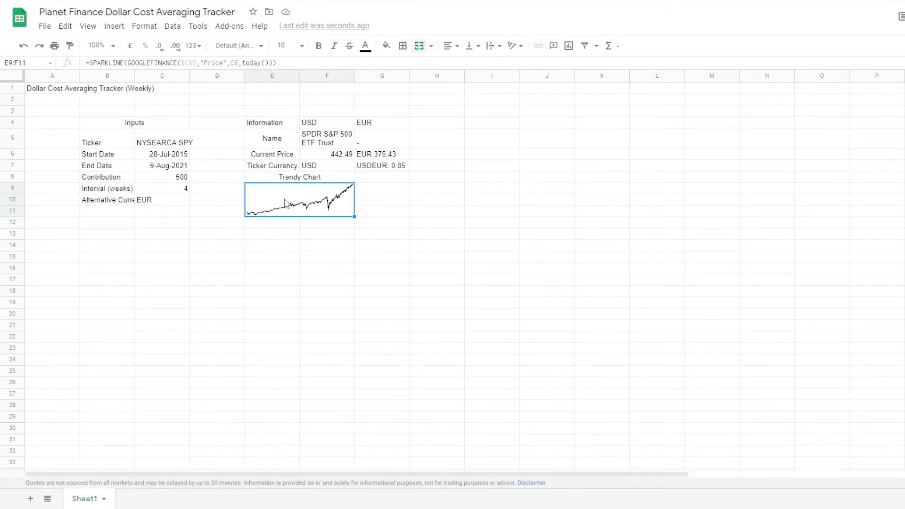
pyautogui.click(271, 232)
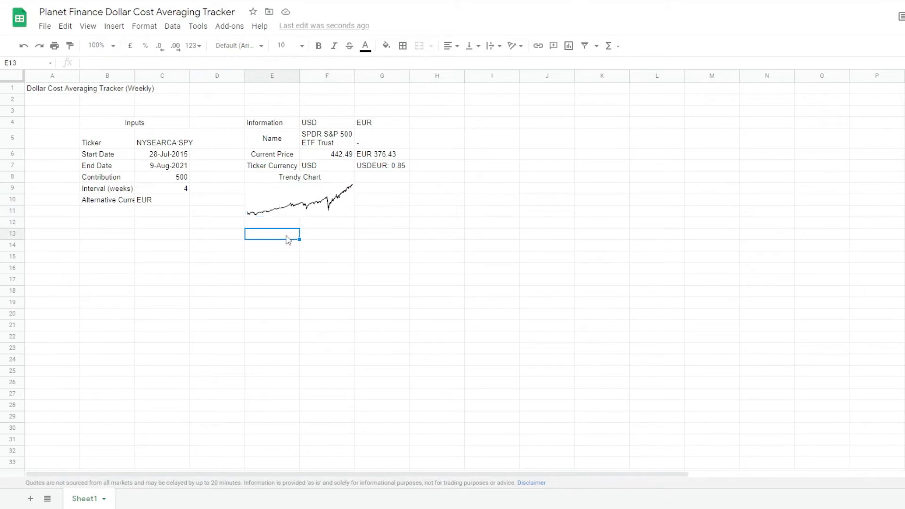
pyautogui.moveTo(304, 240)
pyautogui.write('=C5&" CAGR')
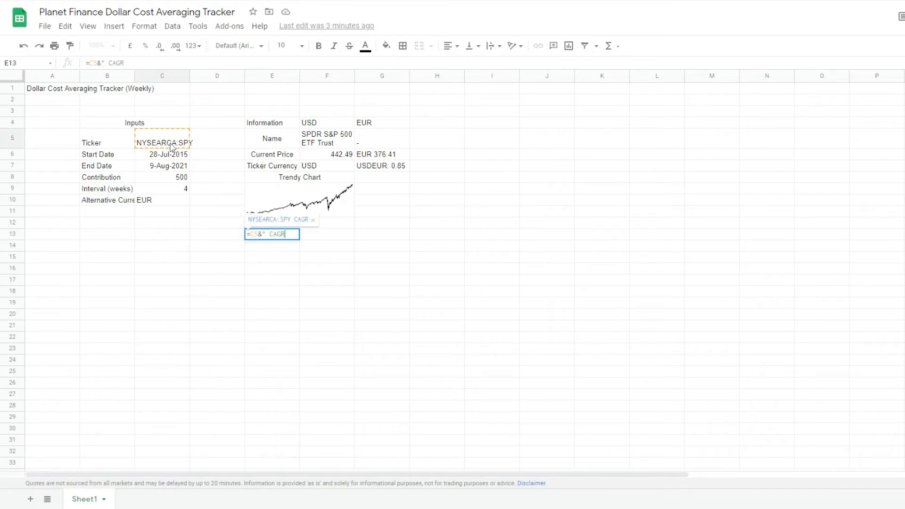
# - Enter the =C5&" CAGR:" label in E13 and the IFERROR/INDEX/DATEDIF CAGR formula in F13, then reopen it to fix the error
pyautogui.press('Return')
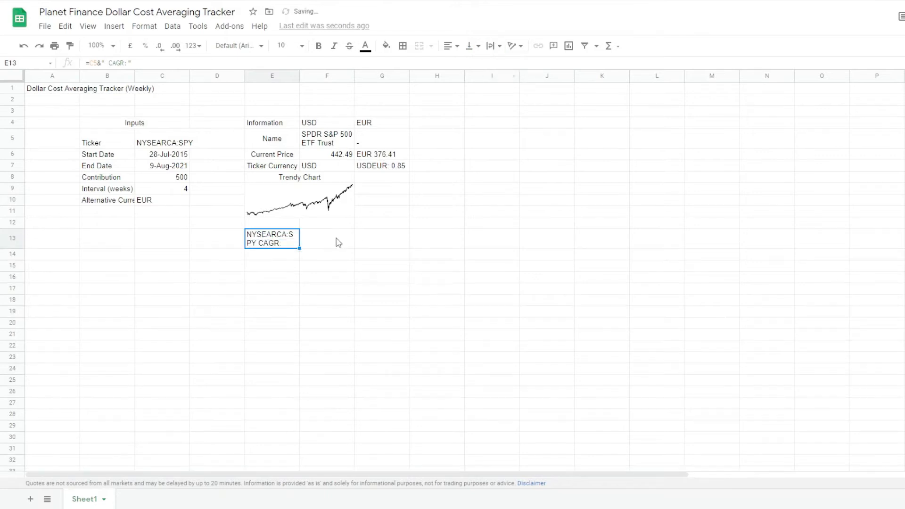
pyautogui.click(327, 238)
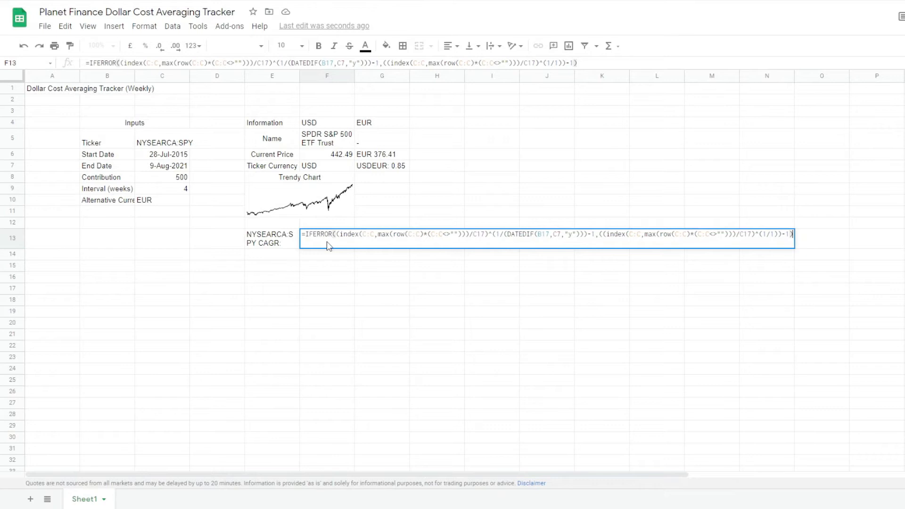
pyautogui.press('Return')
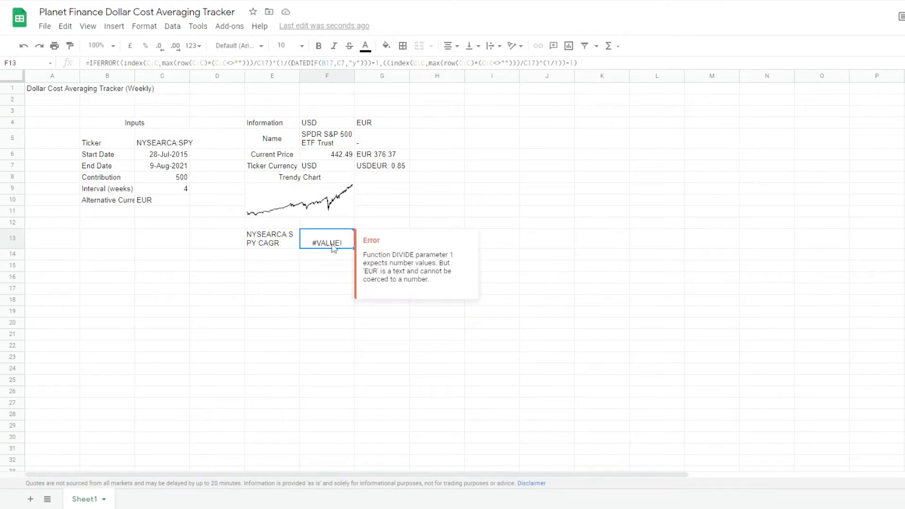
pyautogui.doubleClick(327, 238)
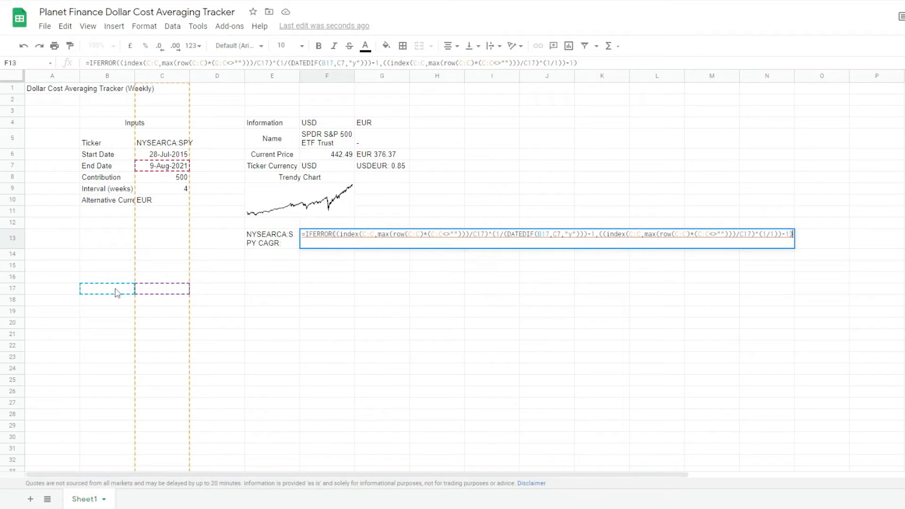
pyautogui.moveTo(157, 295)
pyautogui.write('=GOOGLEFINANCE(')
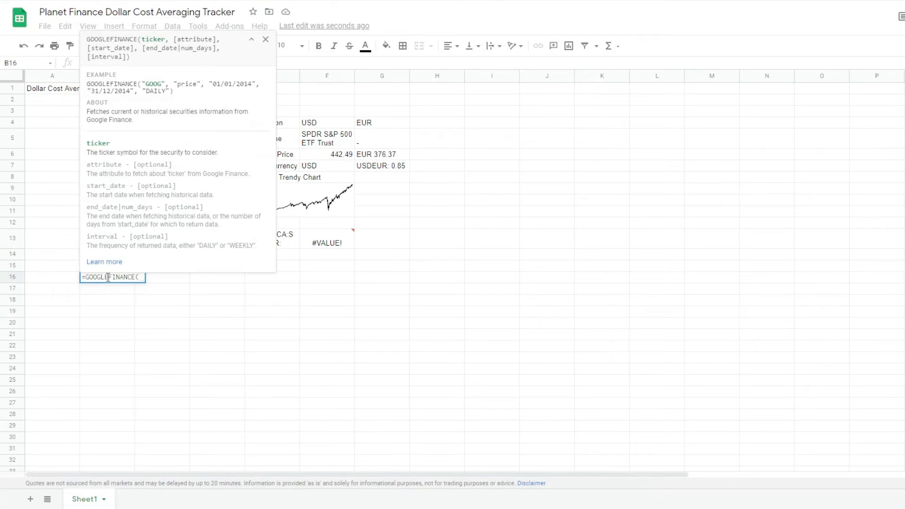
# - Complete the CAGR formula using the weekly price arguments and check the 0.1318 result in F13
pyautogui.write('$C$5,"price",$C$6,')
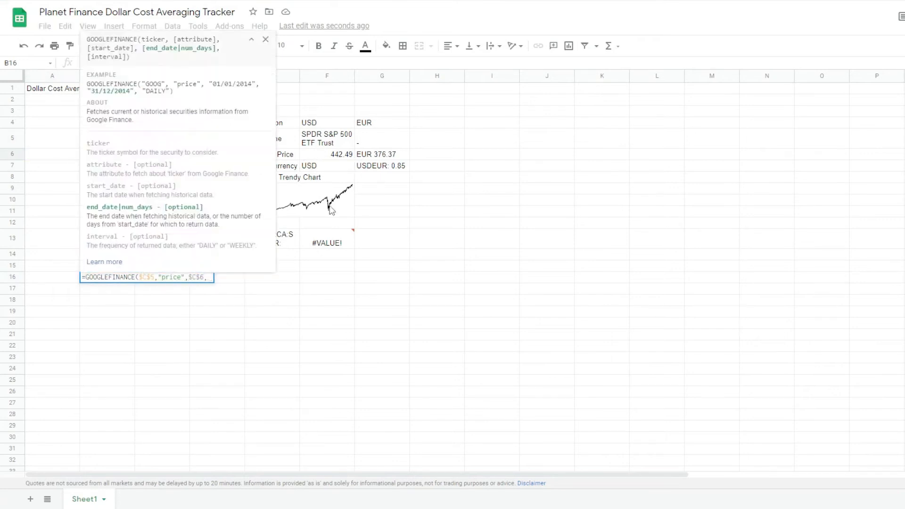
pyautogui.write('$C$7,"weekly")')
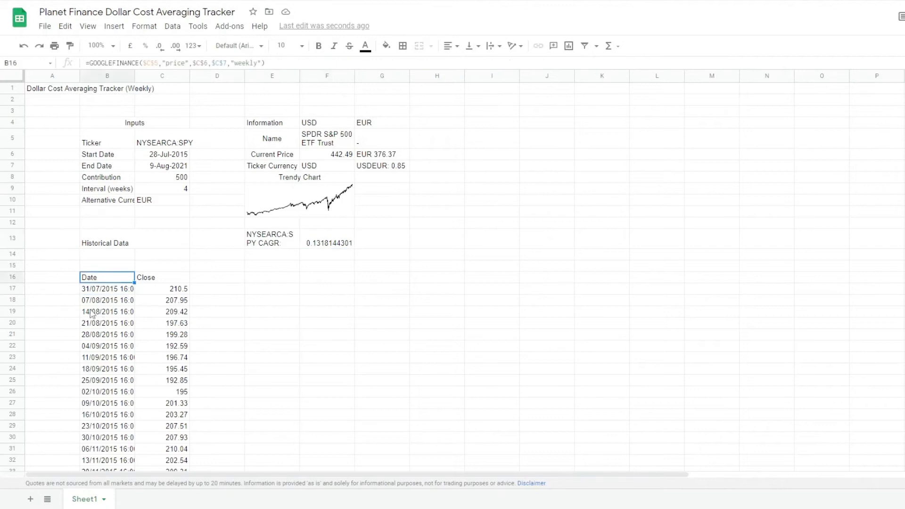
pyautogui.click(327, 239)
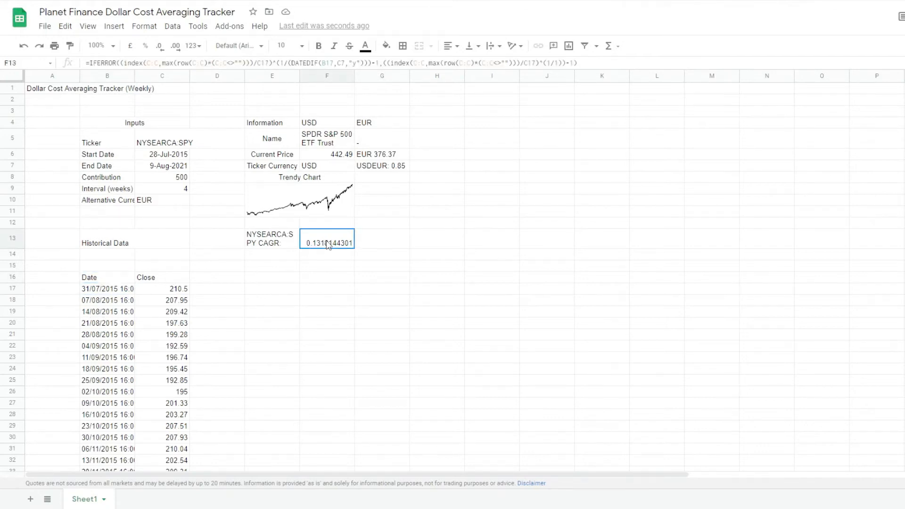
pyautogui.moveTo(363, 261)
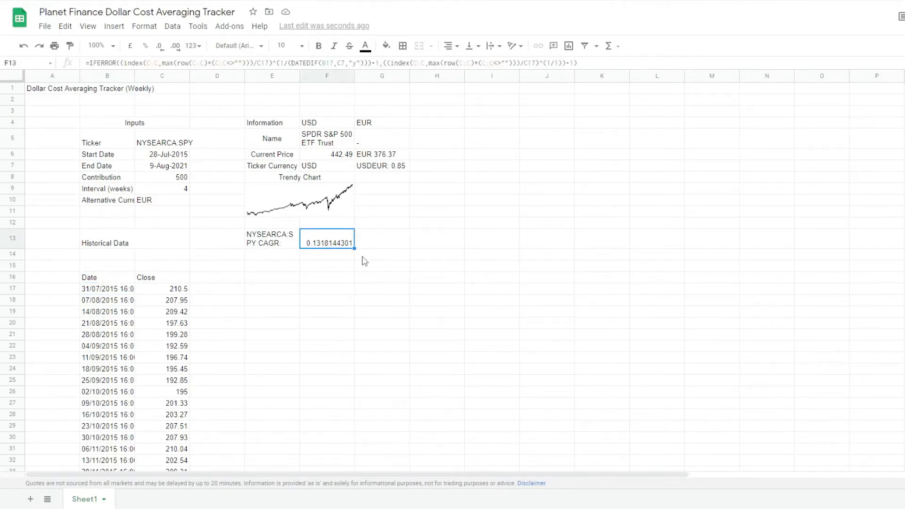
pyautogui.moveTo(323, 128)
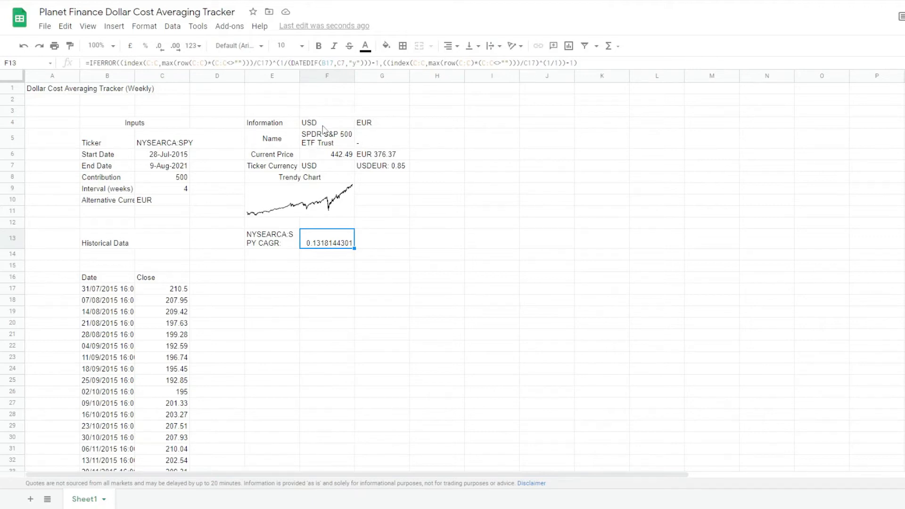
# - Format the CAGR in F13 as 13.18% and move to E16 for the contributions column
pyautogui.click(145, 45)
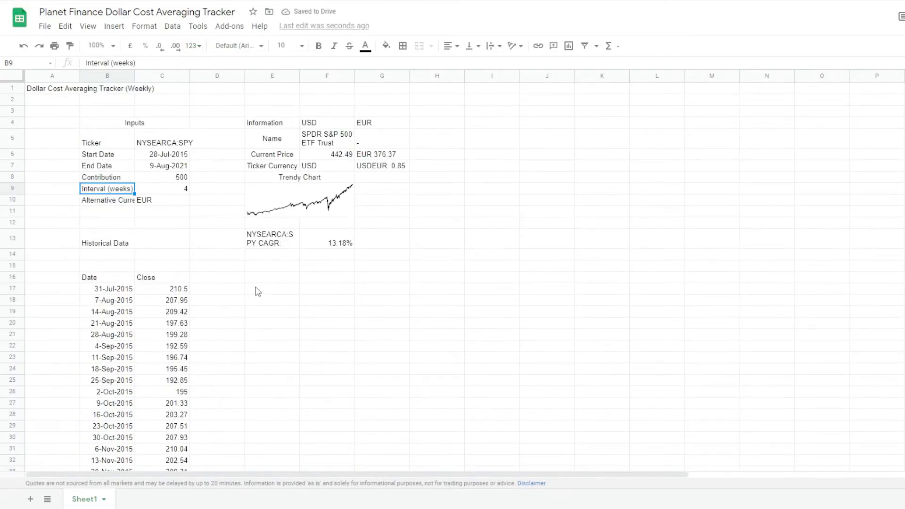
pyautogui.click(272, 277)
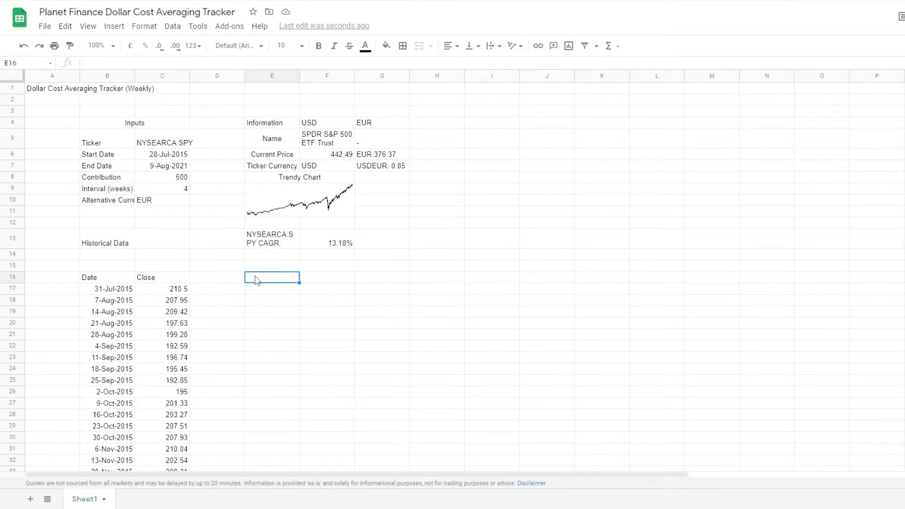
# - Enter the Contributions header and ARRAYFORMULA giving 500 every fourth week, verified against C8
pyautogui.write('="Contributions (U')
pyautogui.click(273, 289)
pyautogui.write('=ARRAYFORMULA(IF(C17:C <> "", IF(NOT(MOD(ROW(C17:C) - ROW(C17),C9)), C8, 0), ""))')
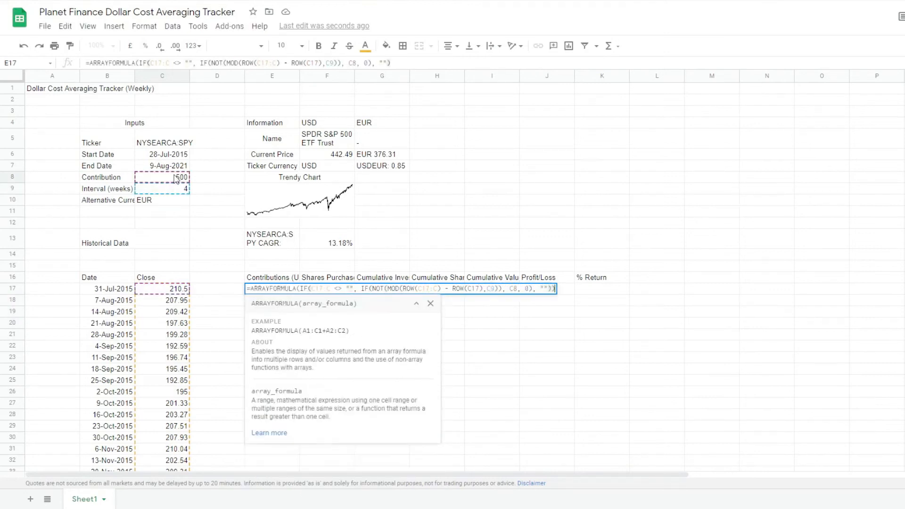
pyautogui.press('Return')
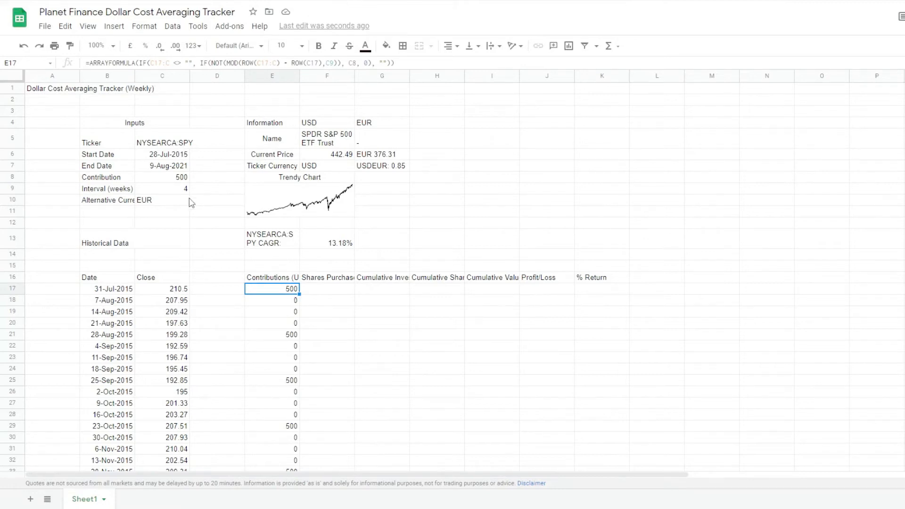
pyautogui.click(161, 177)
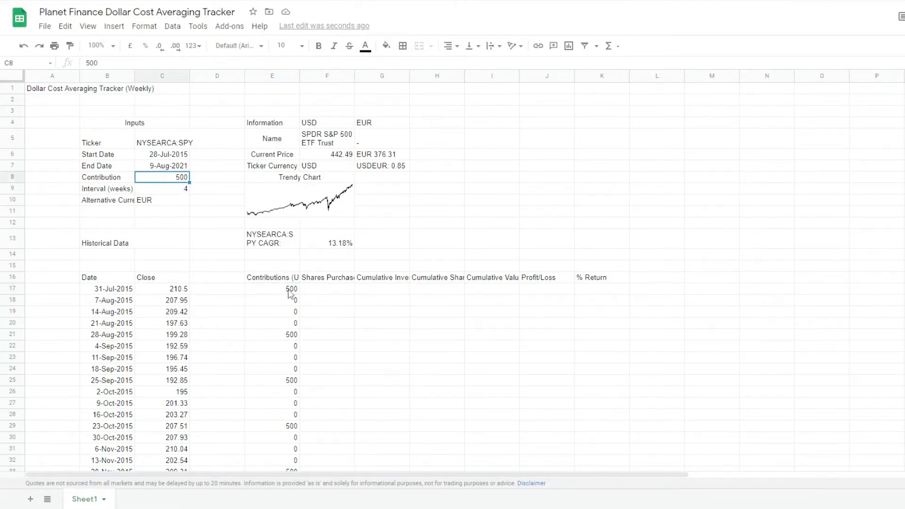
pyautogui.click(271, 288)
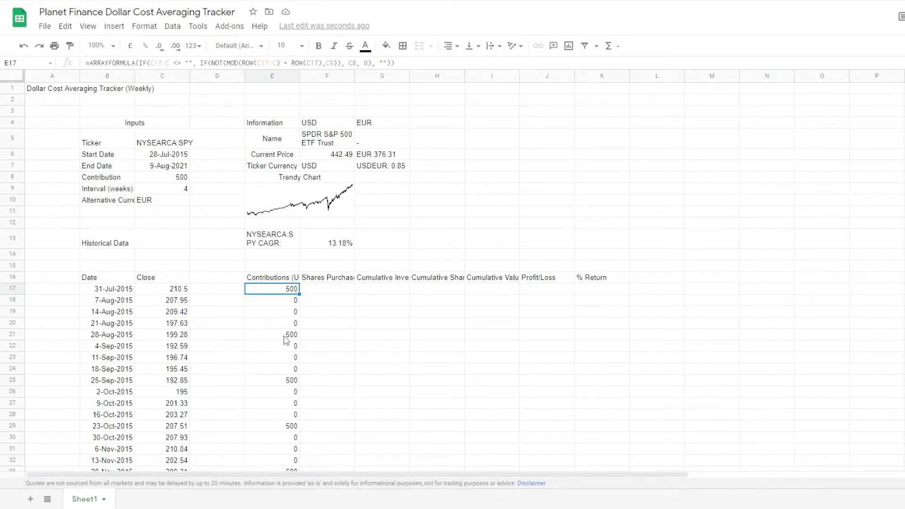
pyautogui.click(326, 287)
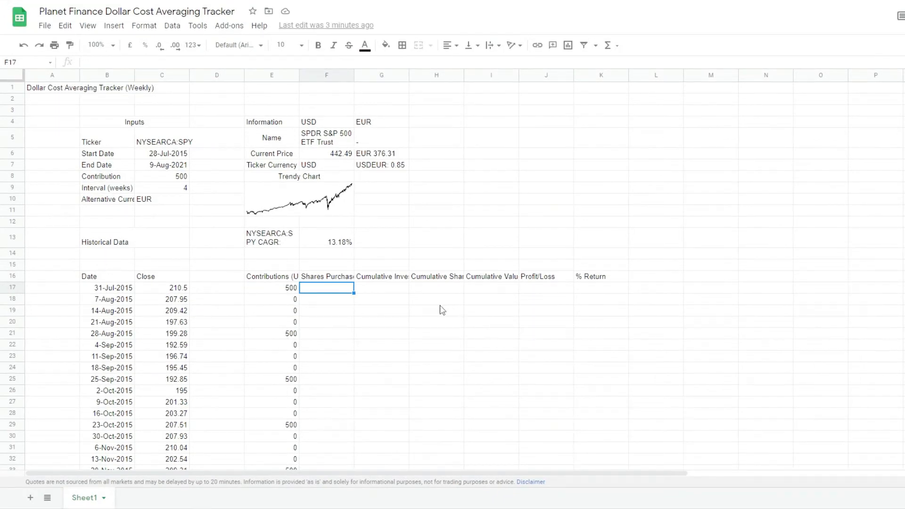
# - Fill Shares Purchased with =ARRAYFORMULA(IFERROR(E17:E / C17:C)) shown to two decimals
pyautogui.write('=ARRAYFORMULA(')
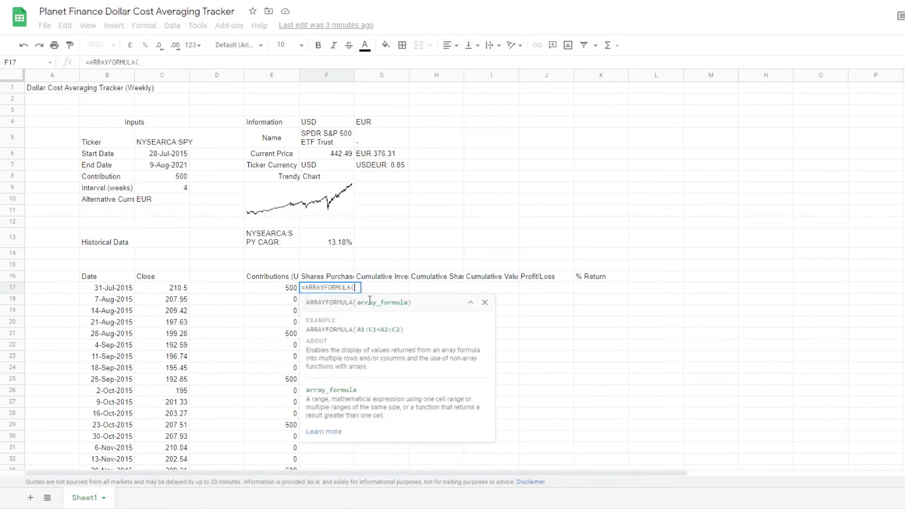
pyautogui.moveTo(417, 291)
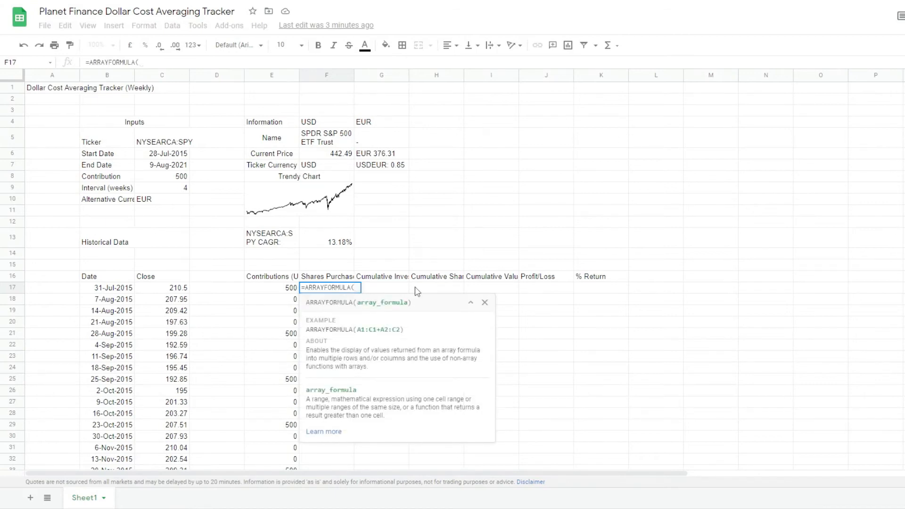
pyautogui.write('iferror(')
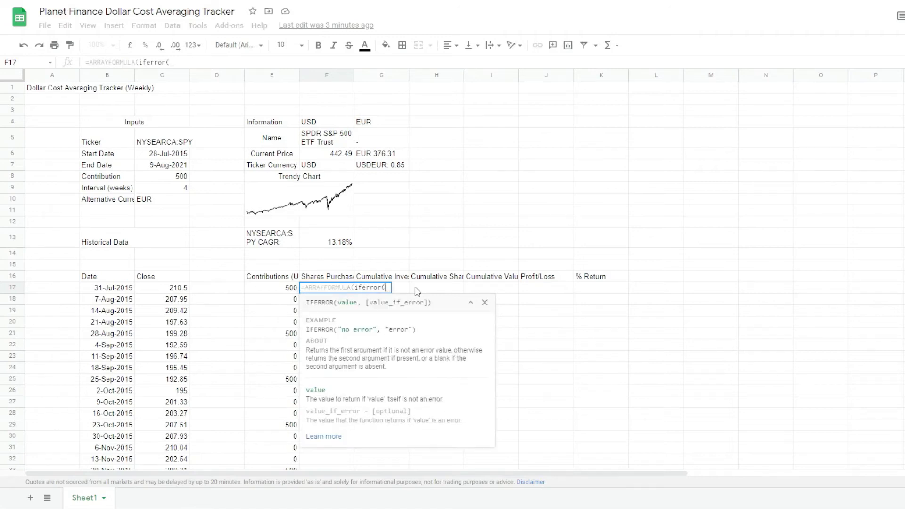
pyautogui.moveTo(143, 138)
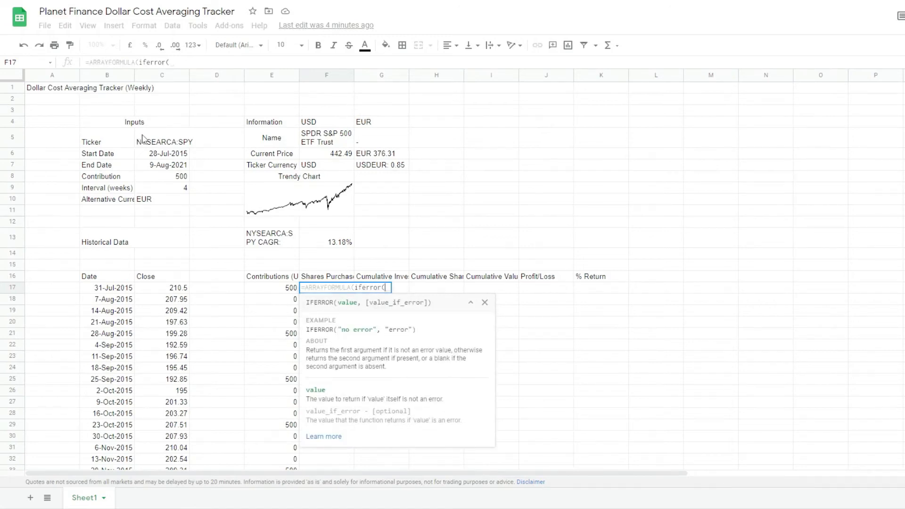
pyautogui.write('E17:E / C17:C')
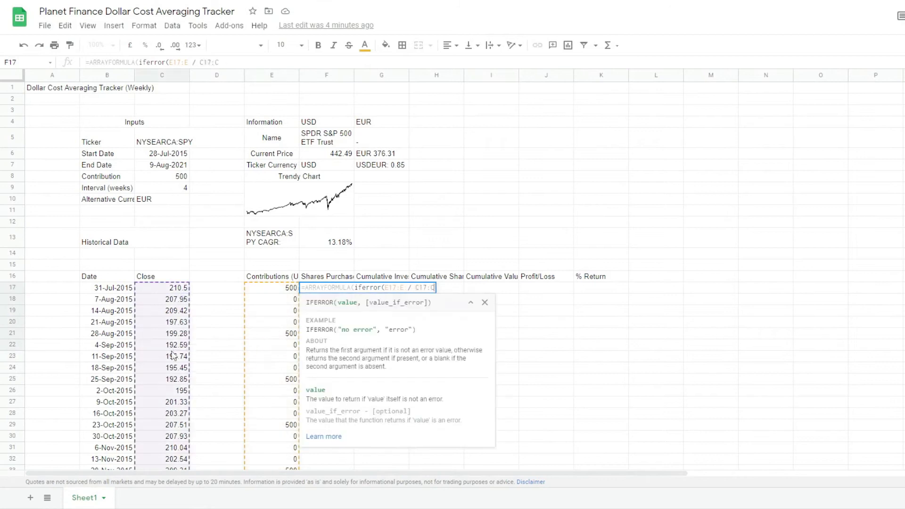
pyautogui.press('Return')
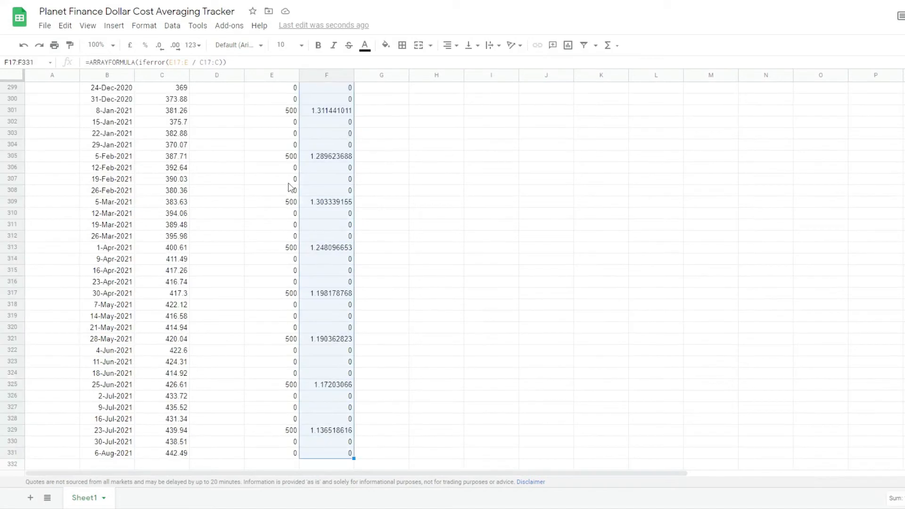
pyautogui.click(191, 45)
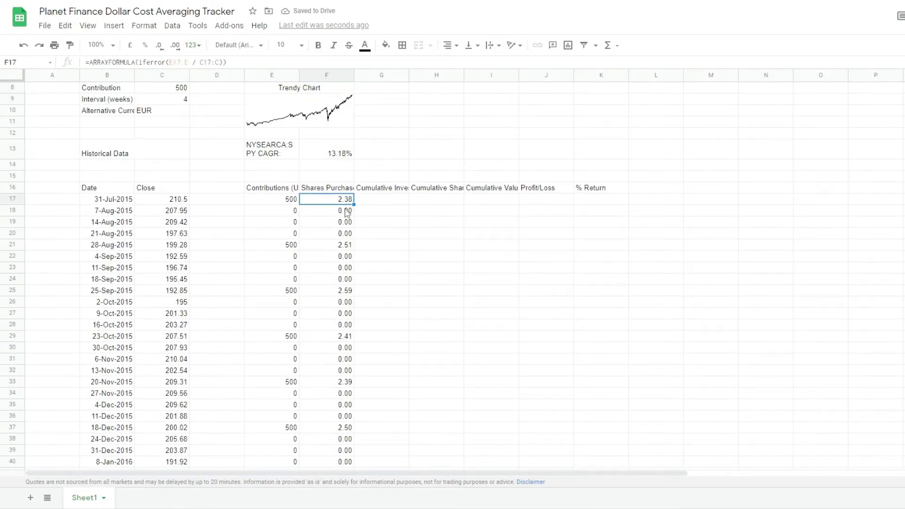
pyautogui.click(380, 199)
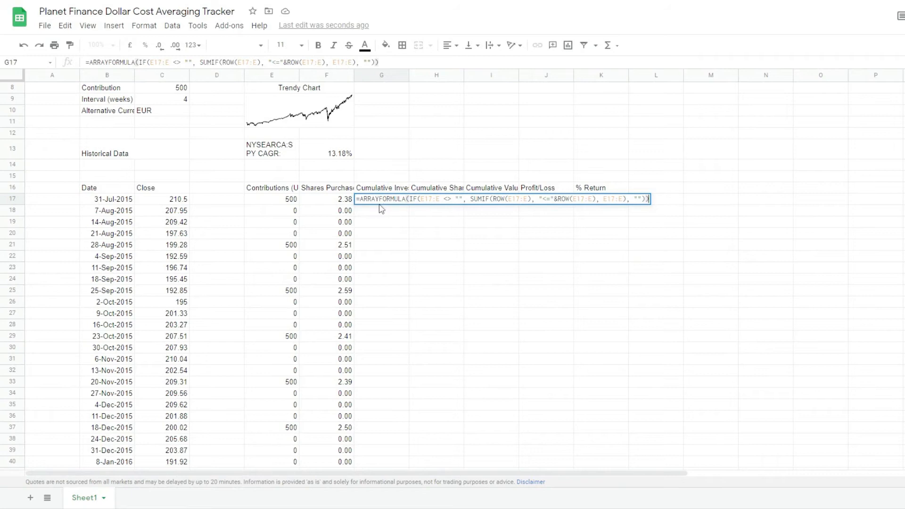
pyautogui.moveTo(370, 209)
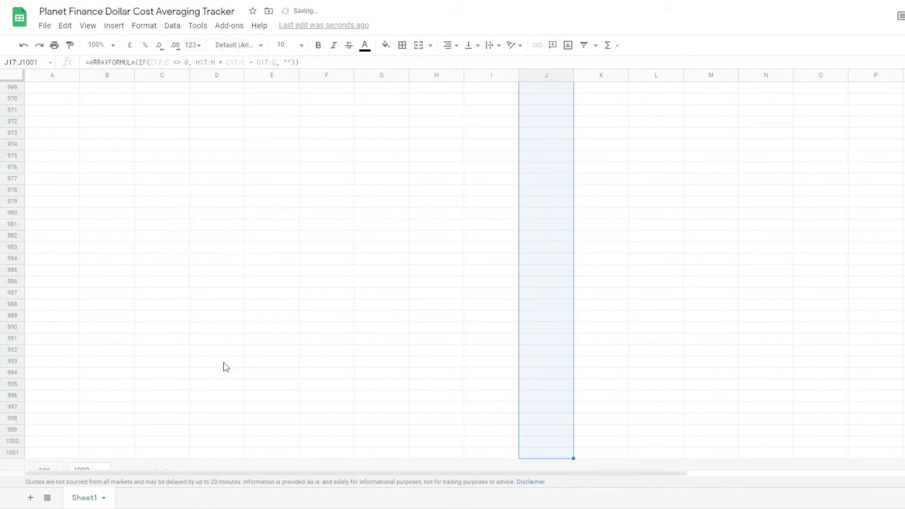
# - Format the cumulative money columns as dollars from the 123 number format menu
pyautogui.click(189, 45)
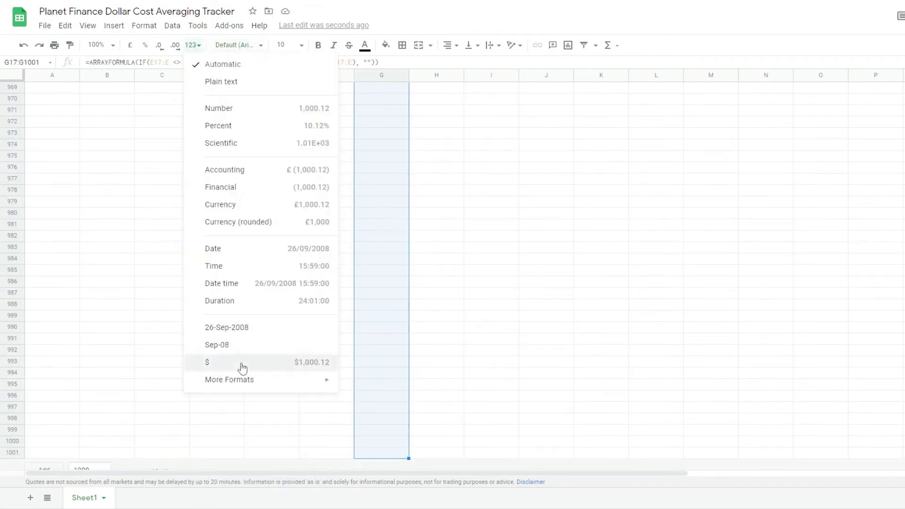
pyautogui.click(207, 362)
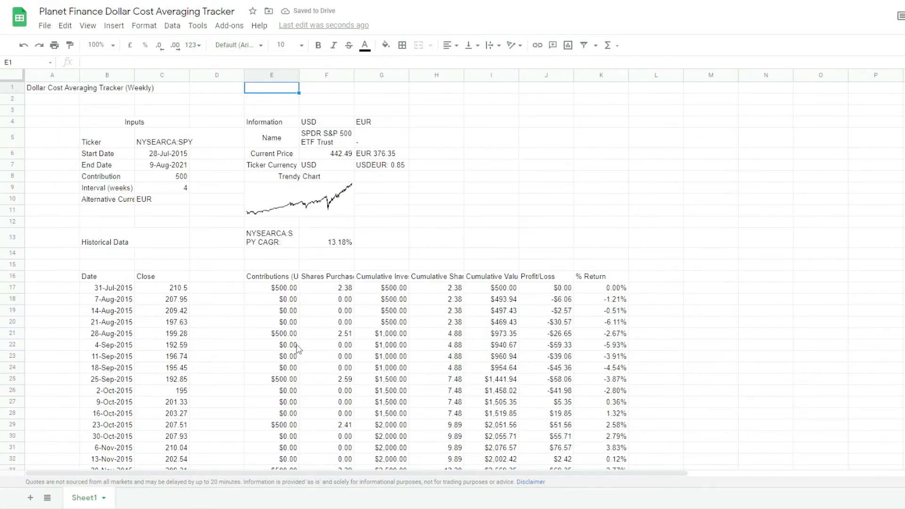
# - Change the contribution amount in C8 to 1000 to test recalculation
pyautogui.click(161, 176)
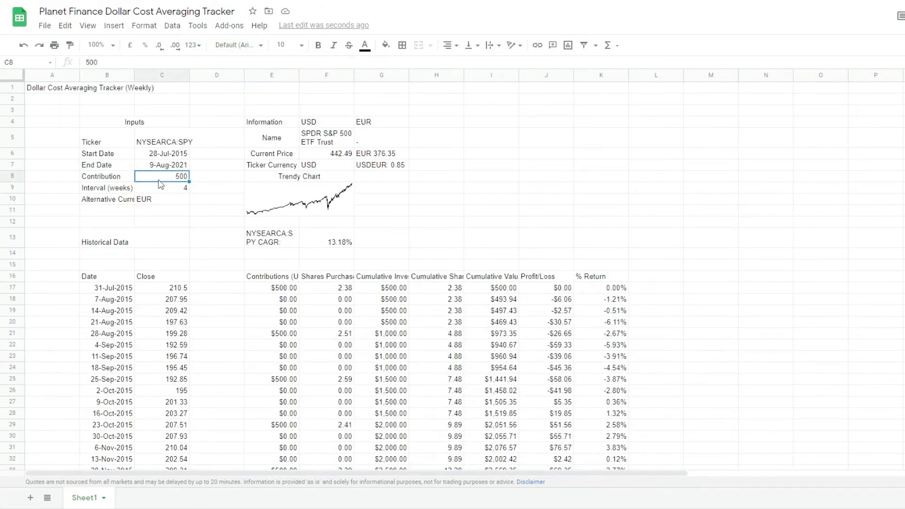
pyautogui.write('1000')
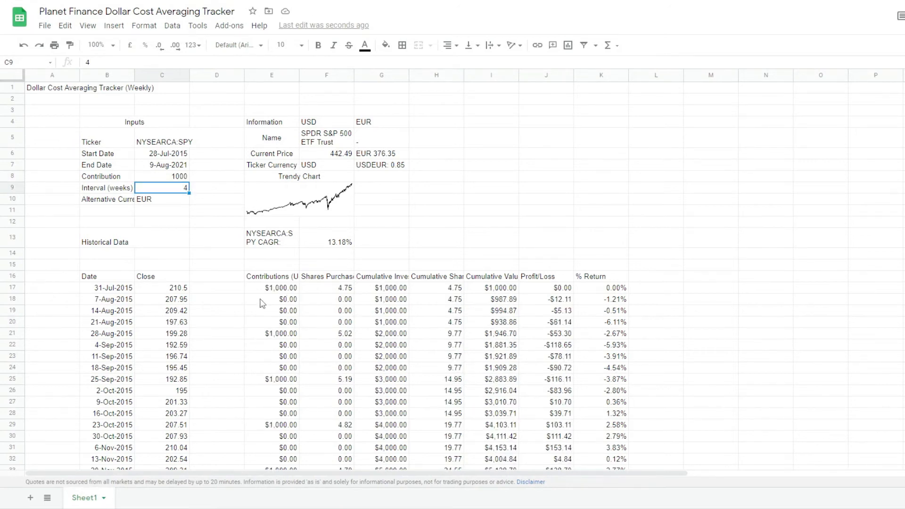
pyautogui.moveTo(335, 287)
pyautogui.write('=')
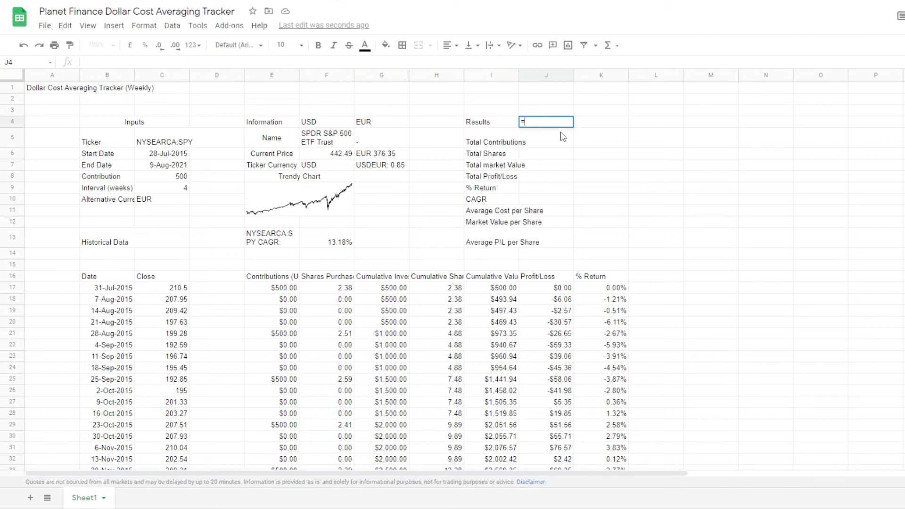
# - Add the EUR results heading and set number formatting for the results figures
pyautogui.click(326, 165)
pyautogui.write('=')
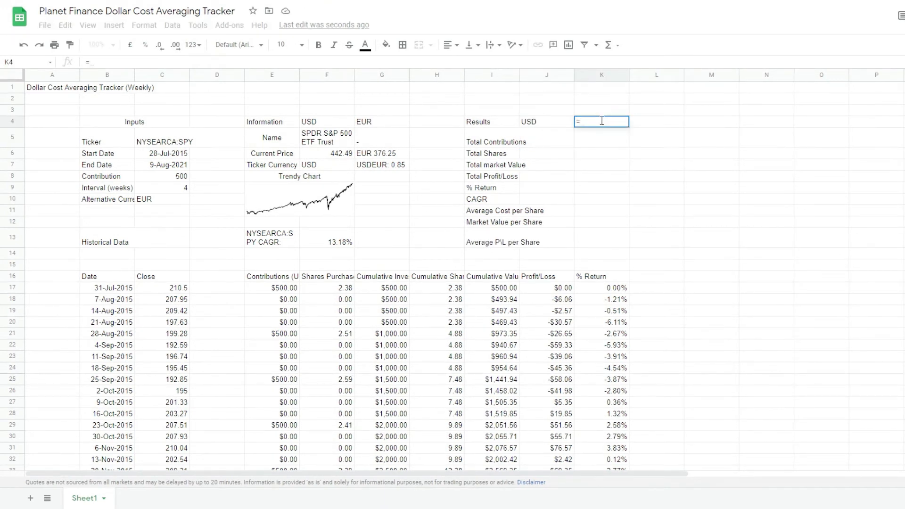
pyautogui.click(161, 198)
pyautogui.write('=J6')
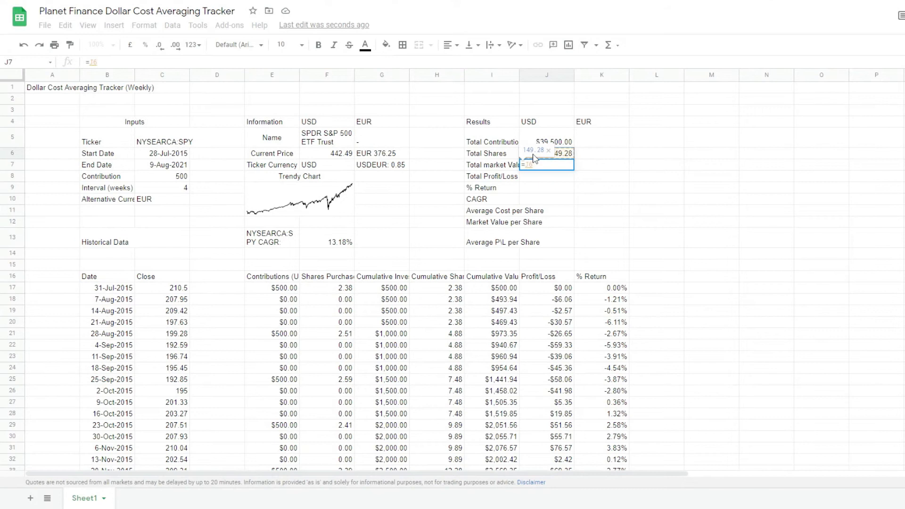
pyautogui.click(191, 46)
pyautogui.write('=IFERROR((J7/J5)^(1/(DATEDIF(B17,C7,"y")))-1,((J7/J5)^(1/1))-1)')
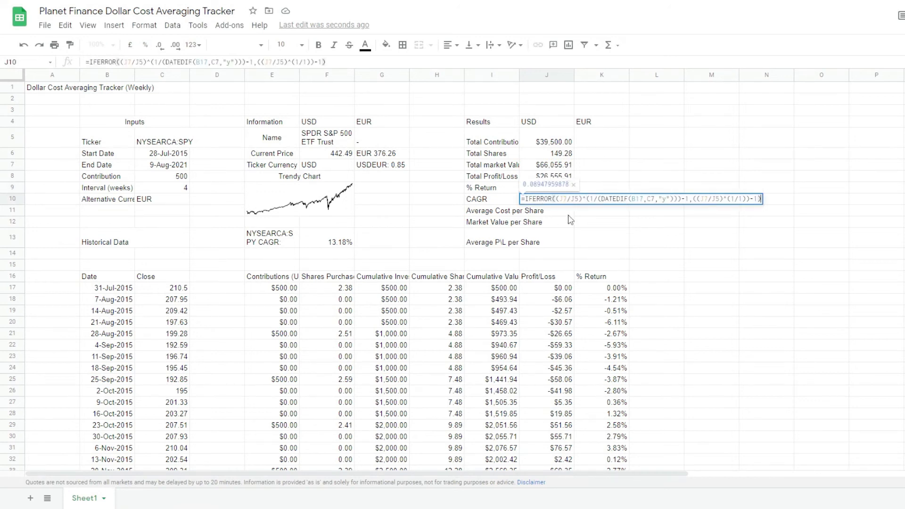
pyautogui.moveTo(552, 212)
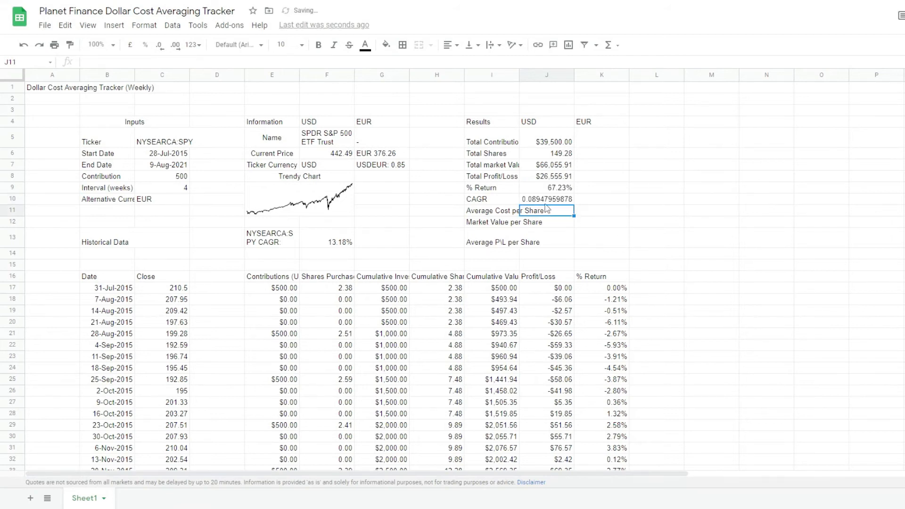
# - Show the CAGR result in J10 as a percentage and move to the next result cell
pyautogui.click(546, 198)
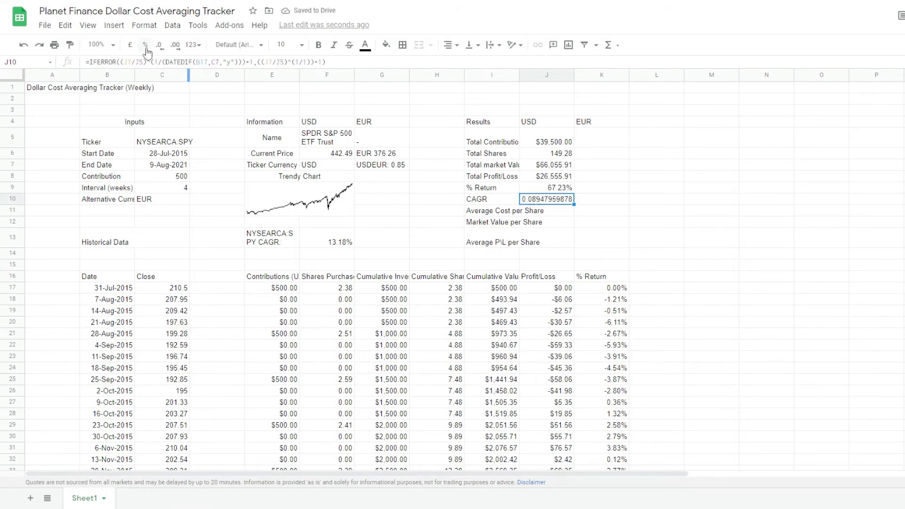
pyautogui.click(145, 44)
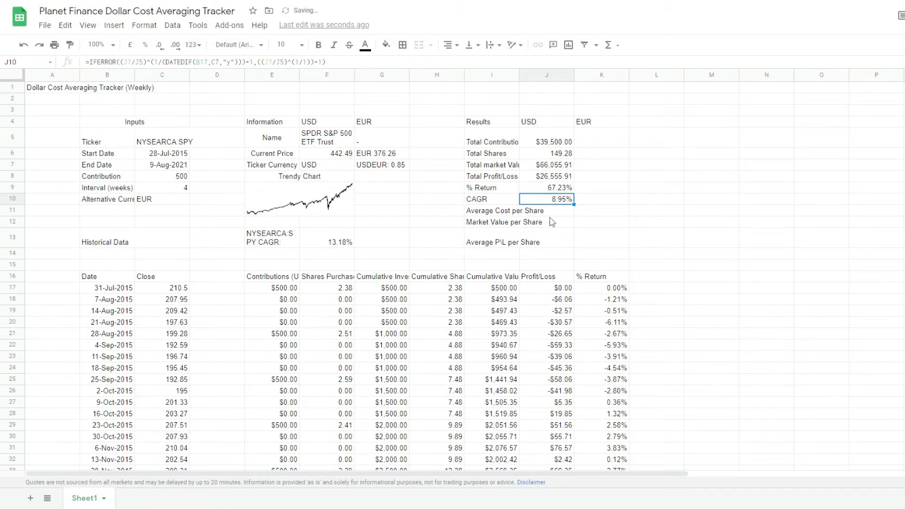
pyautogui.click(546, 222)
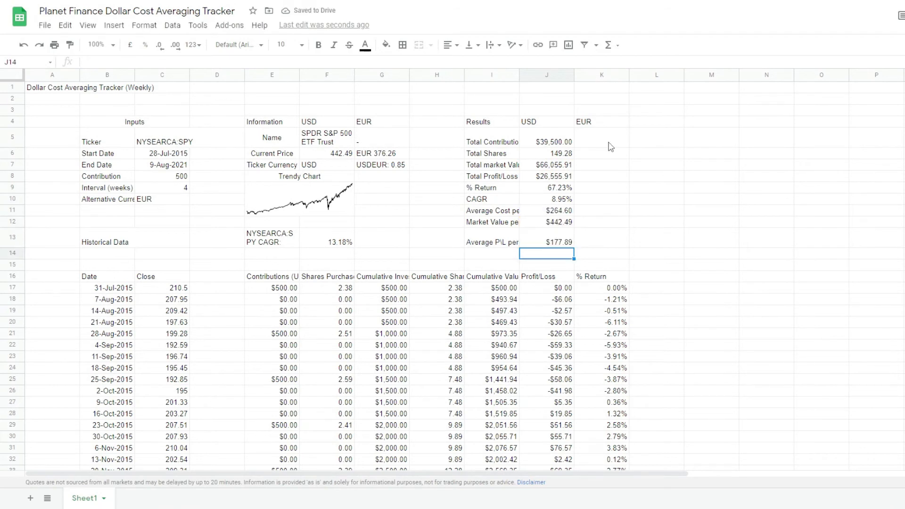
# - Copy the GOOGLEFINANCE euro-conversion formula from K5 down through K13
pyautogui.click(600, 137)
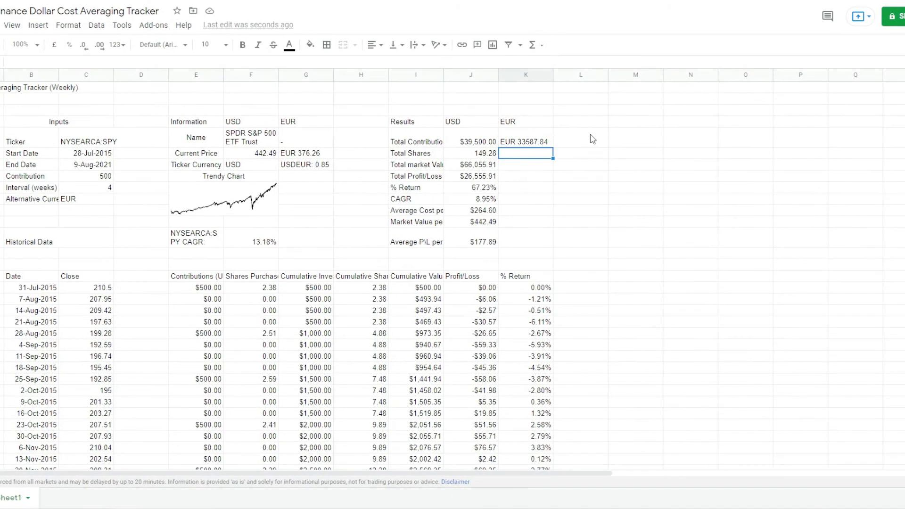
pyautogui.click(525, 141)
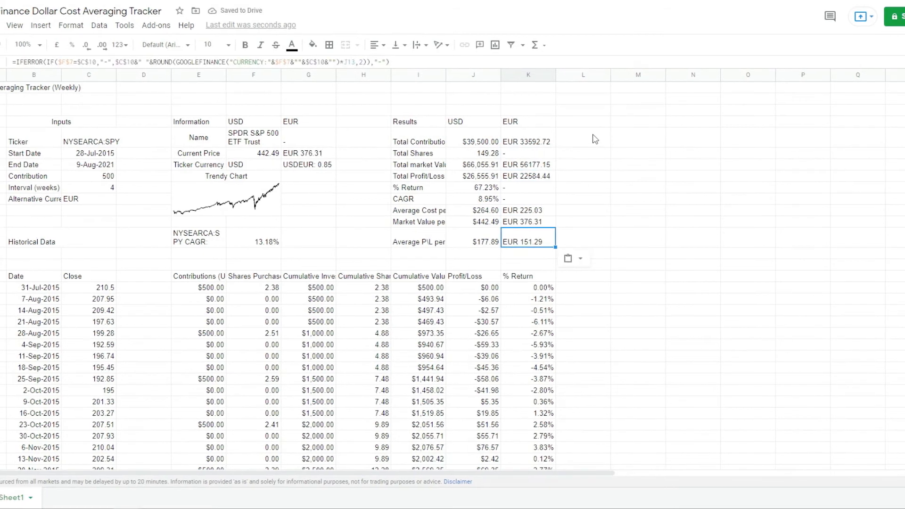
pyautogui.hscroll(-3)
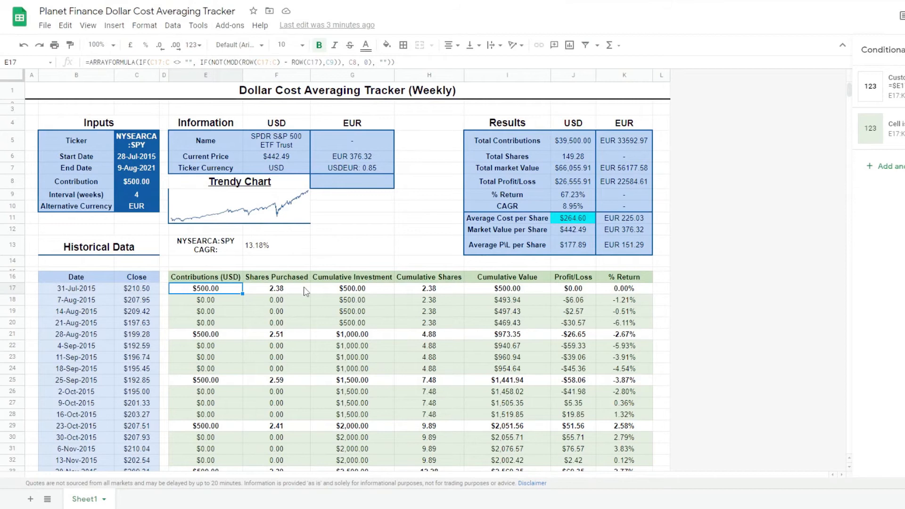
pyautogui.moveTo(83, 283)
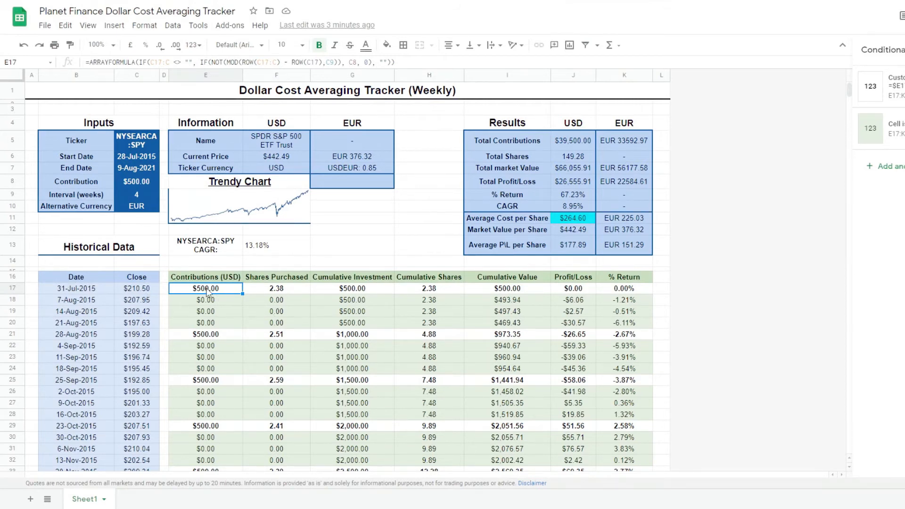
# - Review the conditional formatting rules =$E17>0 and 'Is not empty' on the historical data table
pyautogui.scroll(-3)
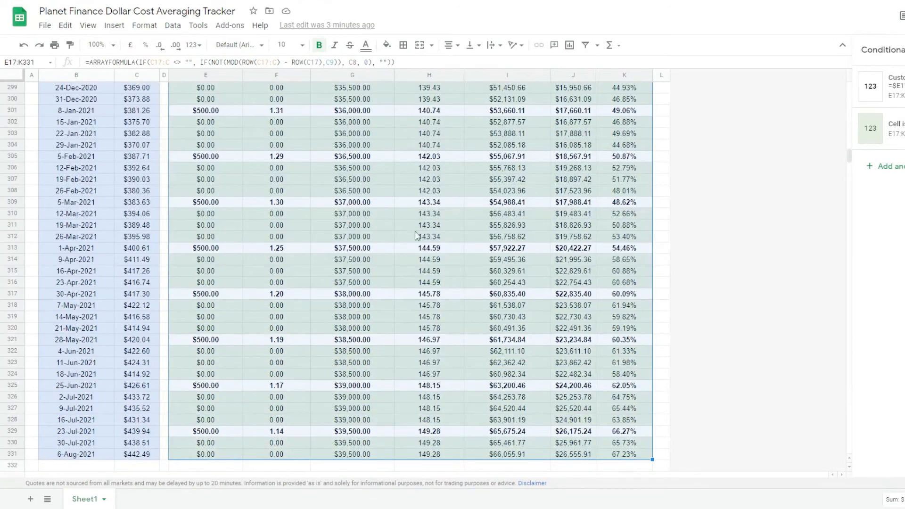
pyautogui.click(145, 24)
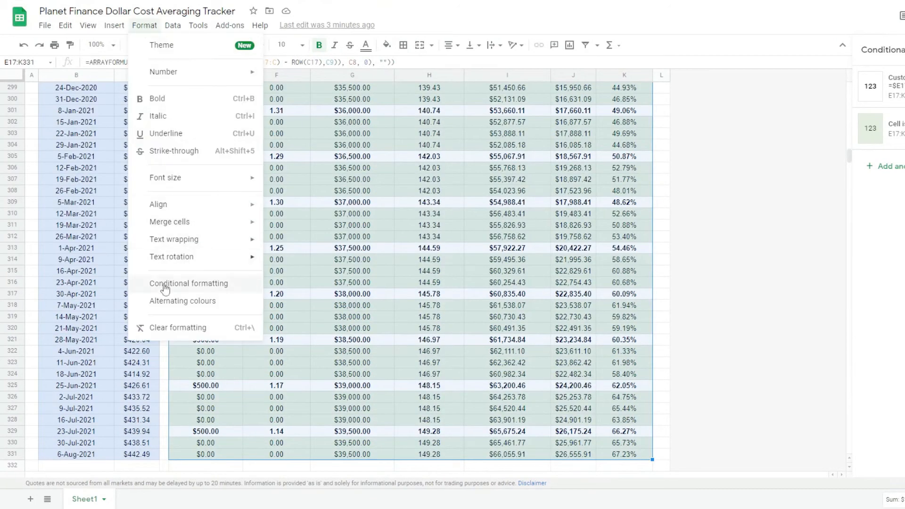
pyautogui.click(189, 283)
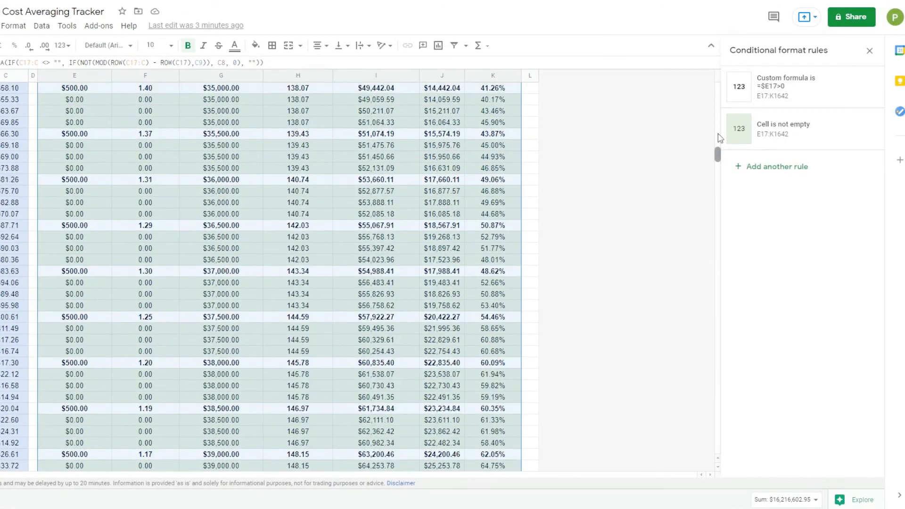
pyautogui.click(785, 87)
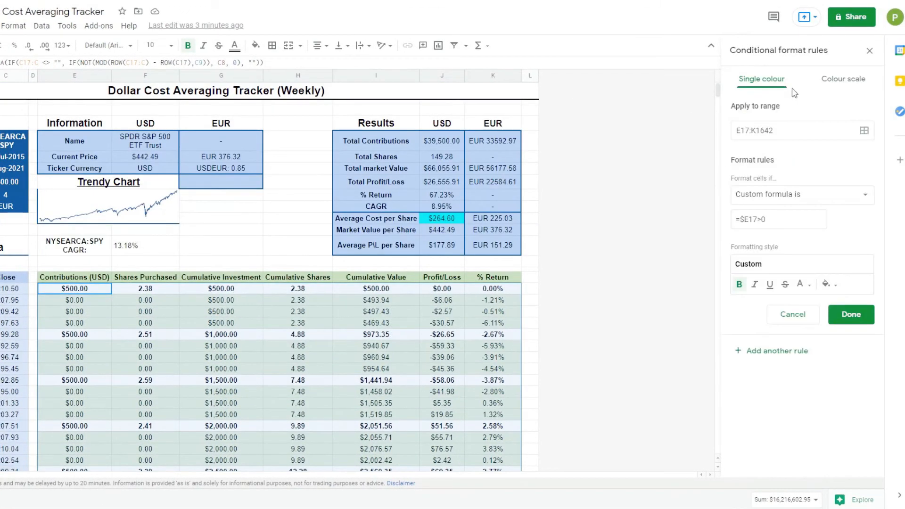
pyautogui.moveTo(814, 251)
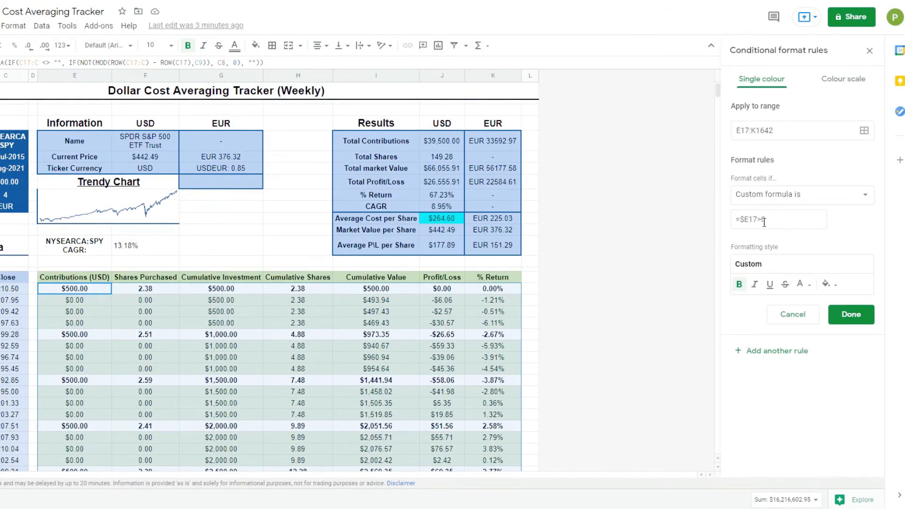
pyautogui.write('0')
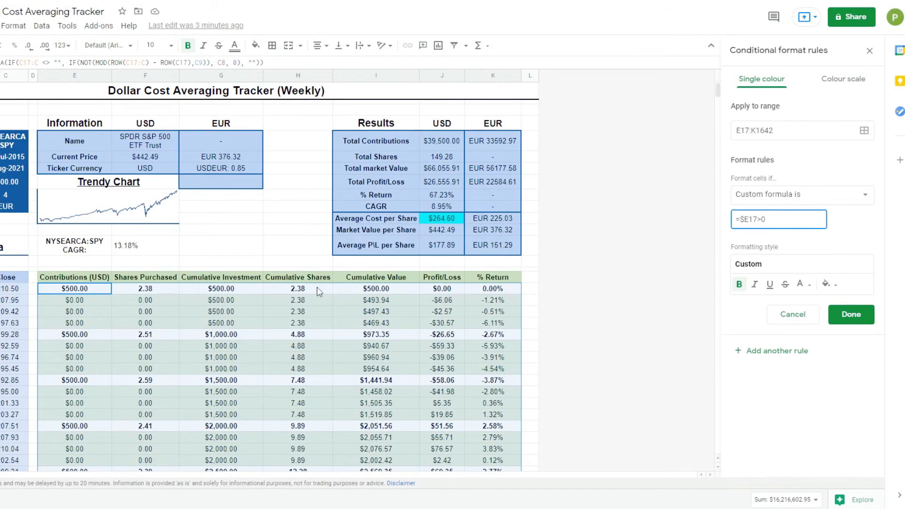
pyautogui.moveTo(99, 297)
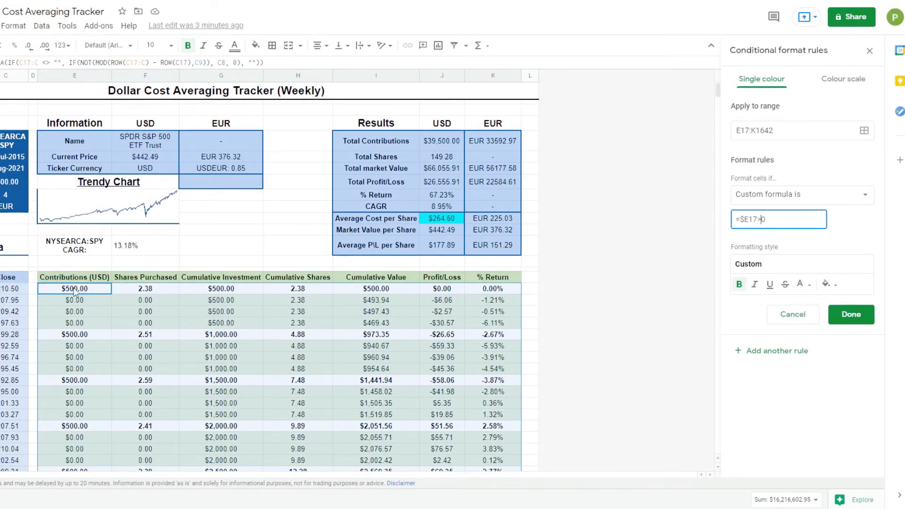
pyautogui.moveTo(390, 349)
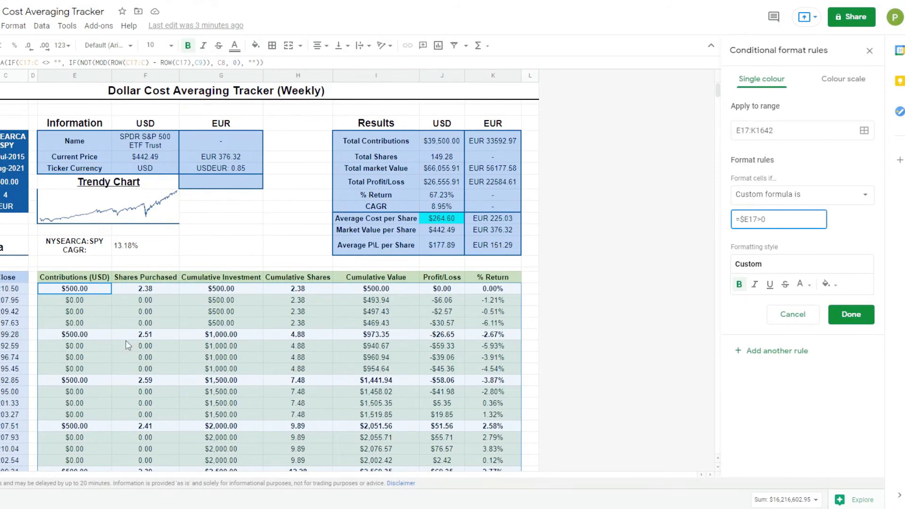
pyautogui.click(850, 315)
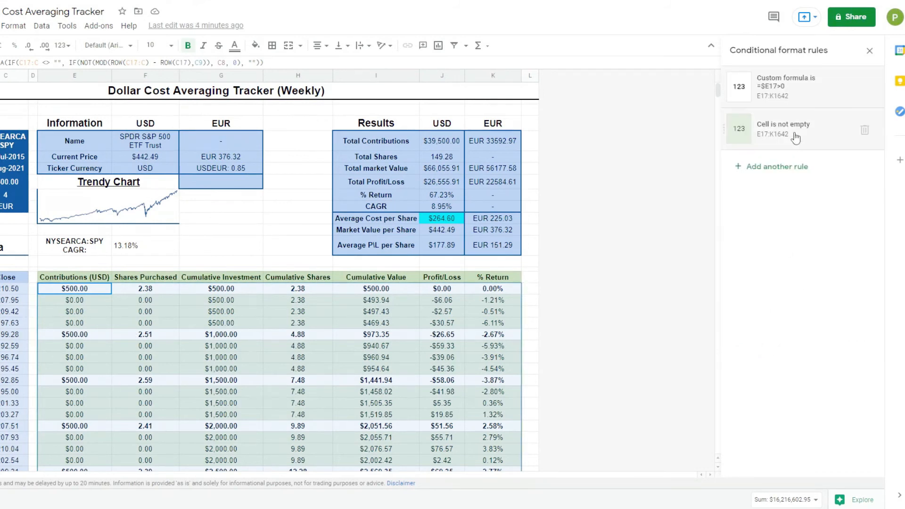
pyautogui.click(782, 129)
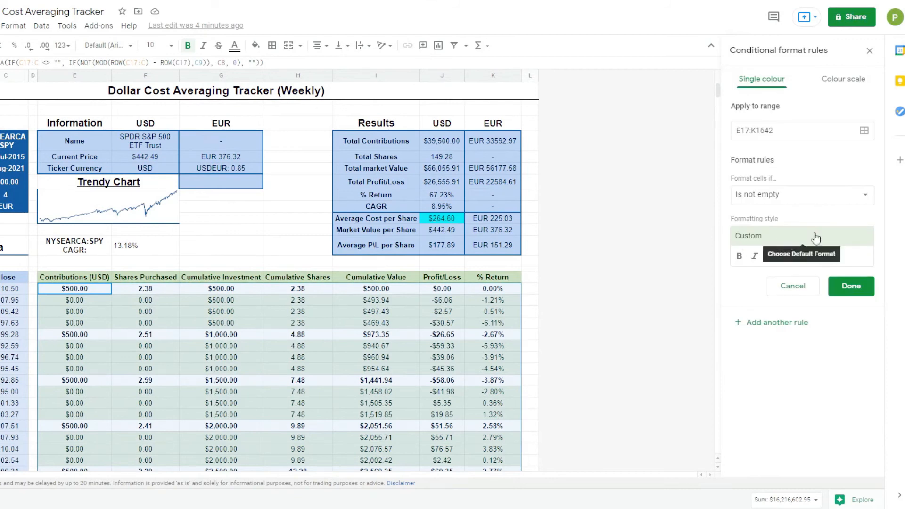
pyautogui.moveTo(793, 314)
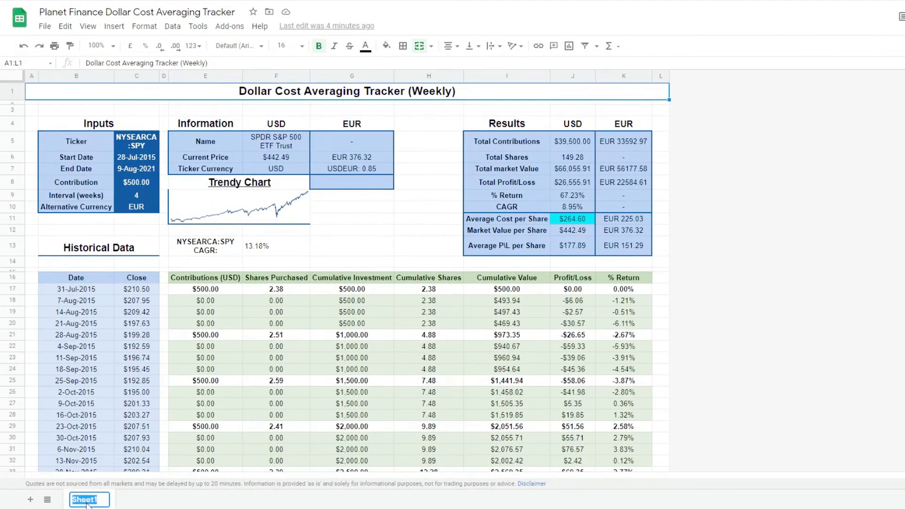
# - Rename the Sheet1 tab to DCA Weekly
pyautogui.write('DCA Weekly')
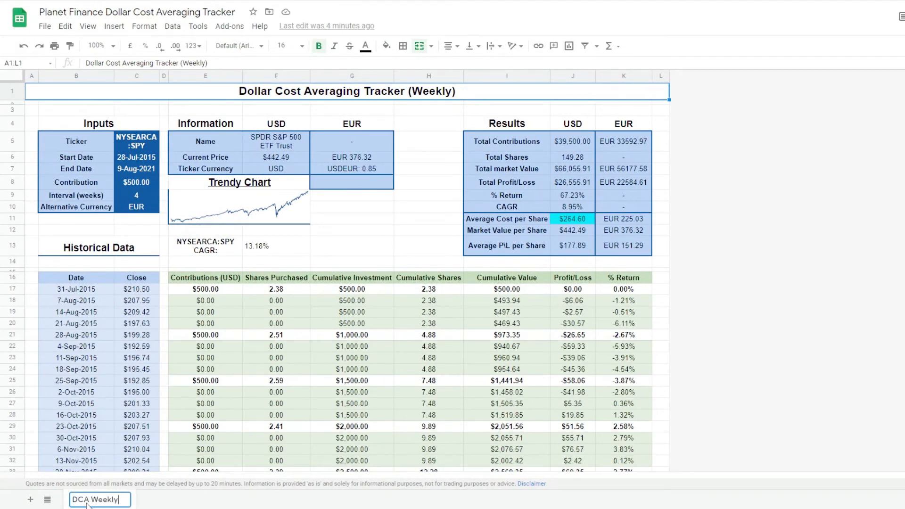
pyautogui.rightClick(95, 499)
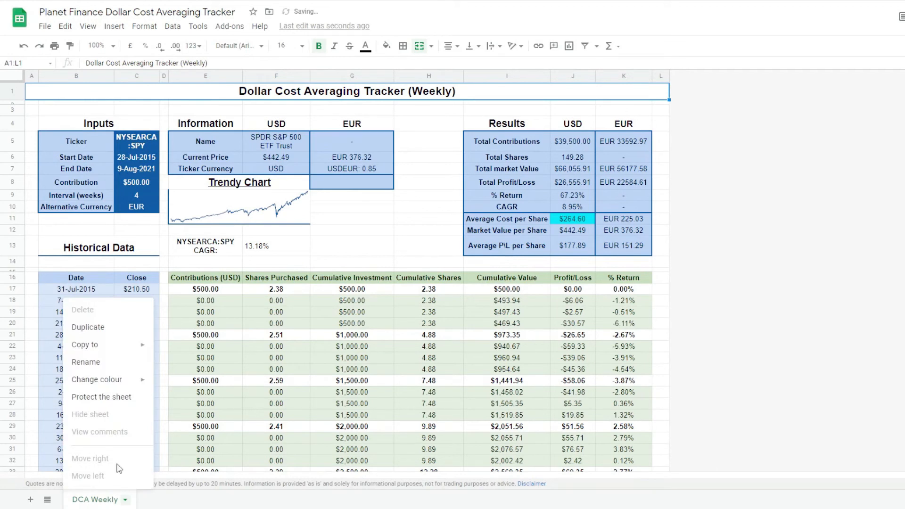
pyautogui.moveTo(91, 331)
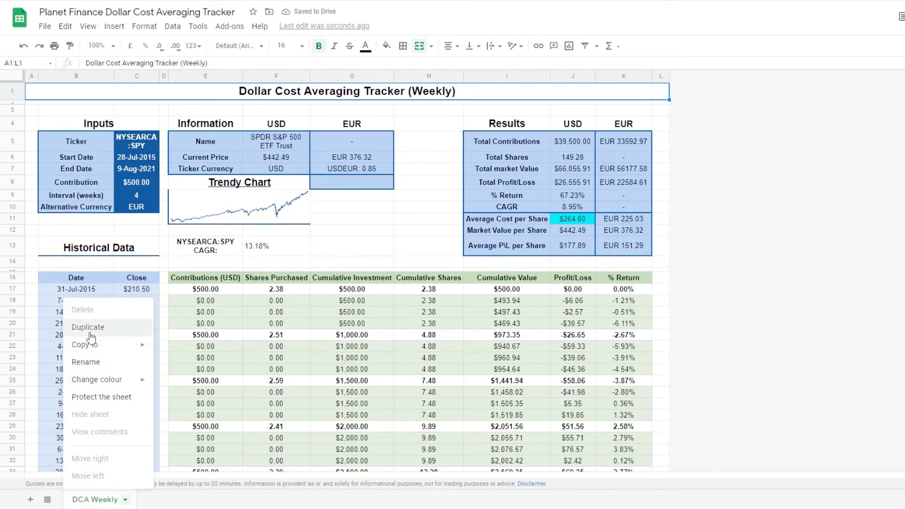
pyautogui.moveTo(90, 337)
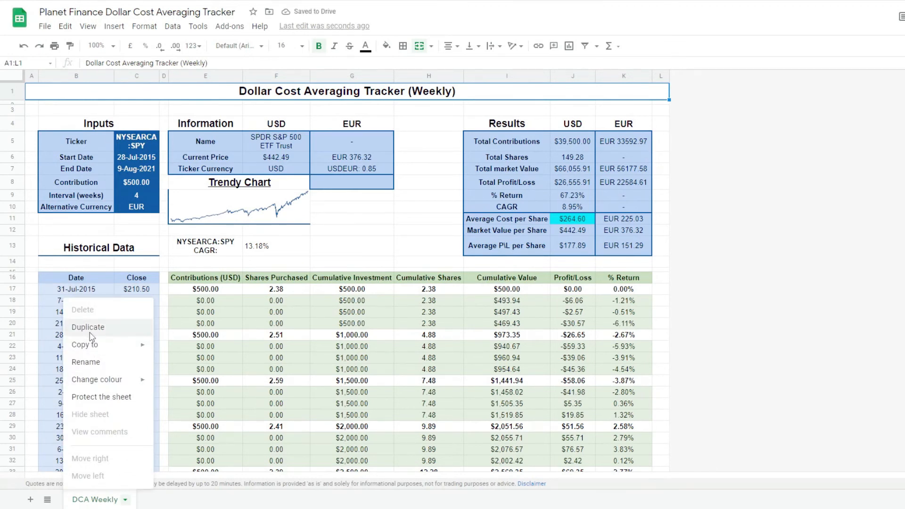
# - Duplicate DCA Weekly and relabel the copy with Interval (days) and a Daily title
pyautogui.click(87, 327)
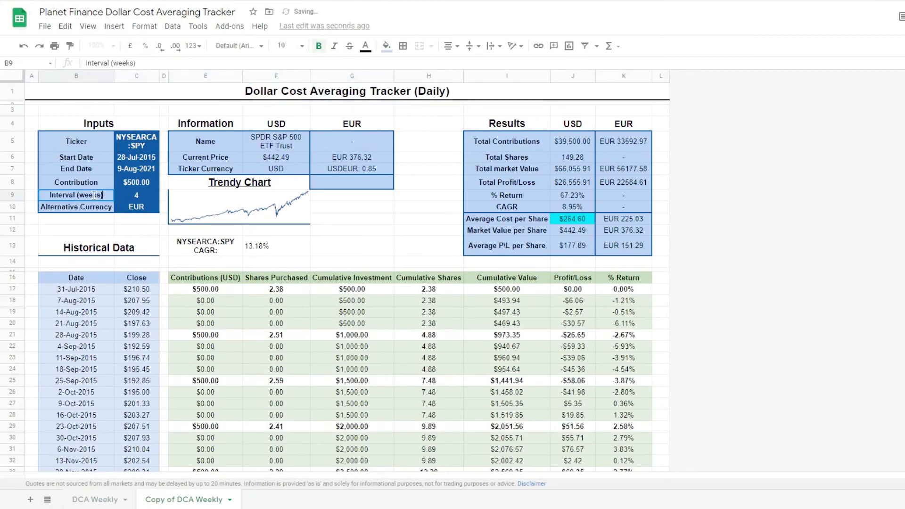
pyautogui.click(75, 207)
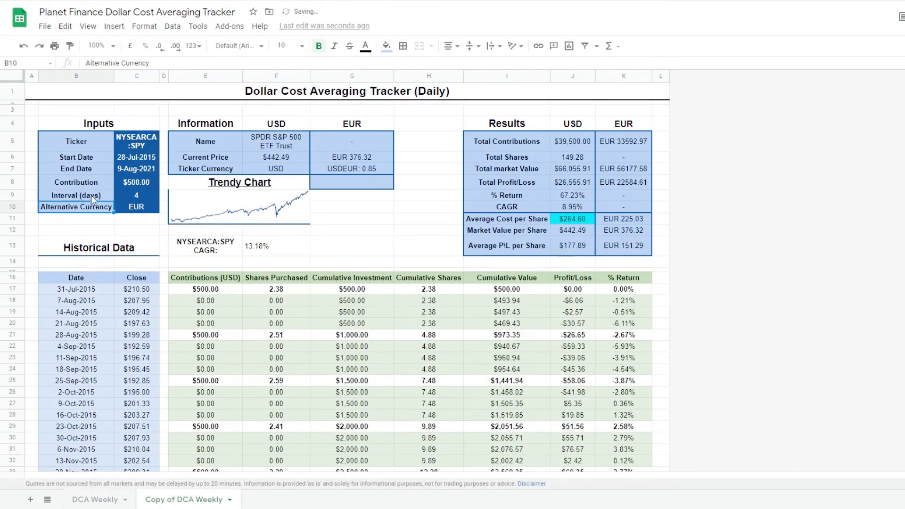
pyautogui.click(75, 277)
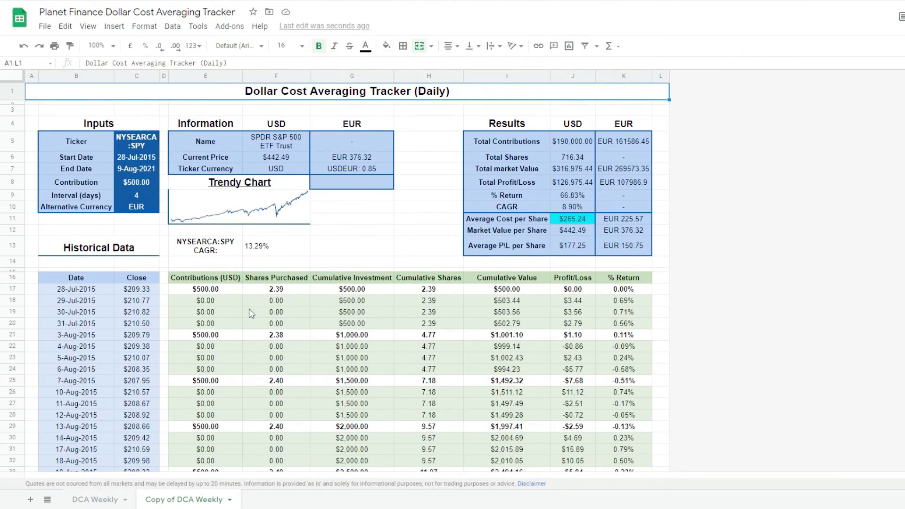
pyautogui.moveTo(84, 295)
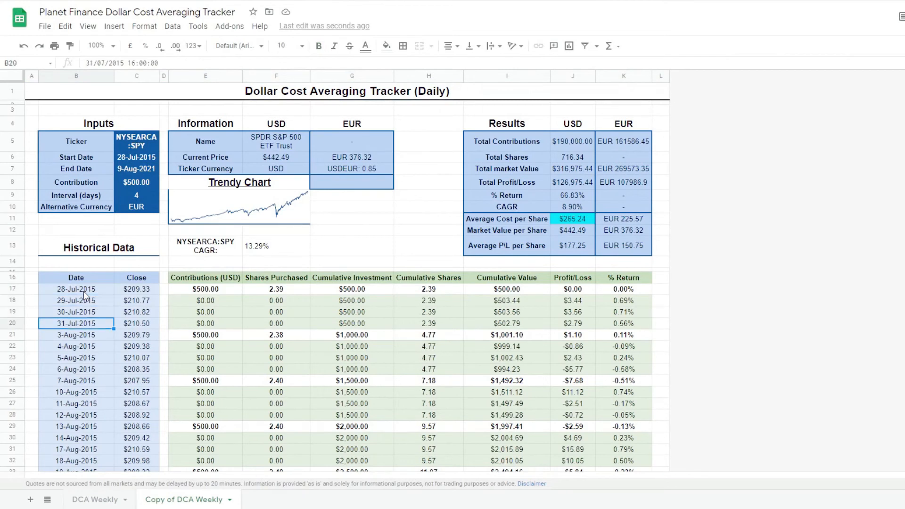
# - Check the daily contribution formula in column E and the $500 contribution days
pyautogui.click(75, 368)
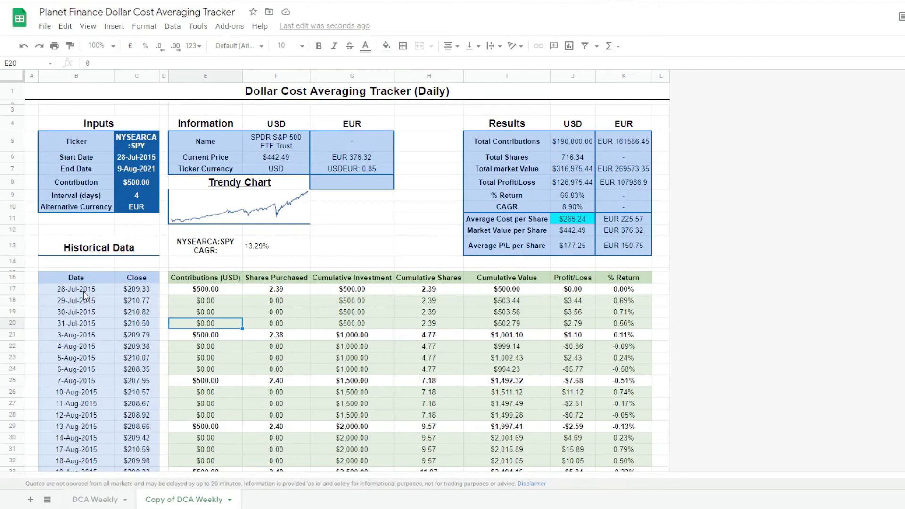
pyautogui.click(205, 288)
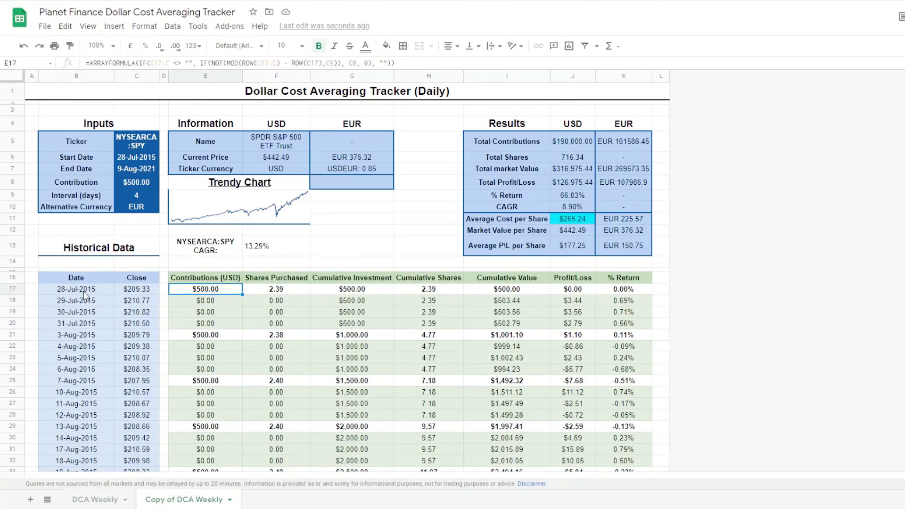
pyautogui.click(205, 334)
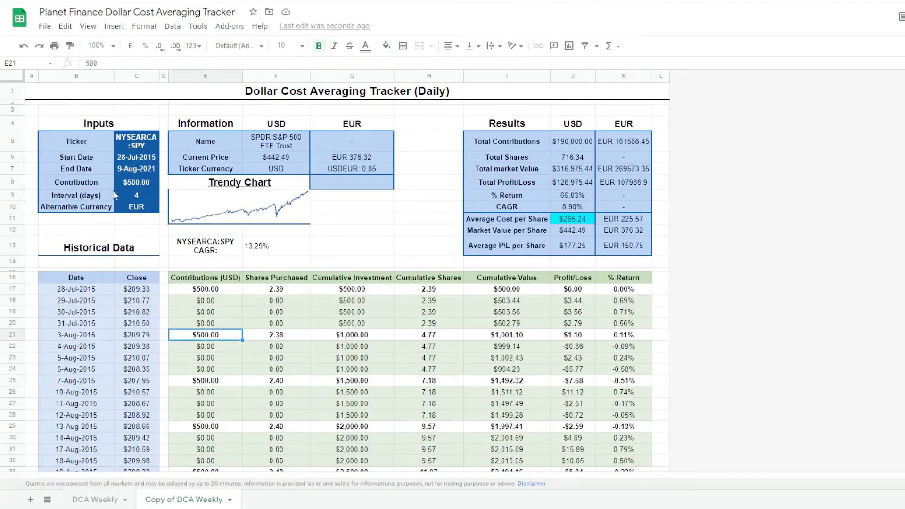
pyautogui.click(137, 182)
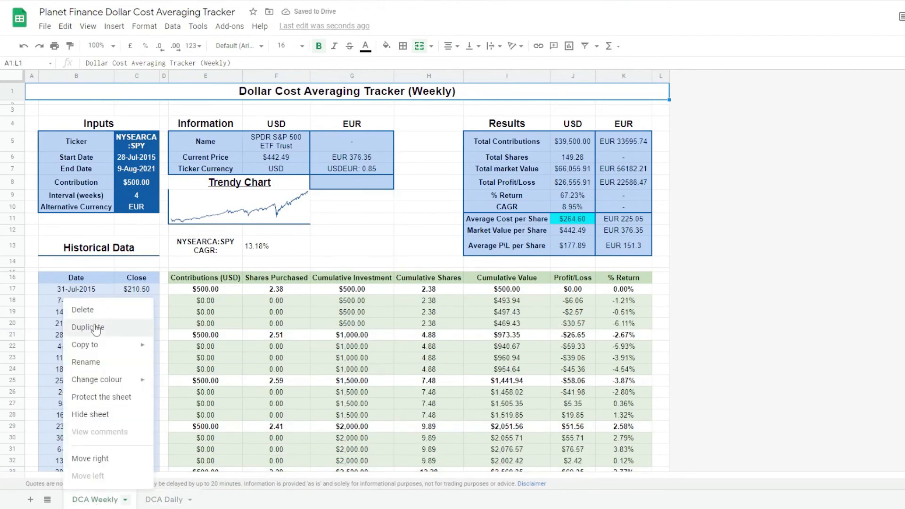
# - Duplicate the DCA Weekly sheet as Lump Sum and clear its interval input
pyautogui.click(87, 327)
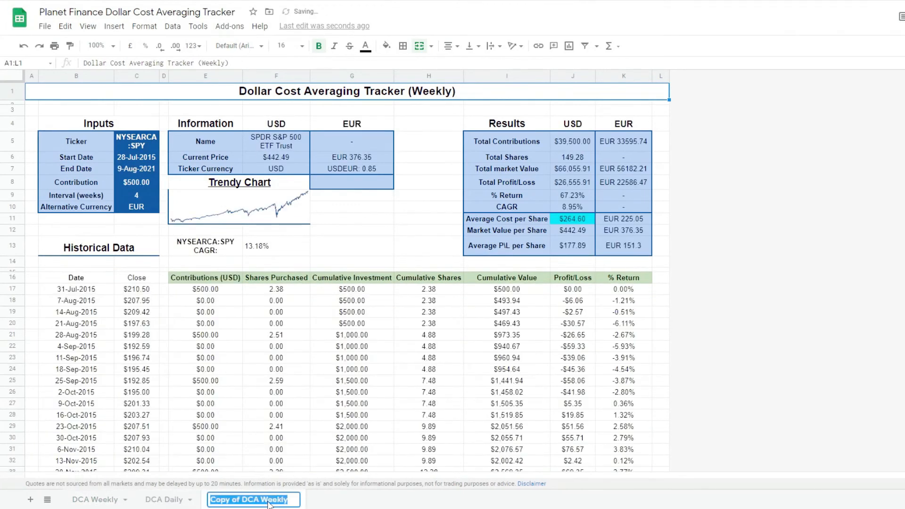
pyautogui.write('Lump Sum')
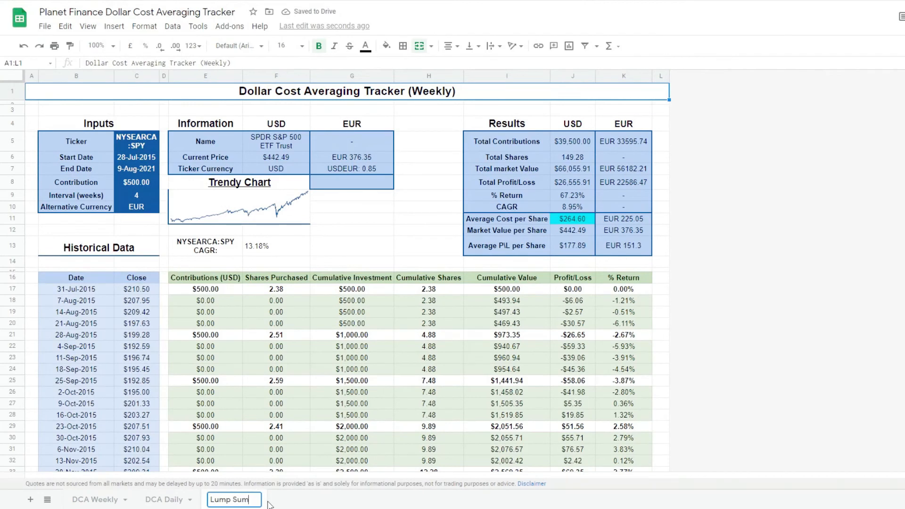
pyautogui.click(204, 289)
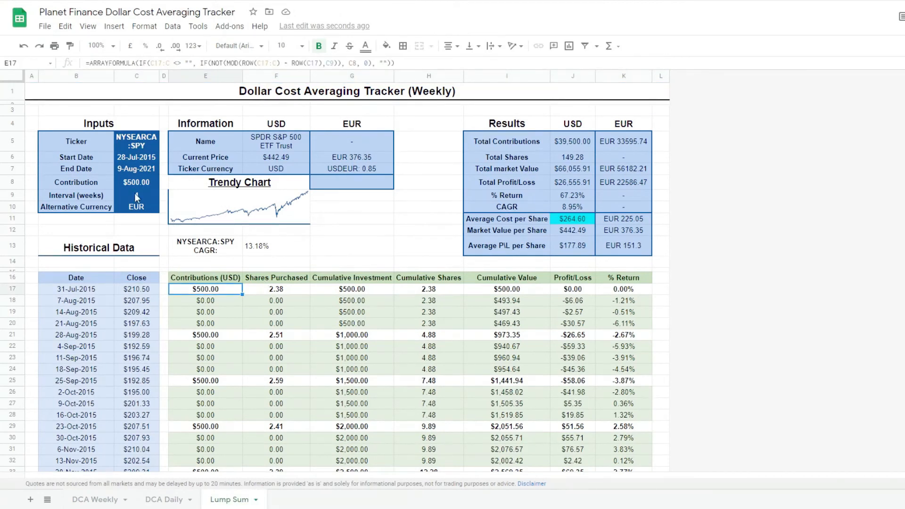
pyautogui.click(136, 195)
pyautogui.write('-')
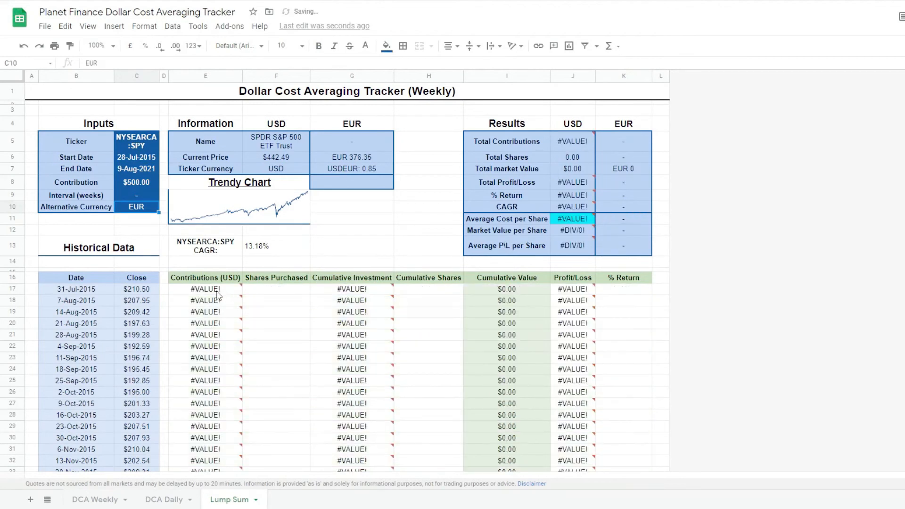
pyautogui.click(205, 288)
pyautogui.write('$500.00')
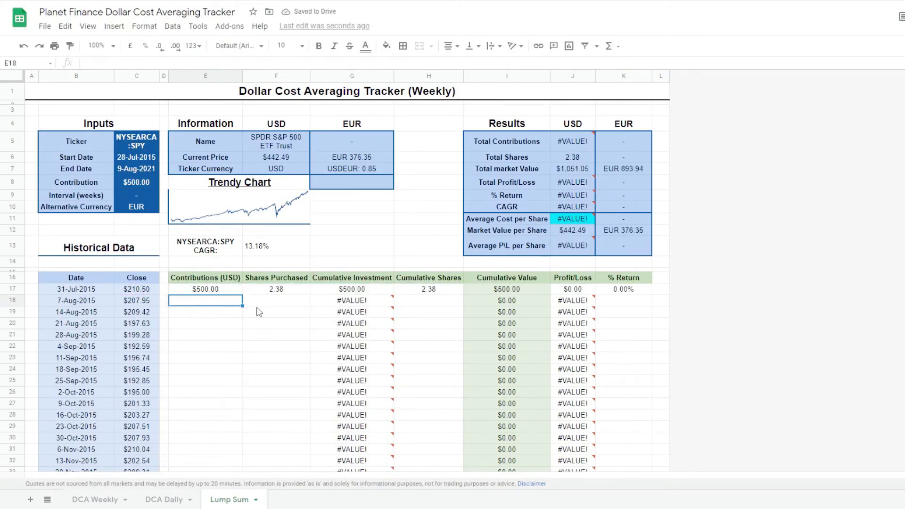
# - Make the Lump Sum contribution amount $100,000.00
pyautogui.click(204, 289)
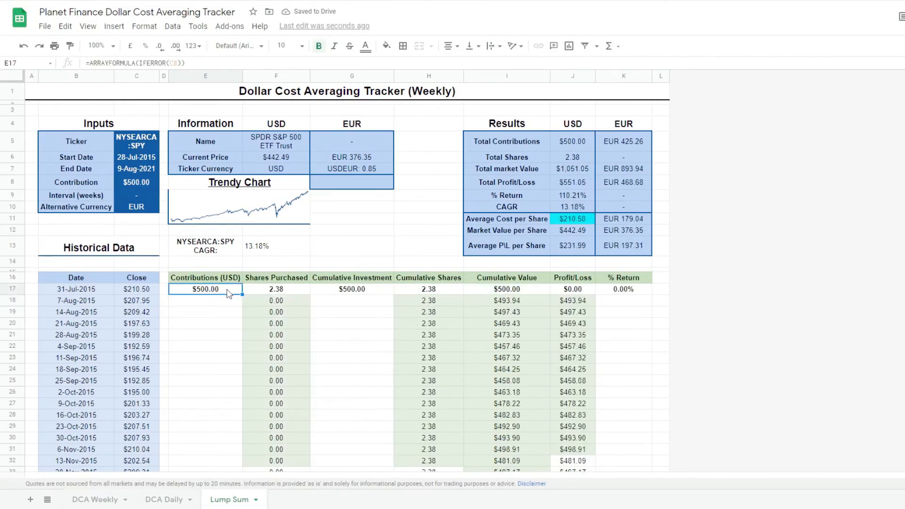
pyautogui.click(136, 182)
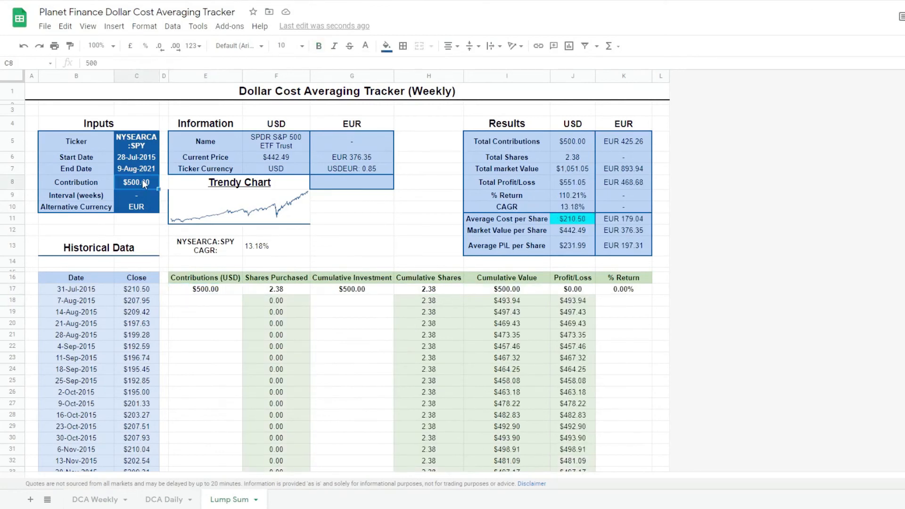
pyautogui.write('1000')
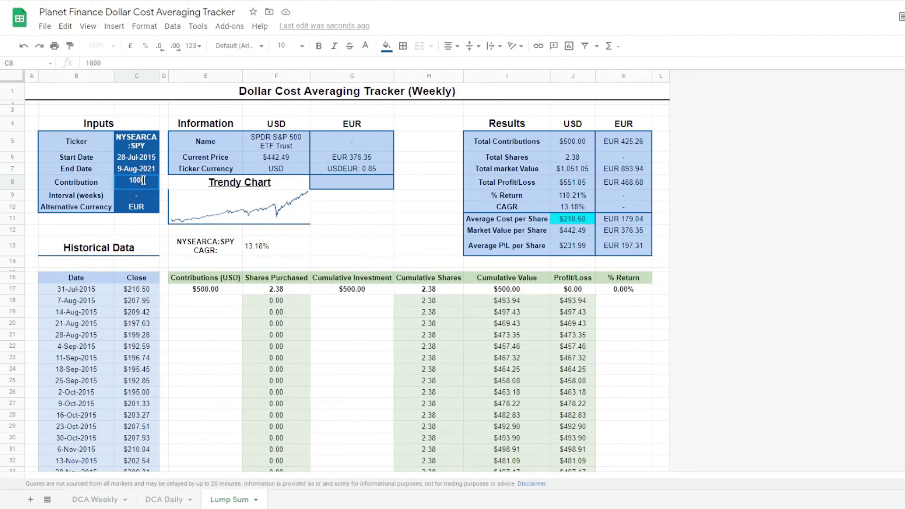
pyautogui.write('1000000.00')
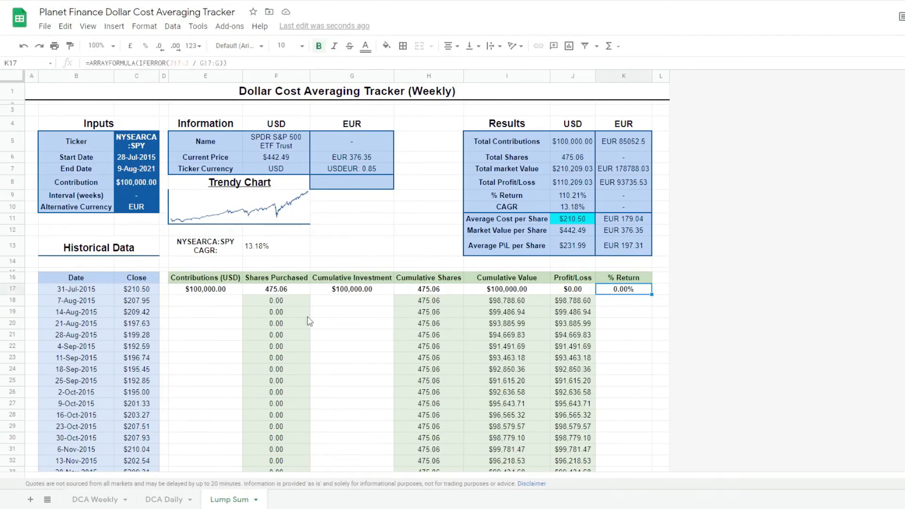
# - Set the second week's contribution to $0.00 and pick it up for copying
pyautogui.click(205, 300)
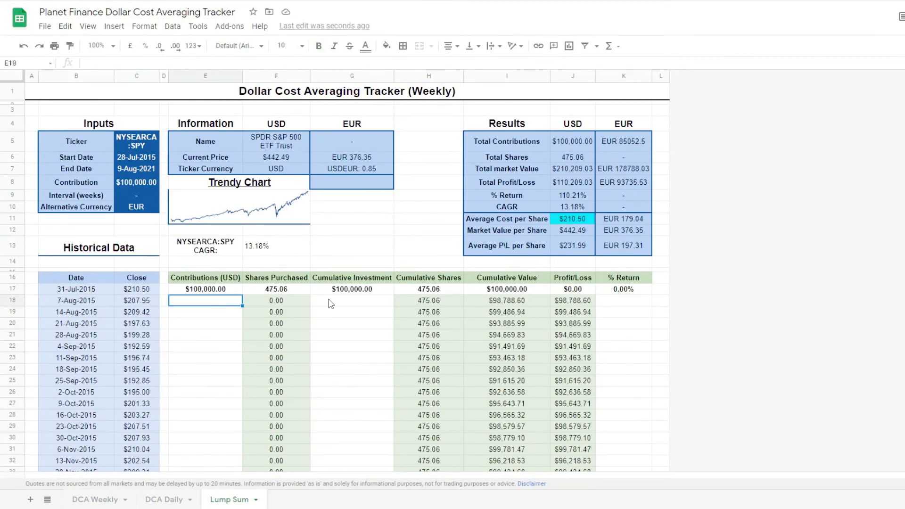
pyautogui.moveTo(216, 310)
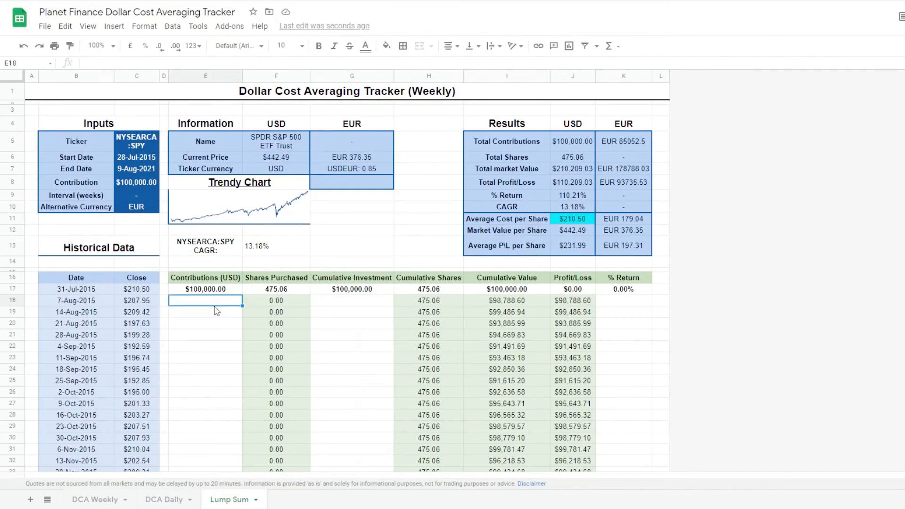
pyautogui.write('0.00')
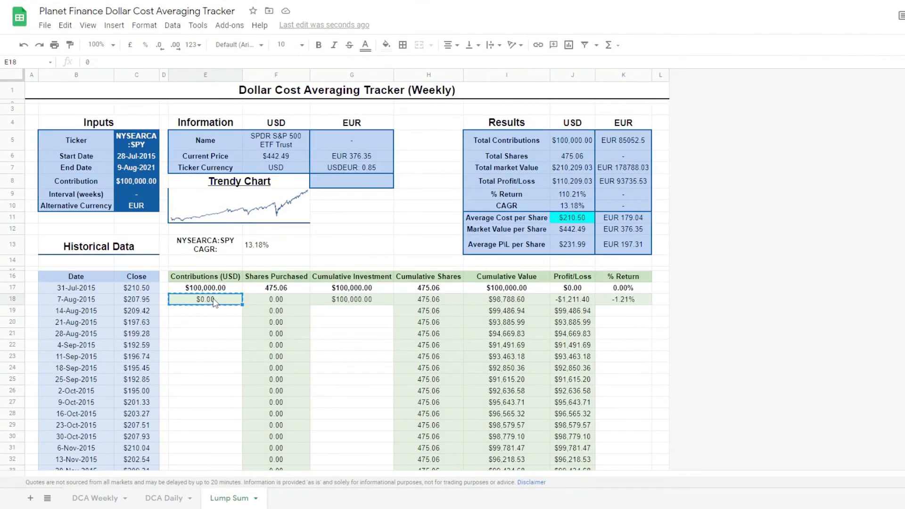
pyautogui.click(277, 299)
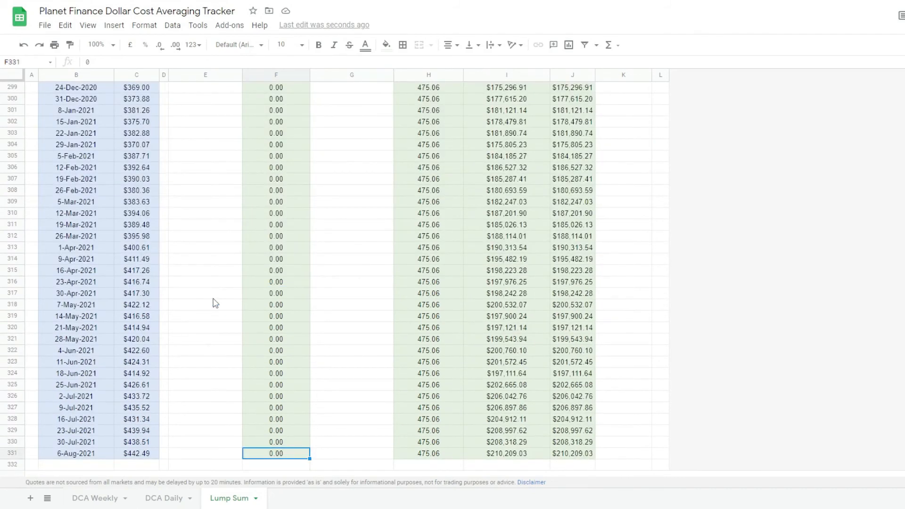
# - Fill $0.00 into every later contribution down to row 1642, then select the sheet title
pyautogui.scroll(-3)
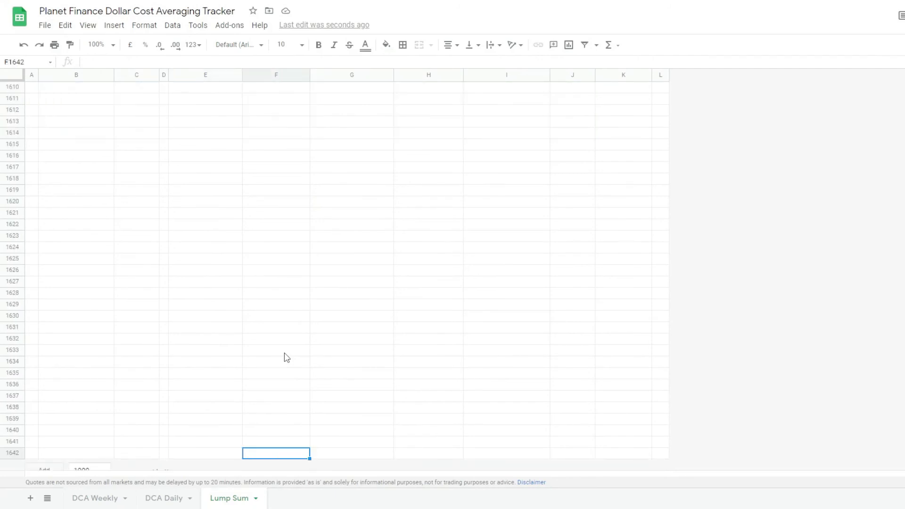
pyautogui.click(204, 453)
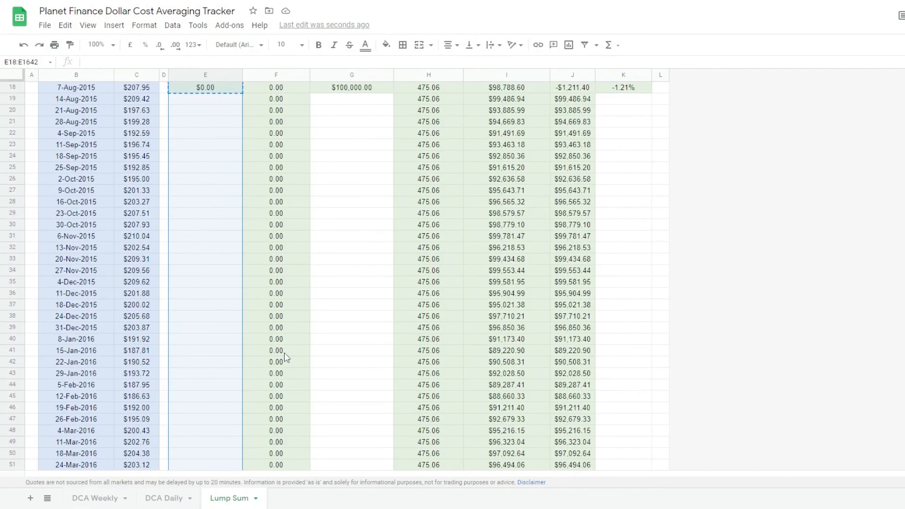
pyautogui.scroll(3)
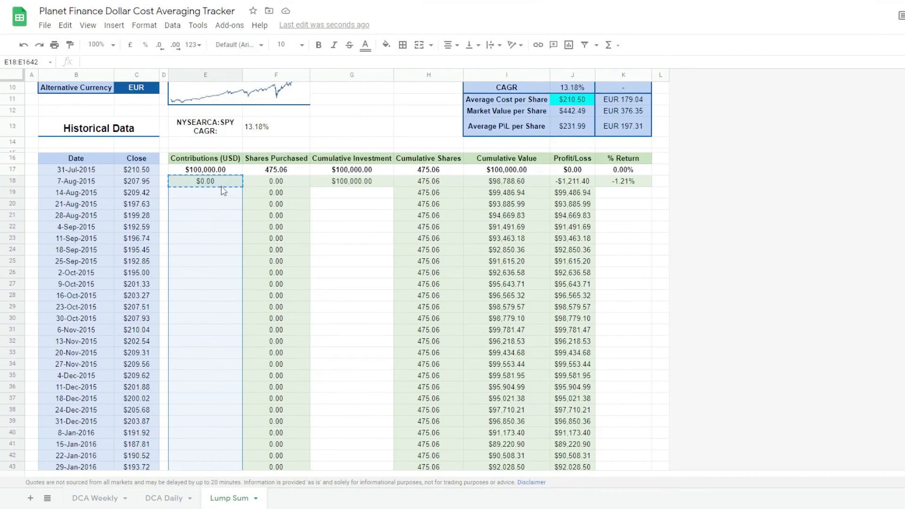
pyautogui.moveTo(237, 247)
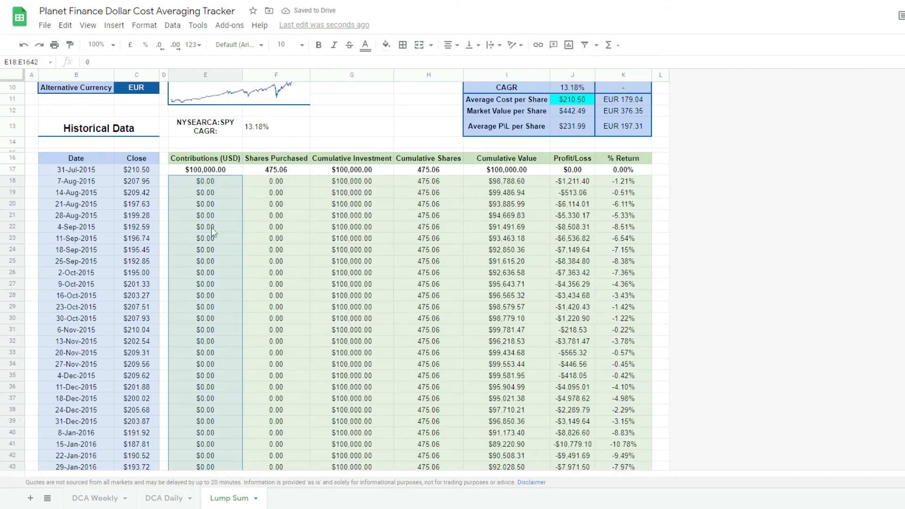
pyautogui.scroll(3)
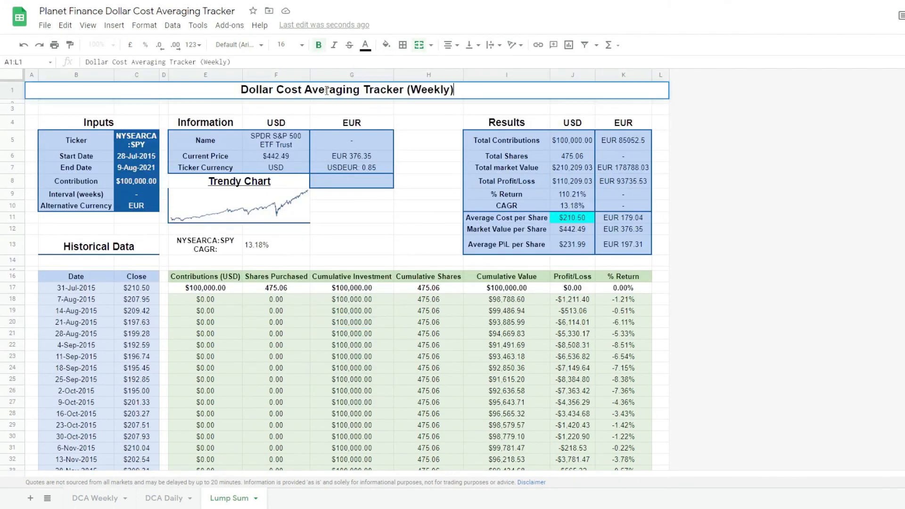
pyautogui.click(230, 498)
pyautogui.write('Lump Sum Scenario')
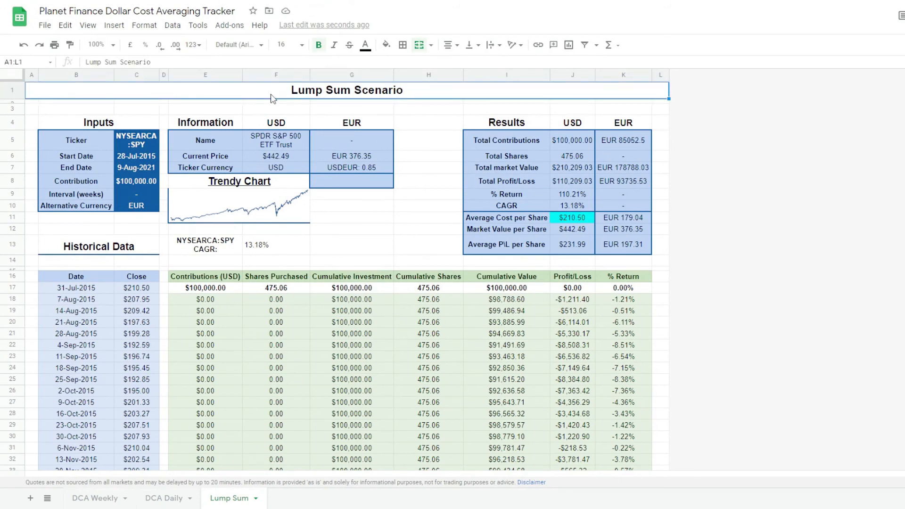
# - On the DCA Weekly sheet, change the new chart's type to a timeline chart
pyautogui.click(96, 498)
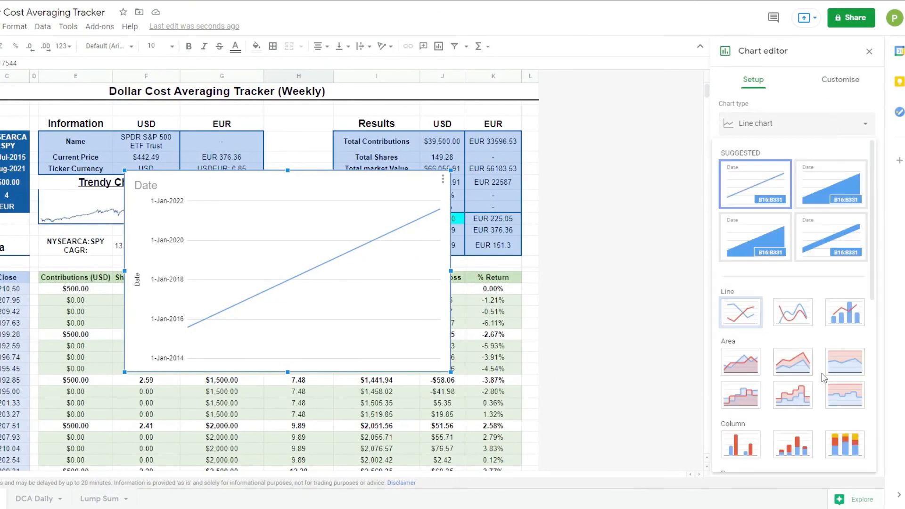
pyautogui.scroll(-3)
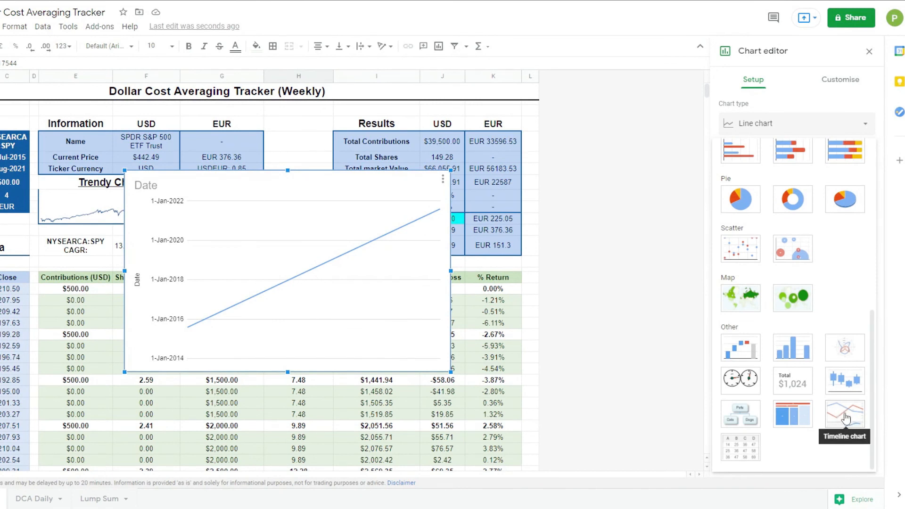
pyautogui.click(844, 414)
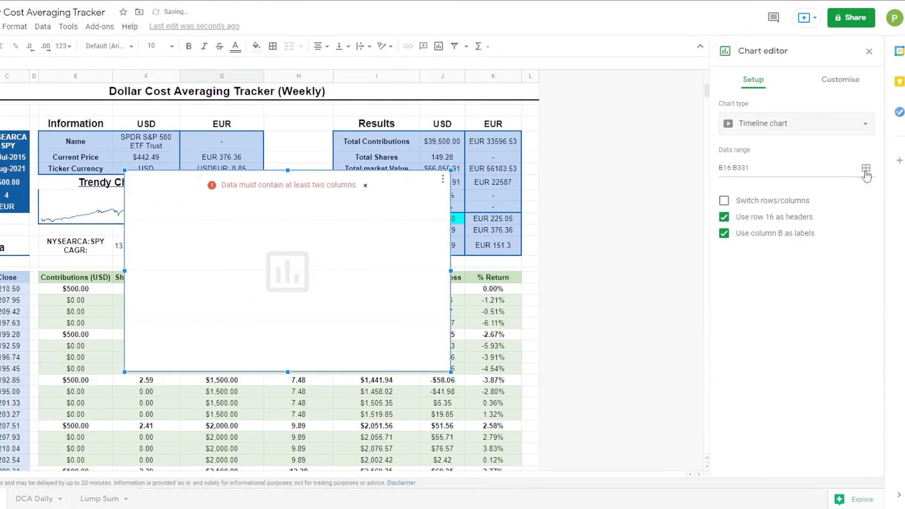
# - Chart dates B16:B against G16:G and I16:I, then move the chart onto its own sheet
pyautogui.click(865, 168)
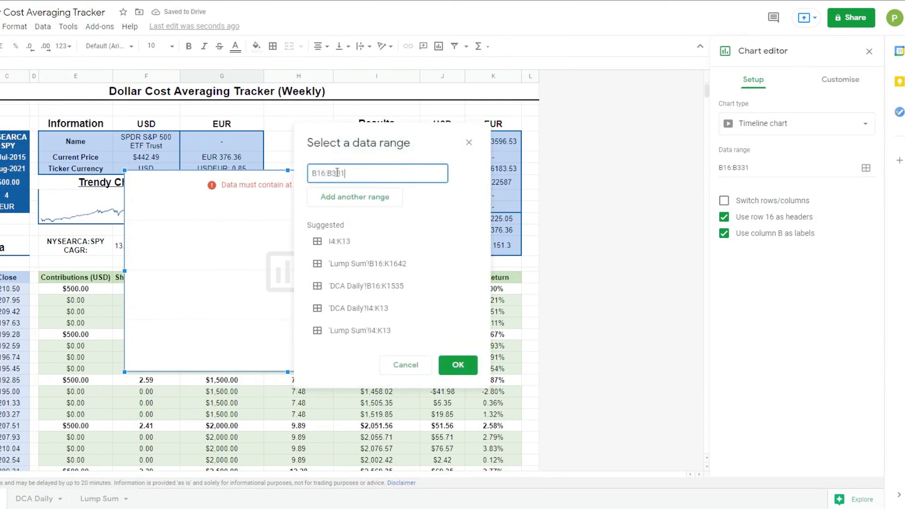
pyautogui.tripleClick(377, 174)
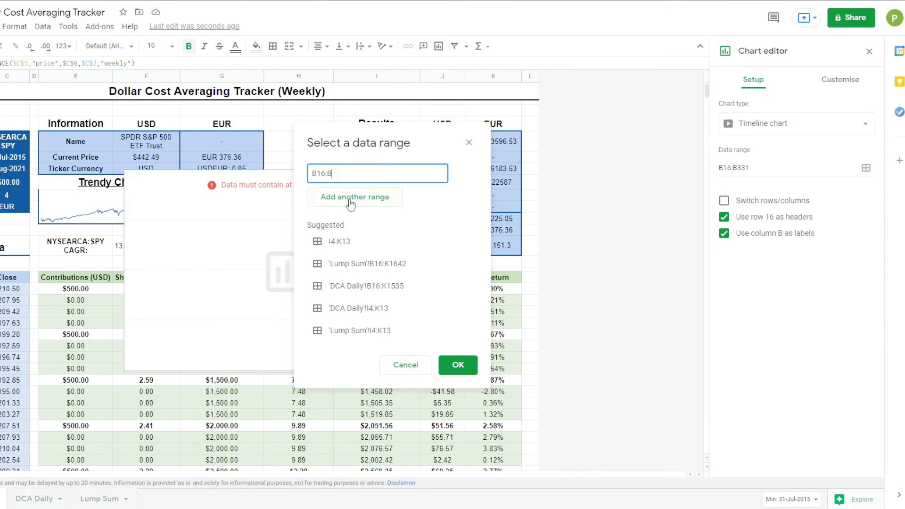
pyautogui.click(355, 197)
pyautogui.write('G16:G')
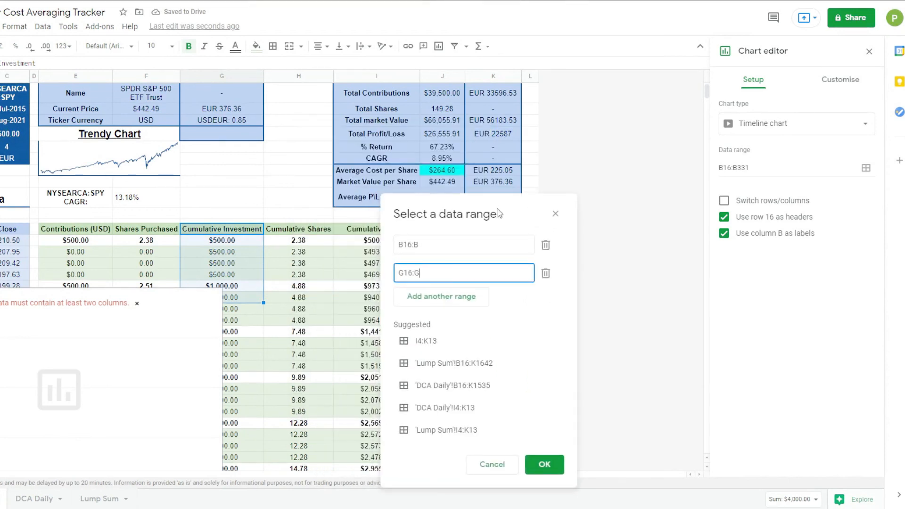
pyautogui.click(440, 295)
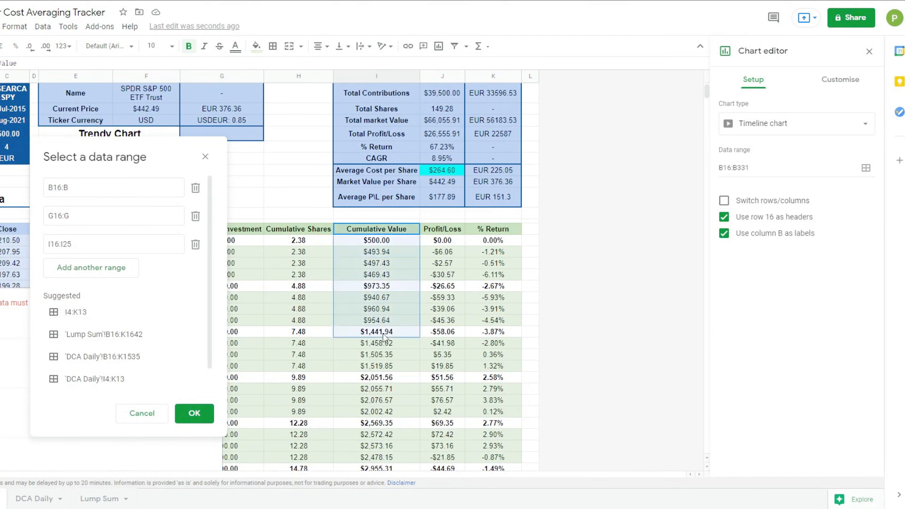
pyautogui.click(195, 412)
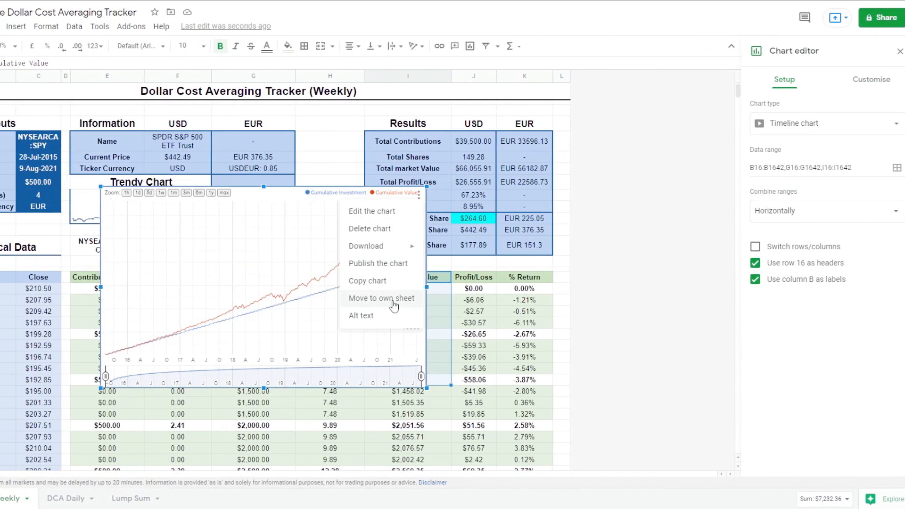
pyautogui.click(381, 299)
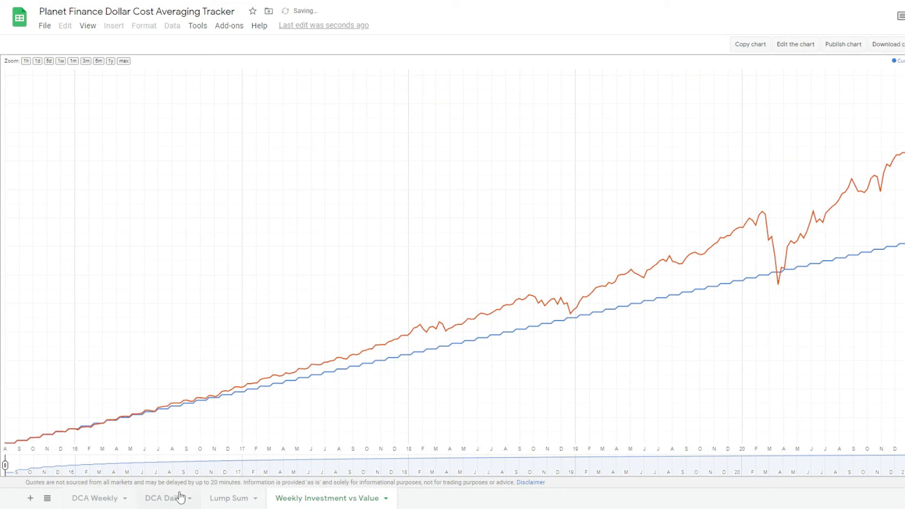
pyautogui.moveTo(160, 500)
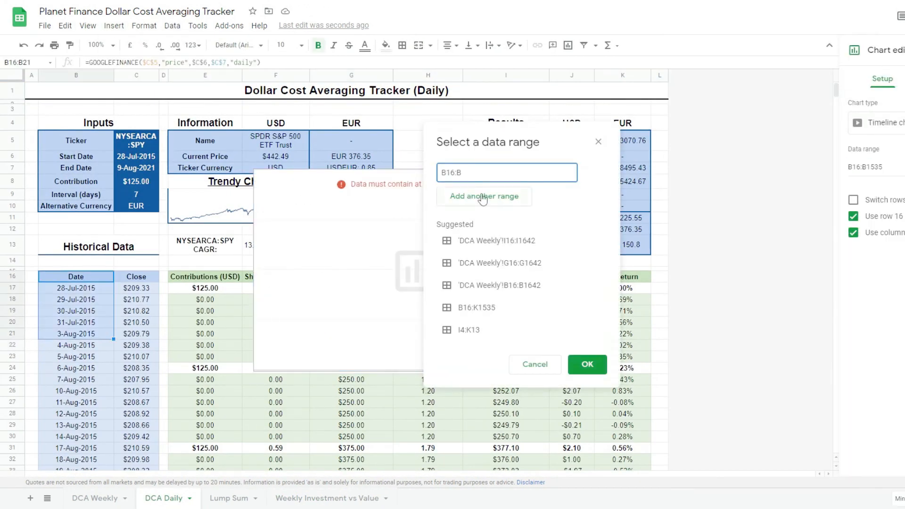
# - Add the data range for the daily timeline chart
pyautogui.click(586, 364)
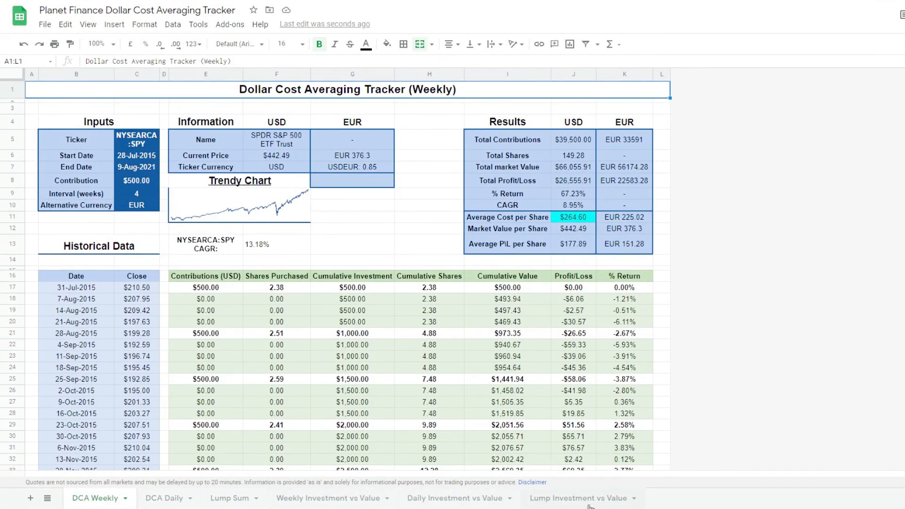
pyautogui.moveTo(564, 503)
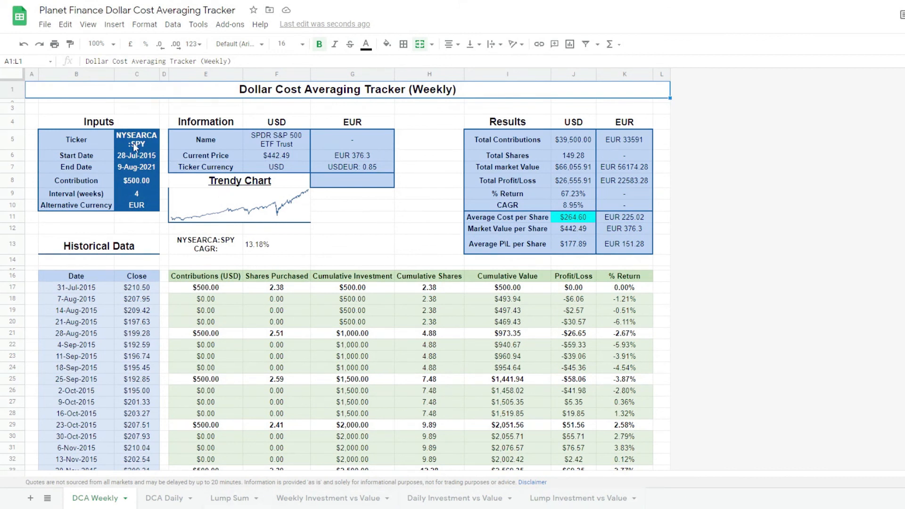
# - Enter a new ticker in the weekly tracker's ticker input
pyautogui.click(136, 139)
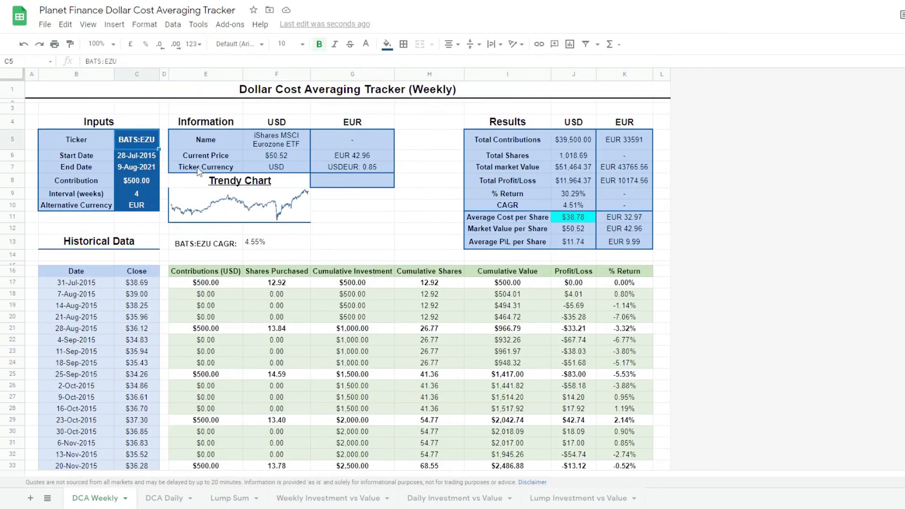
pyautogui.write('AAPL')
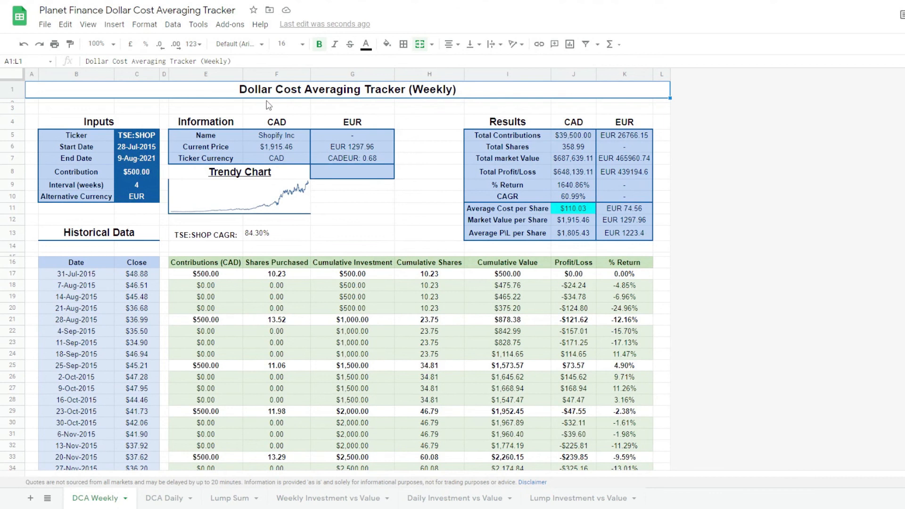
pyautogui.moveTo(224, 94)
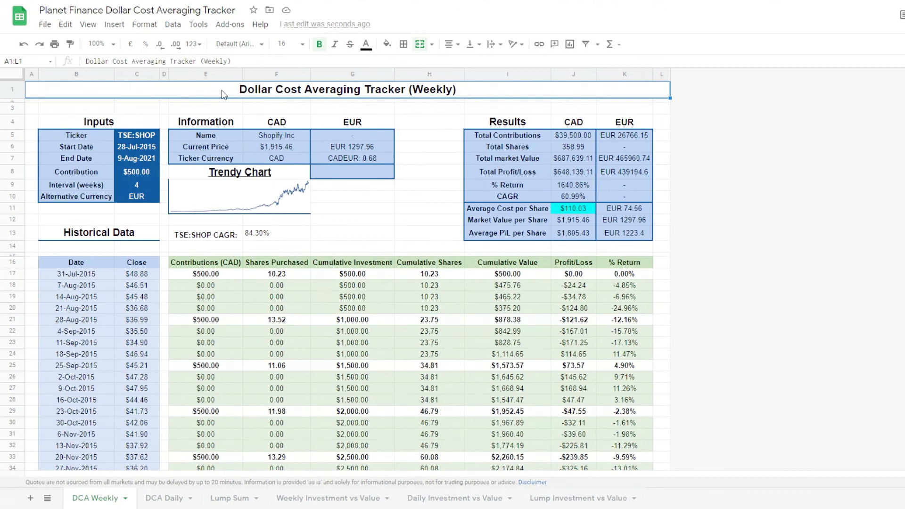